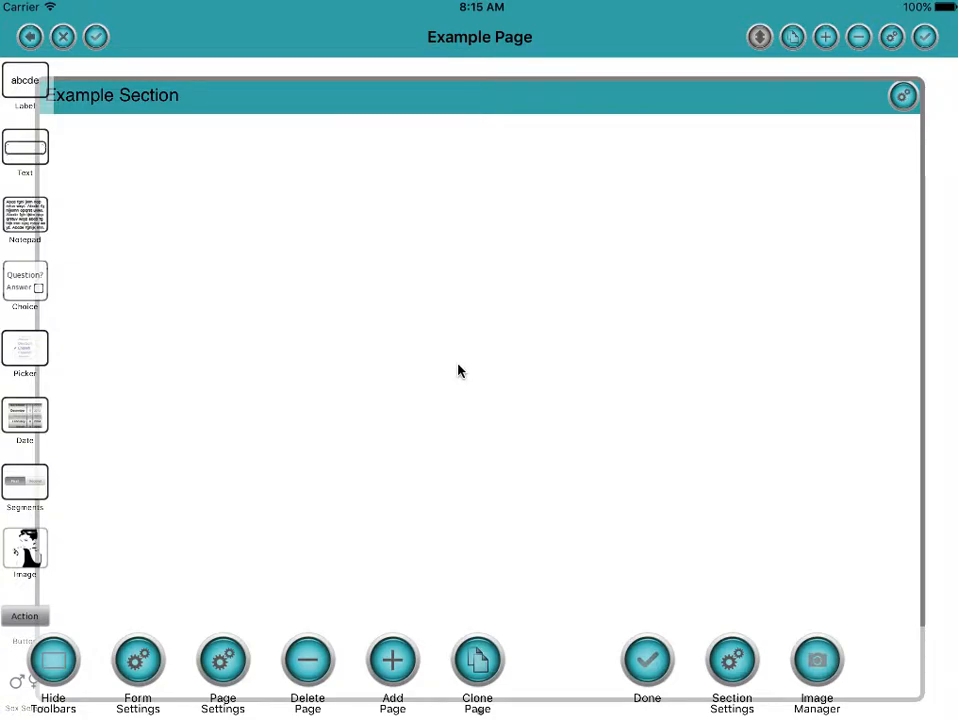
{"action": "mouse_move", "coordinate": [267, 677]}
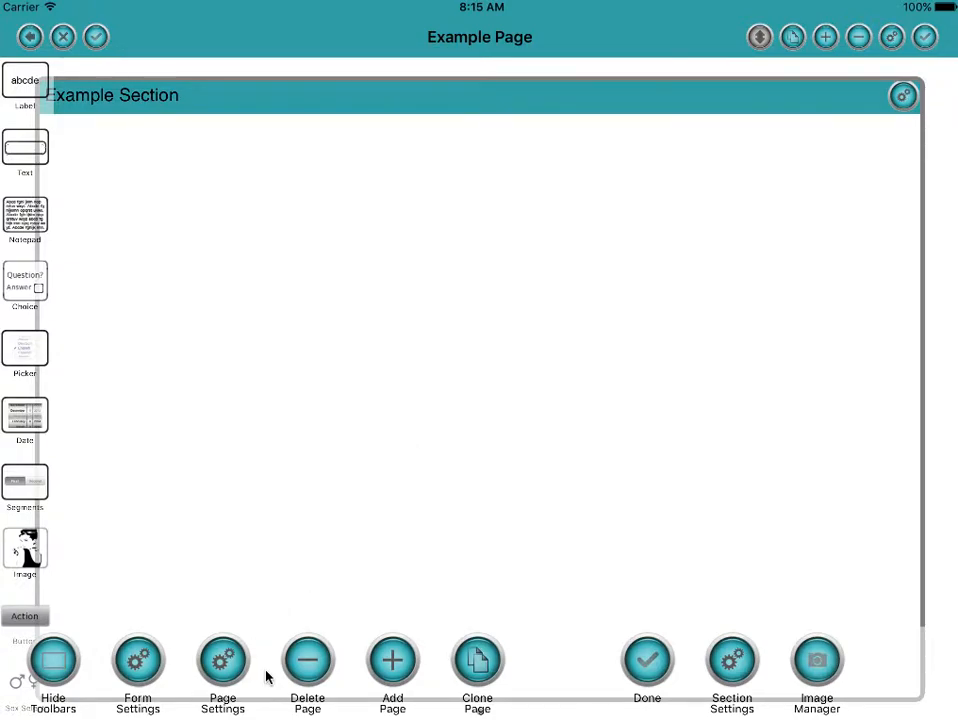
{"action": "mouse_move", "coordinate": [460, 423]}
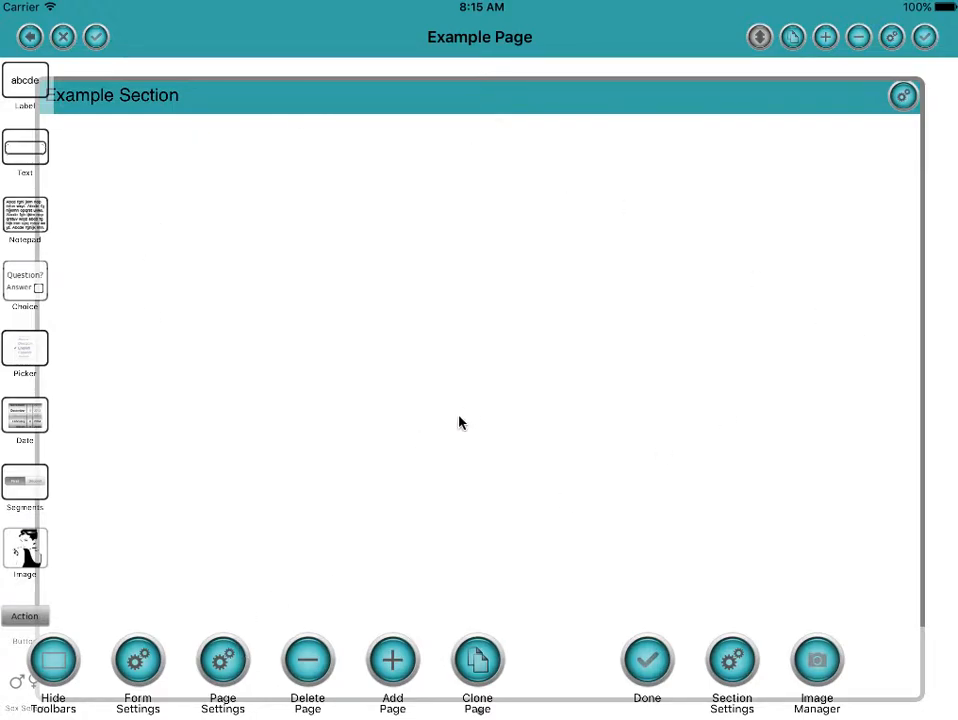
{"action": "mouse_move", "coordinate": [392, 659]}
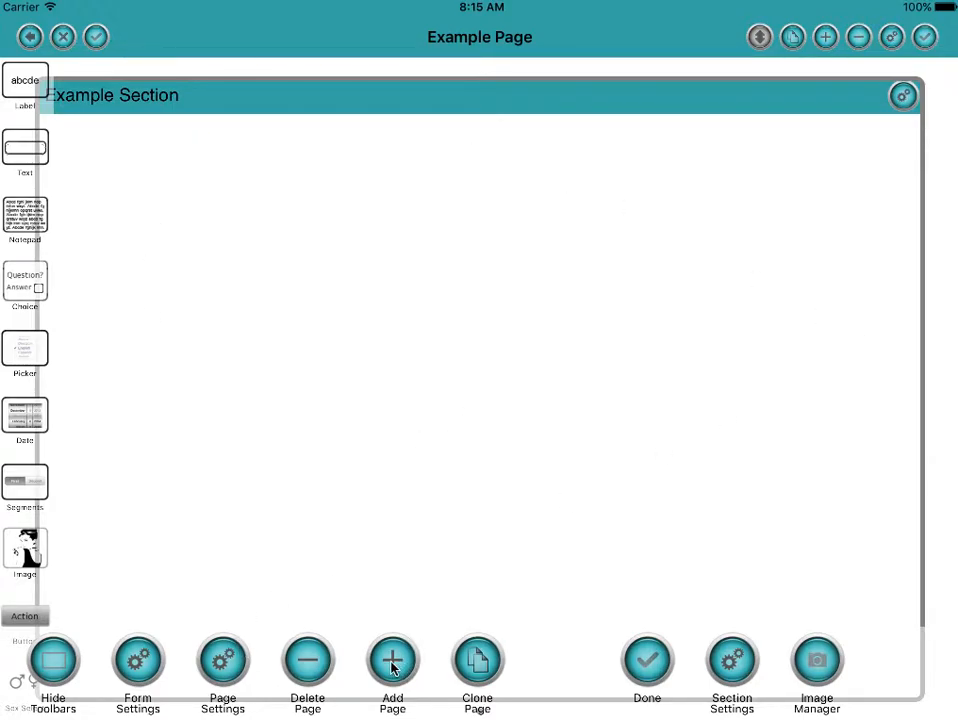
Step: Start a new page named 'Holiday Questions', keeping the Grid format
{"action": "left_click", "coordinate": [392, 660]}
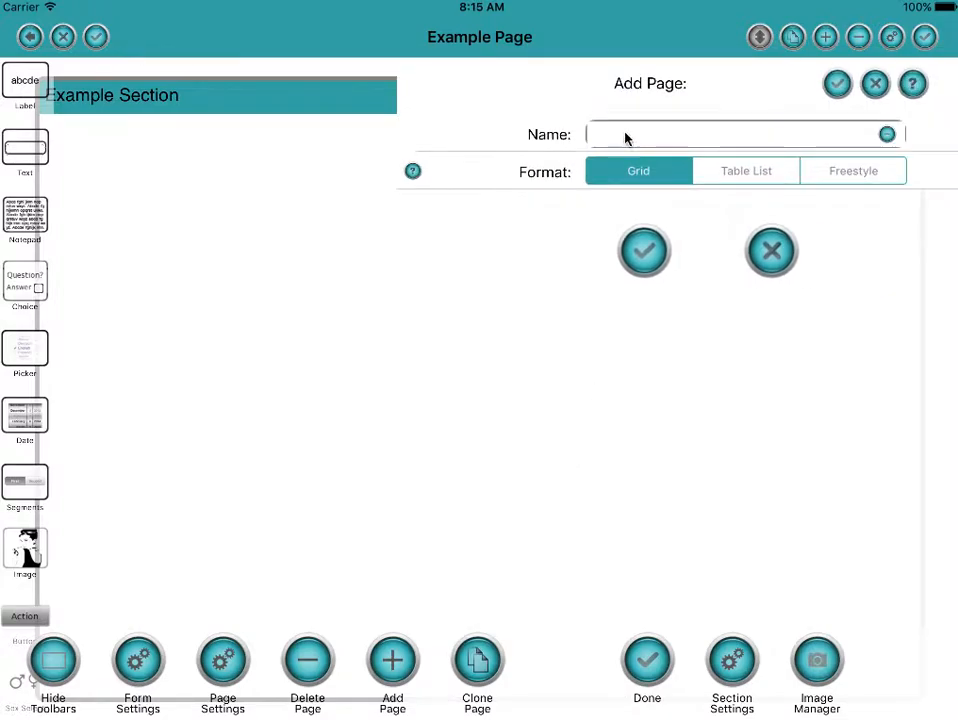
{"action": "left_click", "coordinate": [740, 134]}
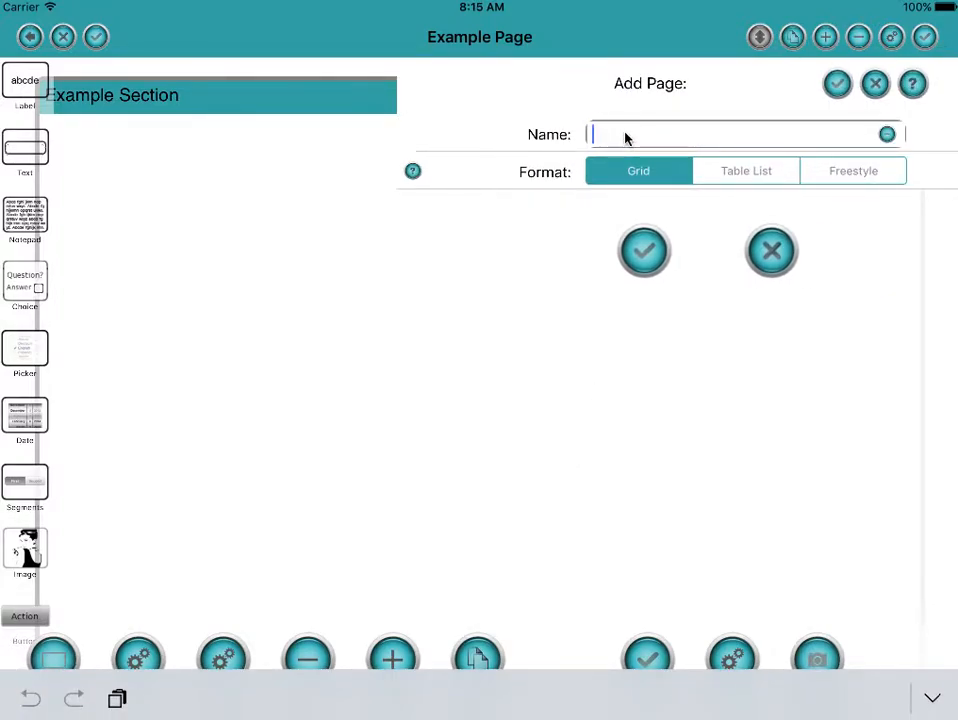
{"action": "type", "text": "Holiday"}
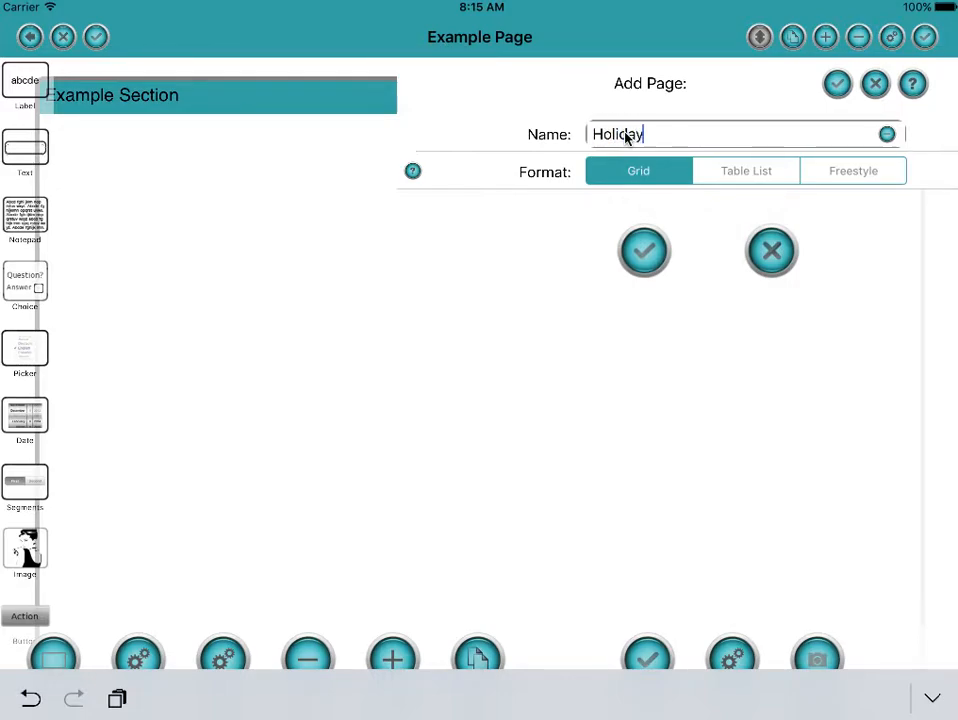
{"action": "type", "text": "Quest"}
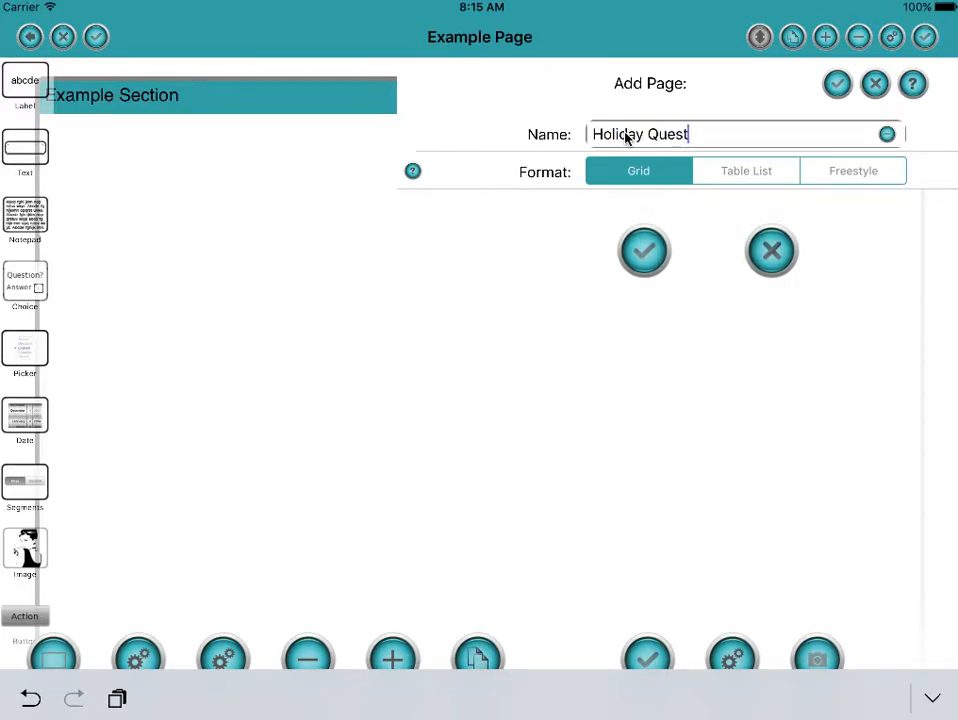
{"action": "type", "text": "ions"}
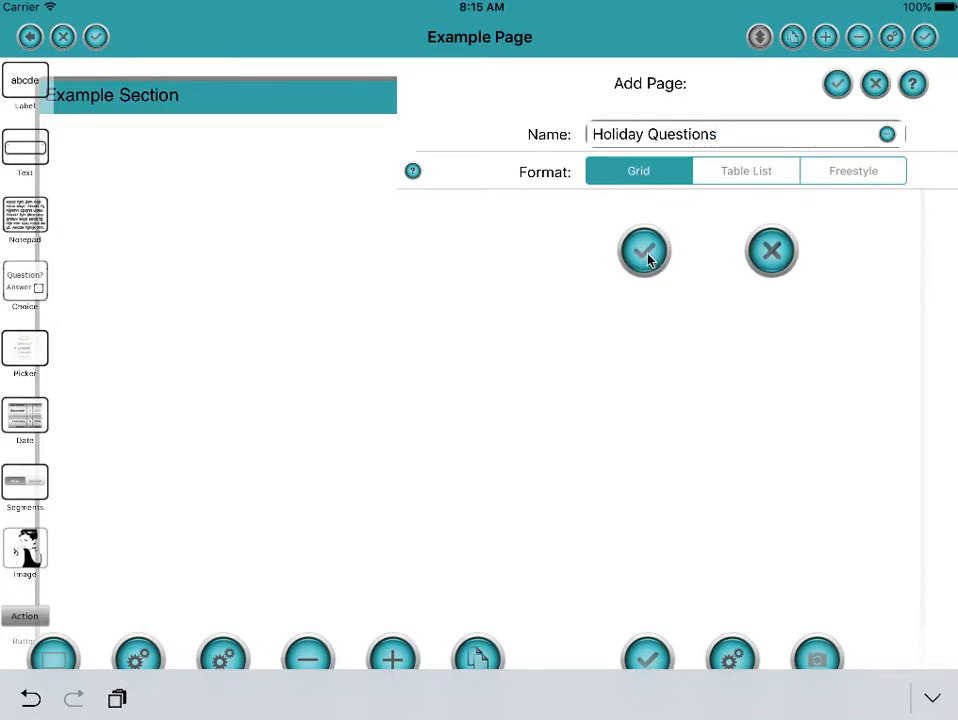
{"action": "mouse_move", "coordinate": [863, 168]}
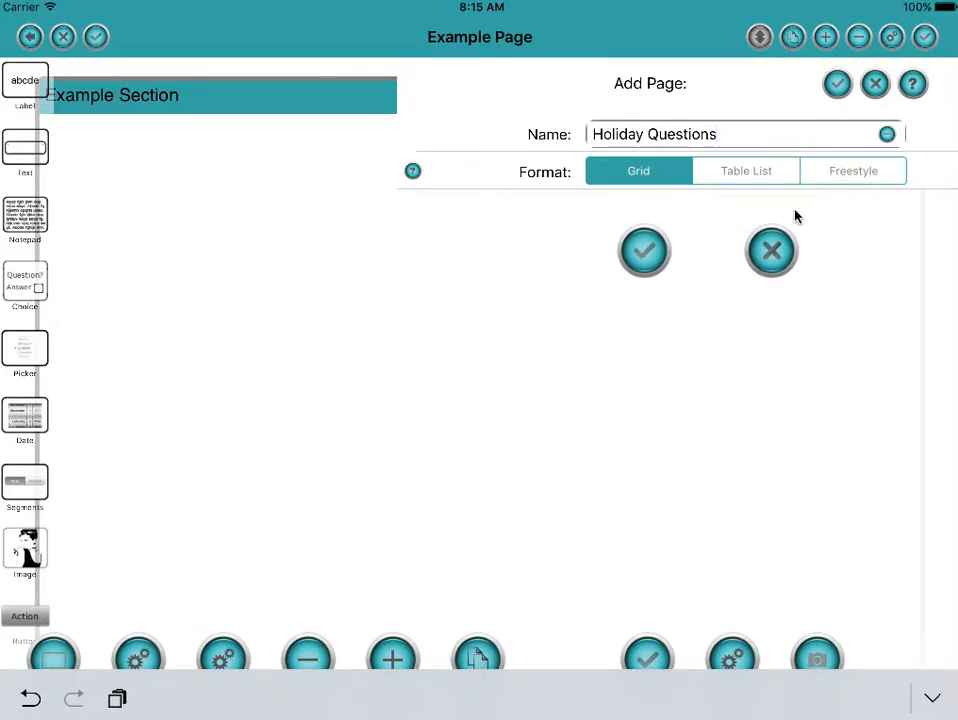
{"action": "mouse_move", "coordinate": [180, 252]}
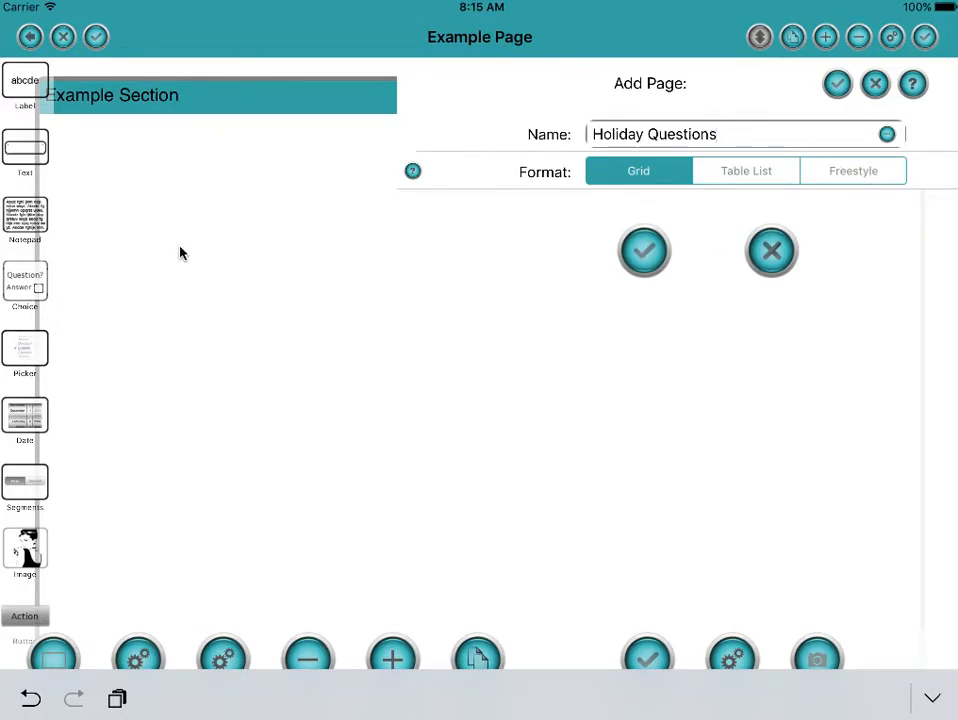
{"action": "mouse_move", "coordinate": [448, 311]}
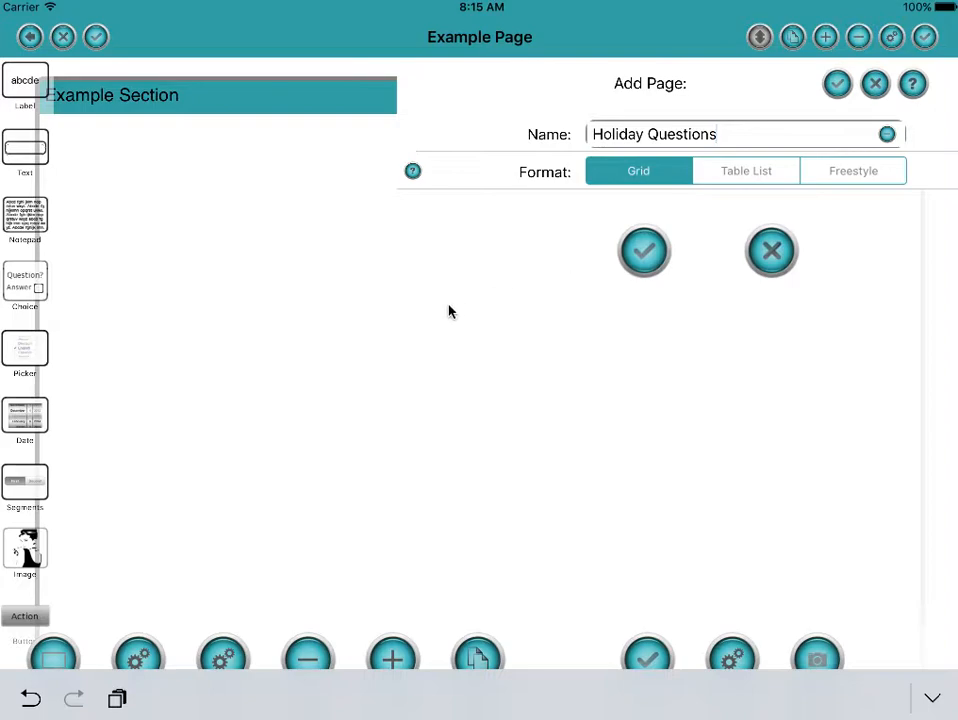
{"action": "mouse_move", "coordinate": [333, 300]}
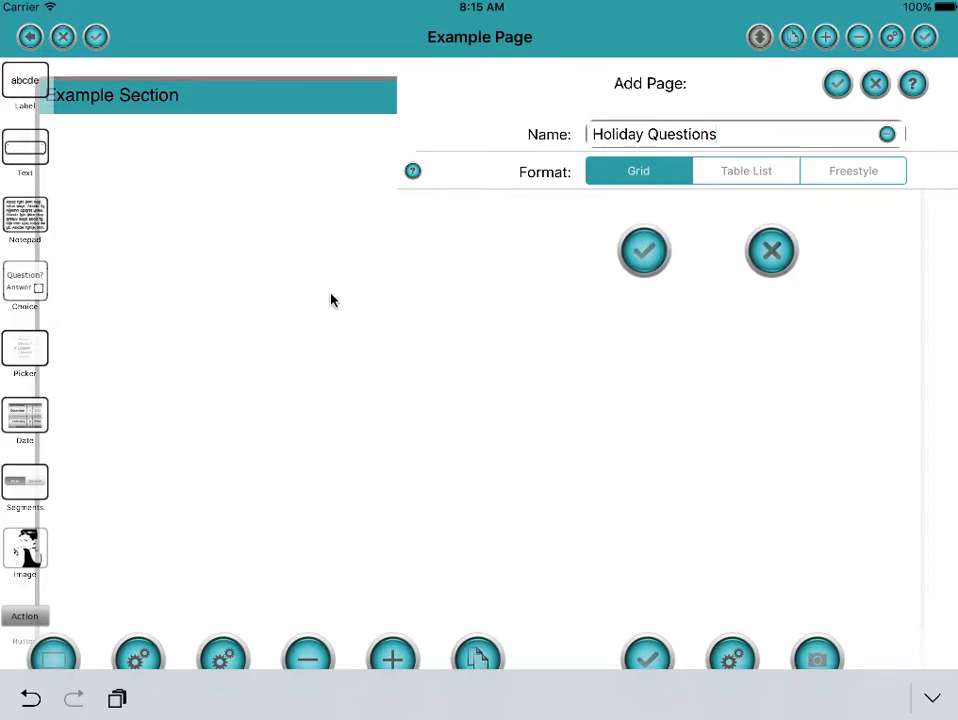
{"action": "mouse_move", "coordinate": [626, 214]}
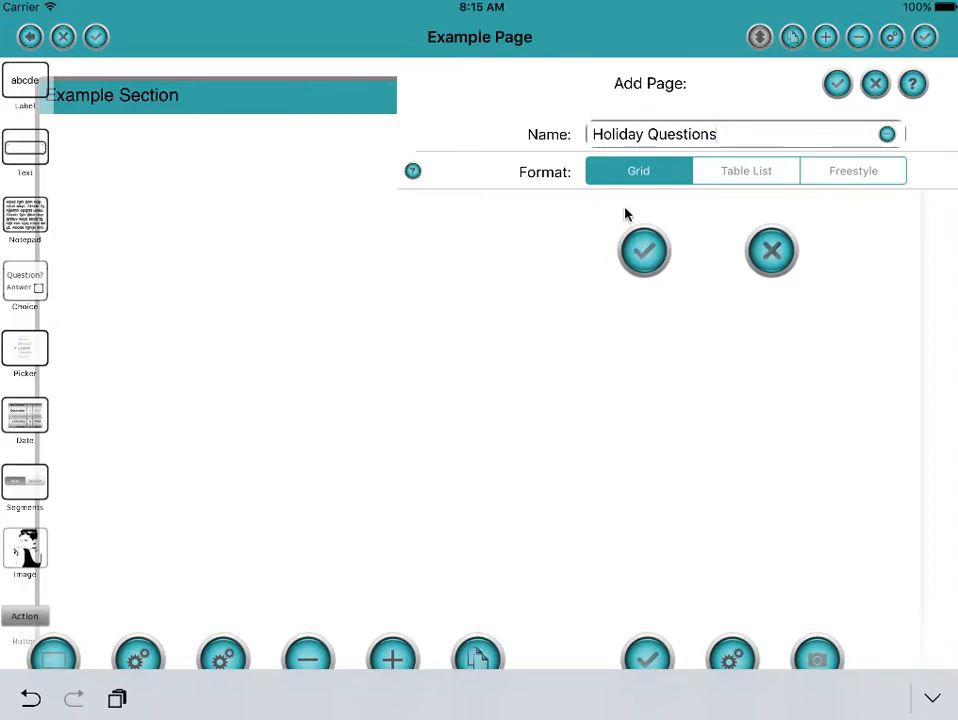
Step: Create the Holiday Questions page and add a Choice question field to it
{"action": "left_click", "coordinate": [643, 251]}
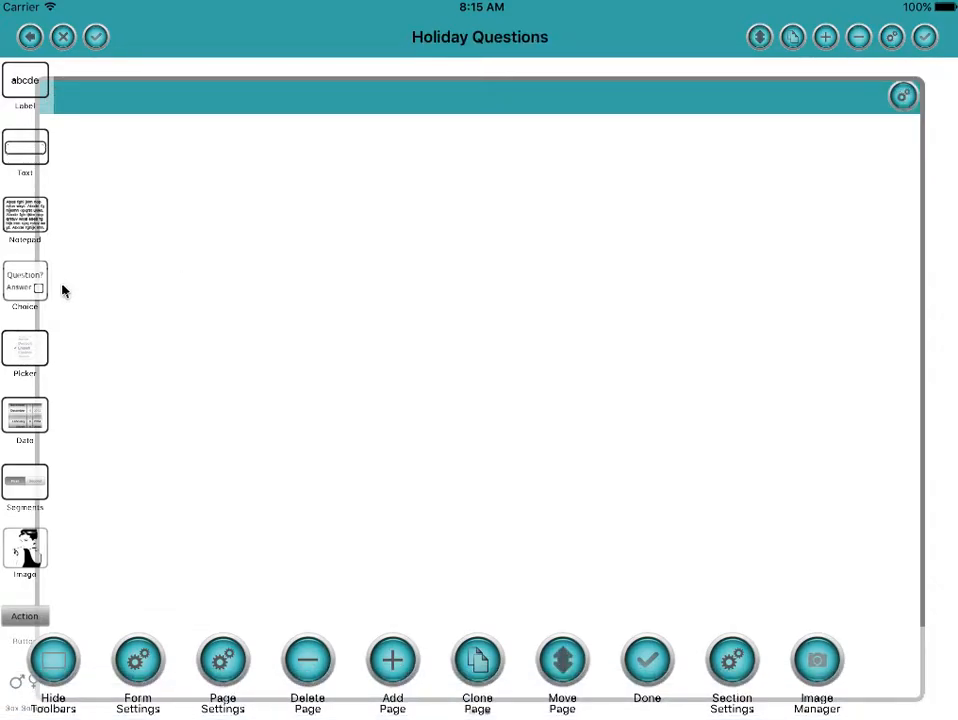
{"action": "left_click", "coordinate": [24, 289]}
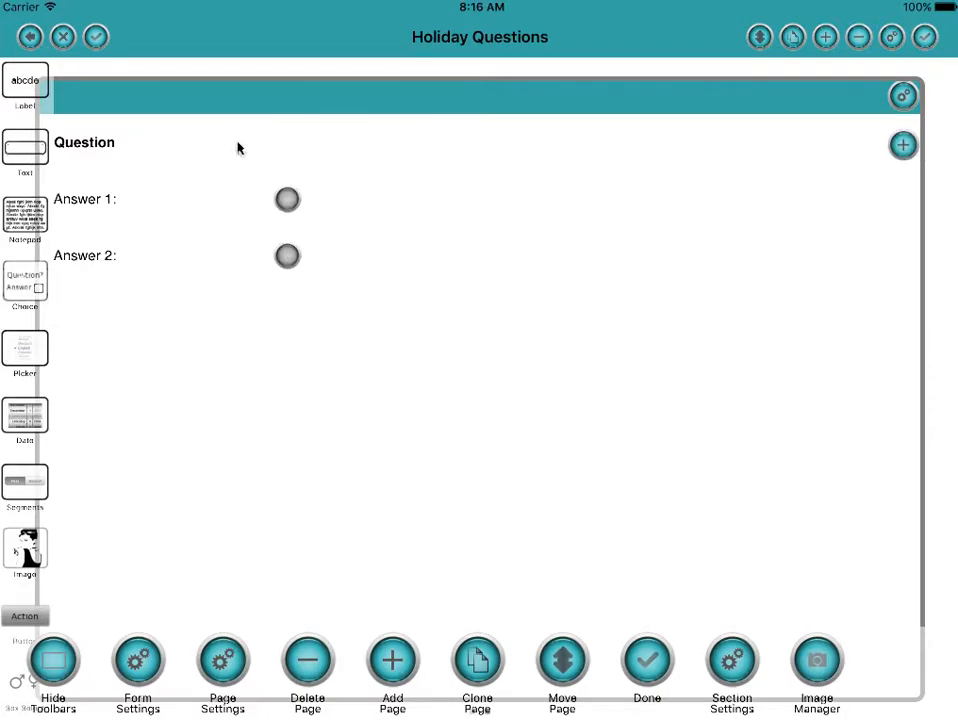
Step: Label the choice question 'Where did you go on holiday'
{"action": "left_click", "coordinate": [53, 660]}
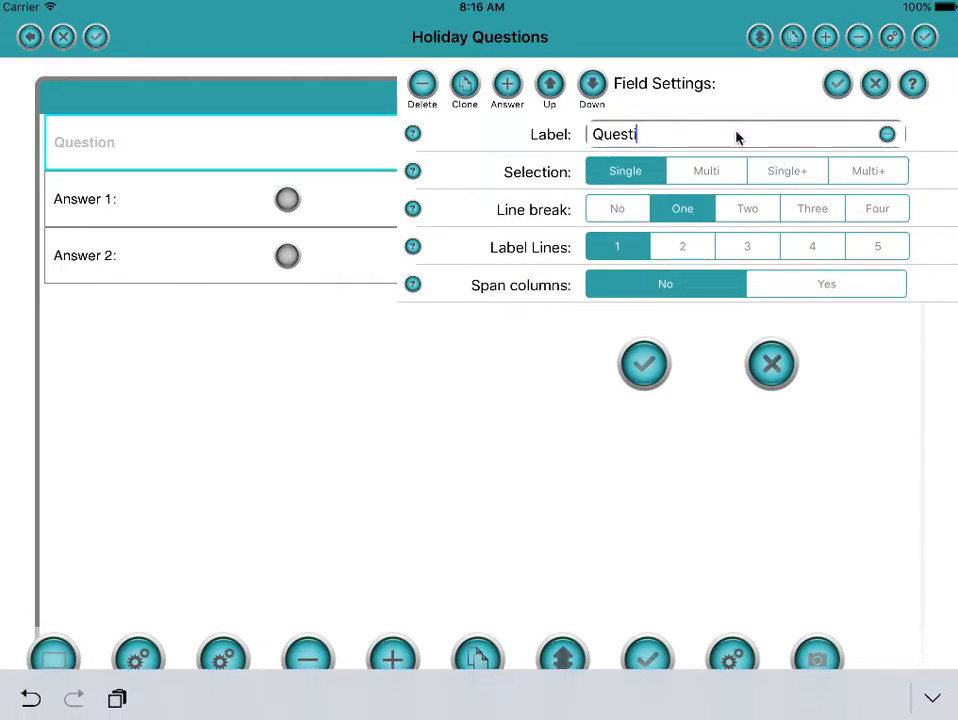
{"action": "type", "text": "Whee"}
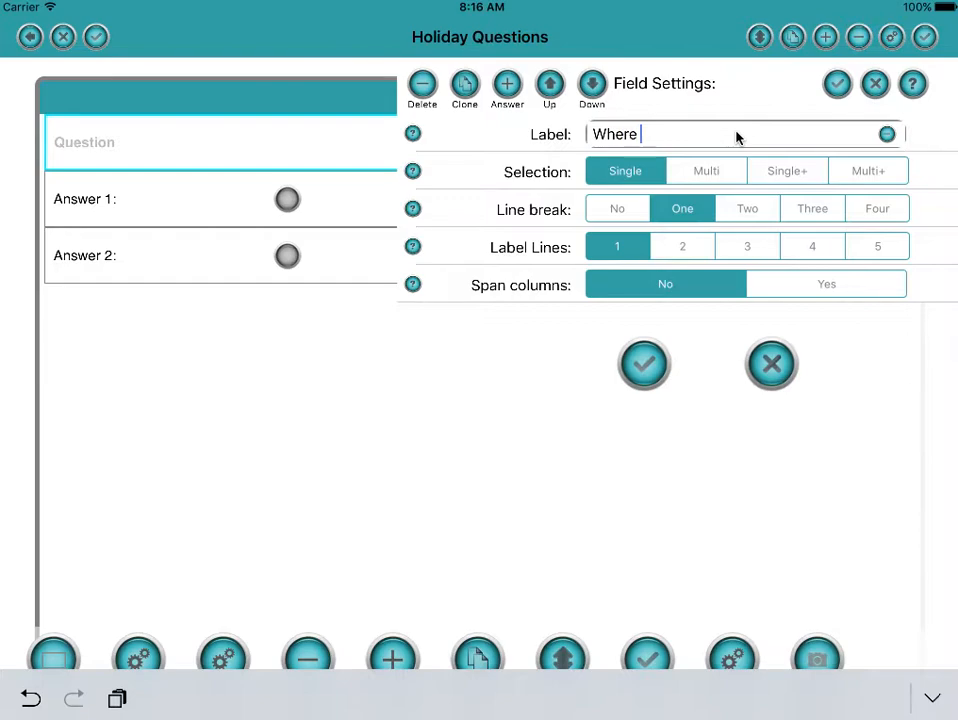
{"action": "type", "text": "did you go"}
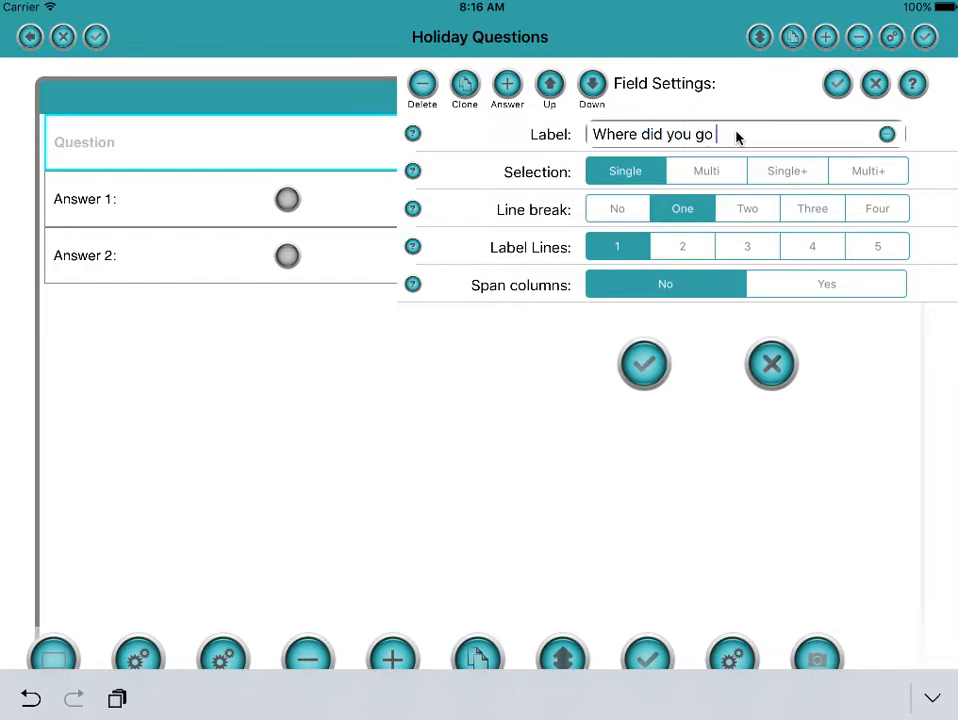
{"action": "type", "text": "on holiday"}
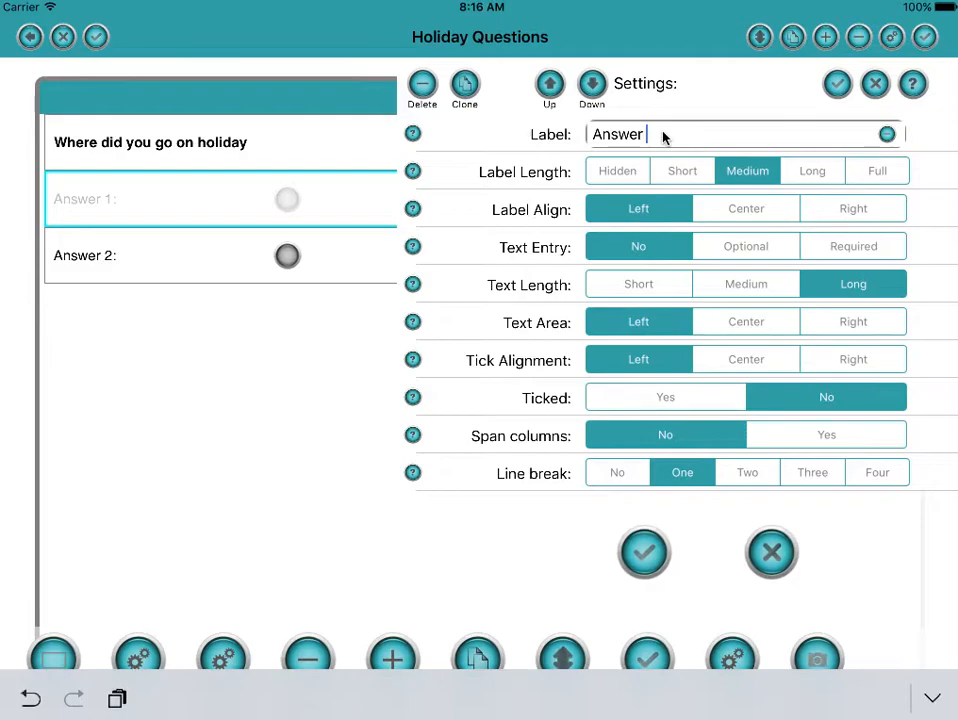
Step: Set the question's two answers to Spain and France
{"action": "type", "text": "Spai"}
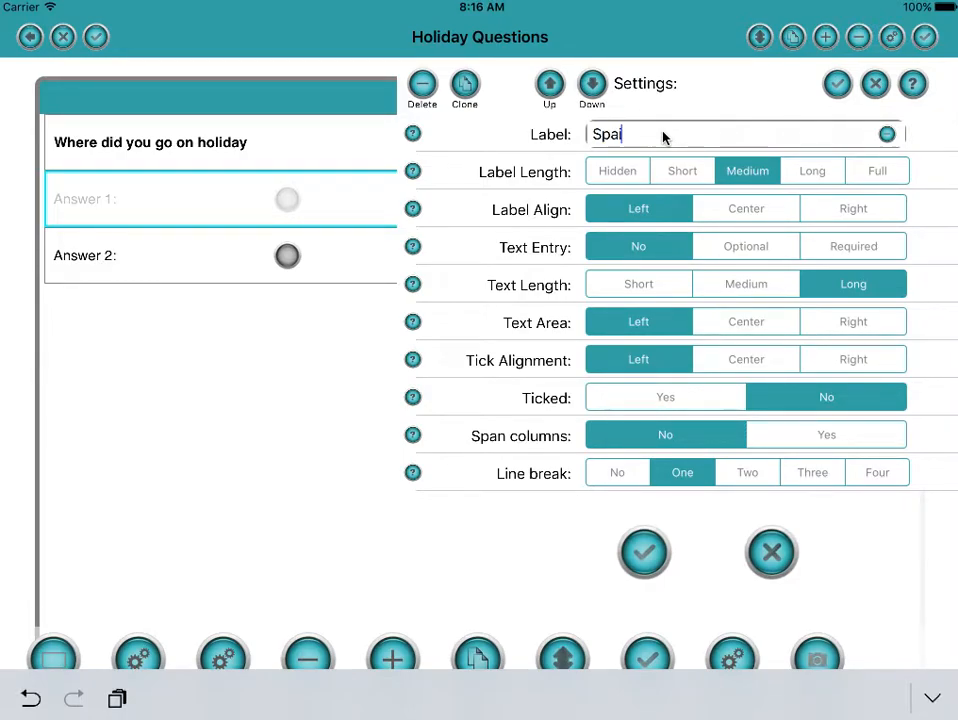
{"action": "left_click", "coordinate": [643, 553]}
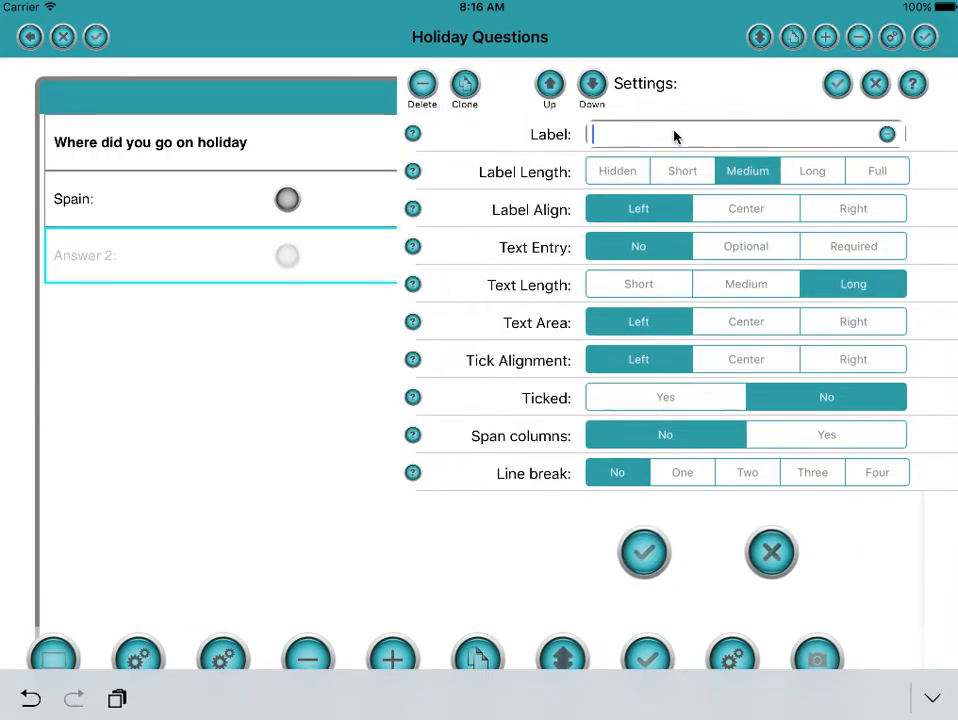
{"action": "type", "text": "France"}
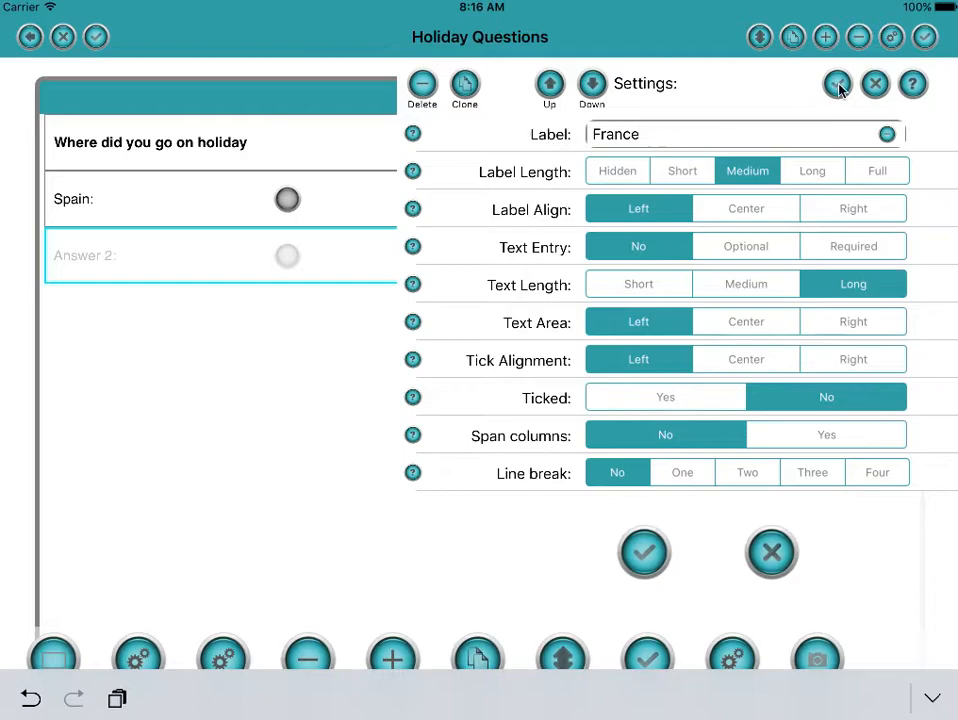
{"action": "left_click", "coordinate": [837, 84]}
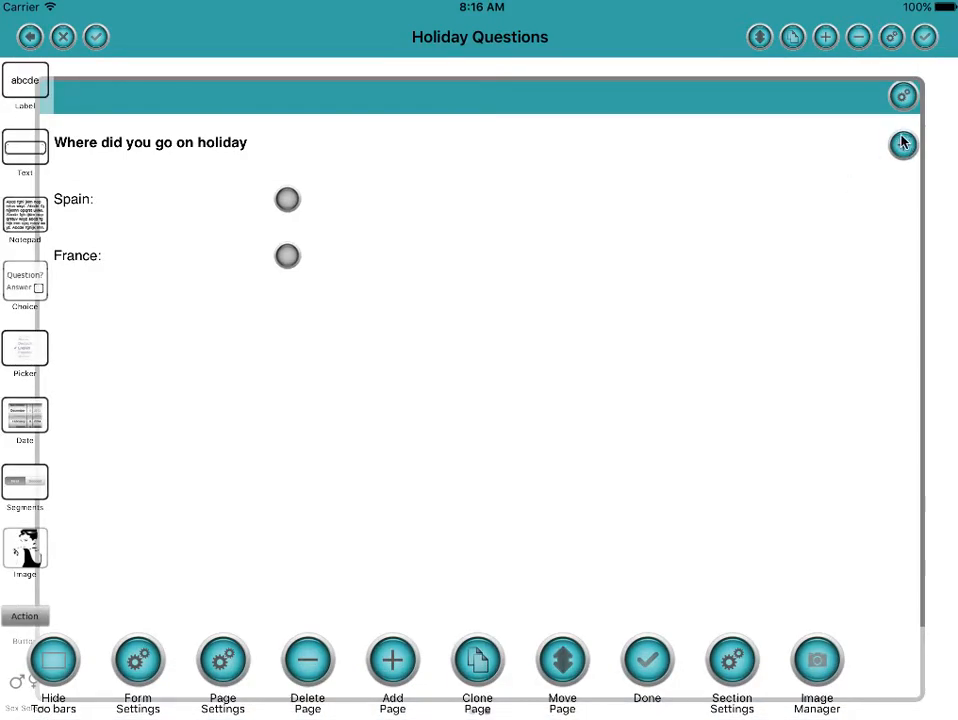
Step: Add third and fourth answers labelled Germany and Other
{"action": "left_click", "coordinate": [903, 144]}
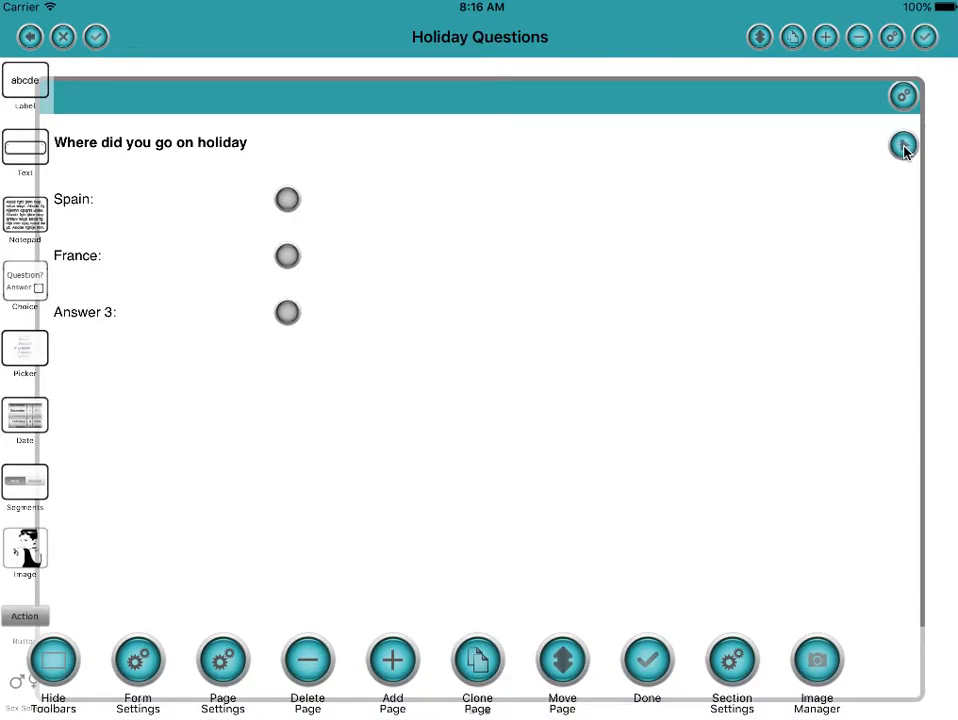
{"action": "left_click", "coordinate": [902, 145]}
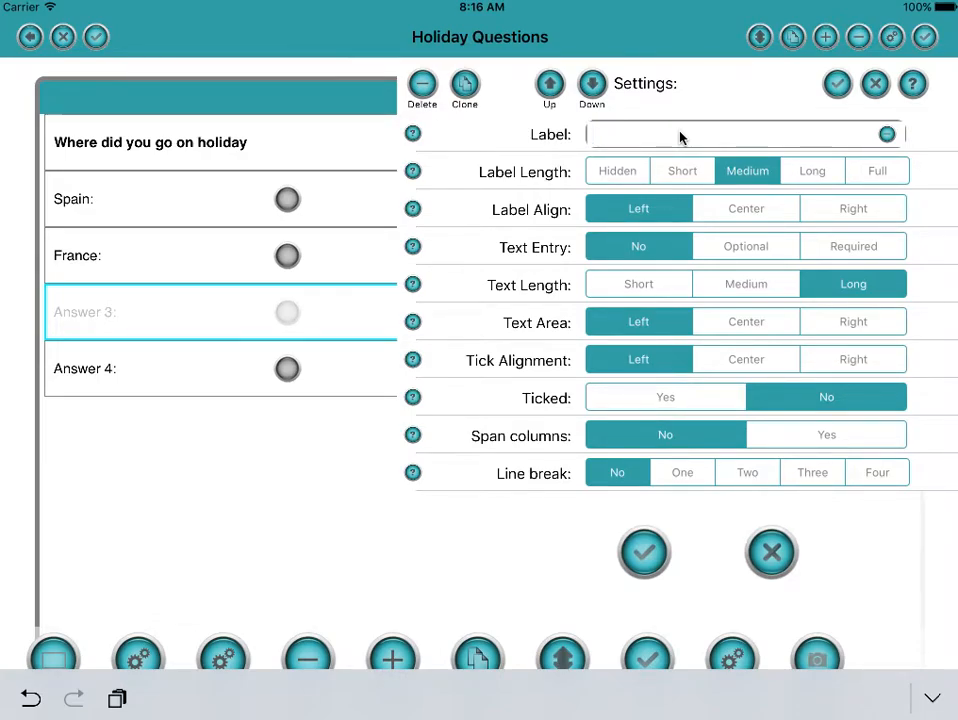
{"action": "type", "text": "Germany"}
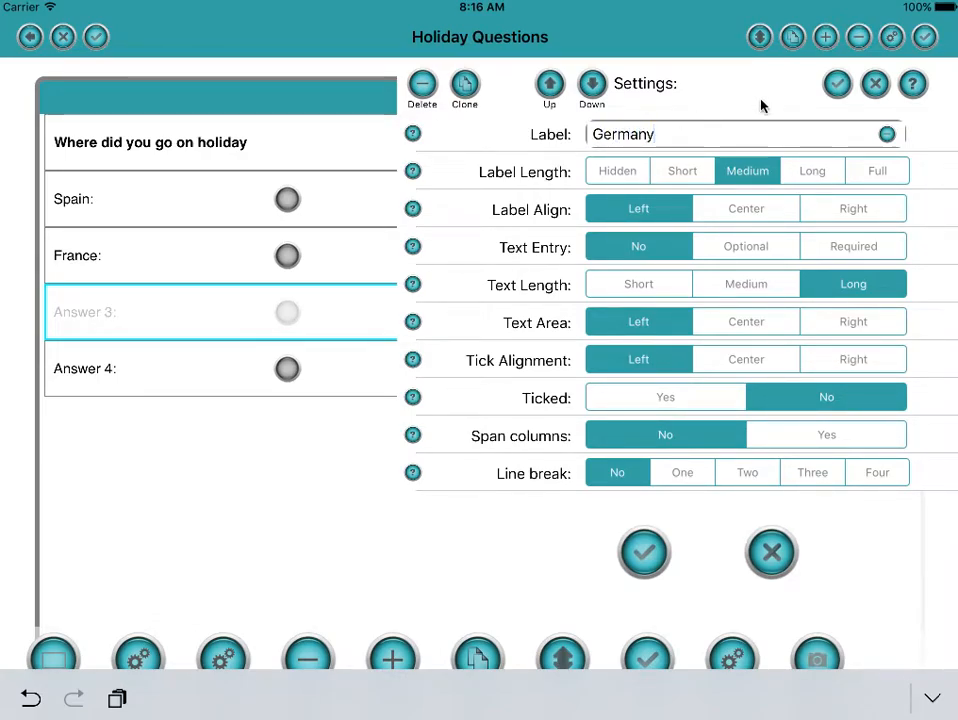
{"action": "left_click", "coordinate": [643, 553]}
{"action": "type", "text": "O"}
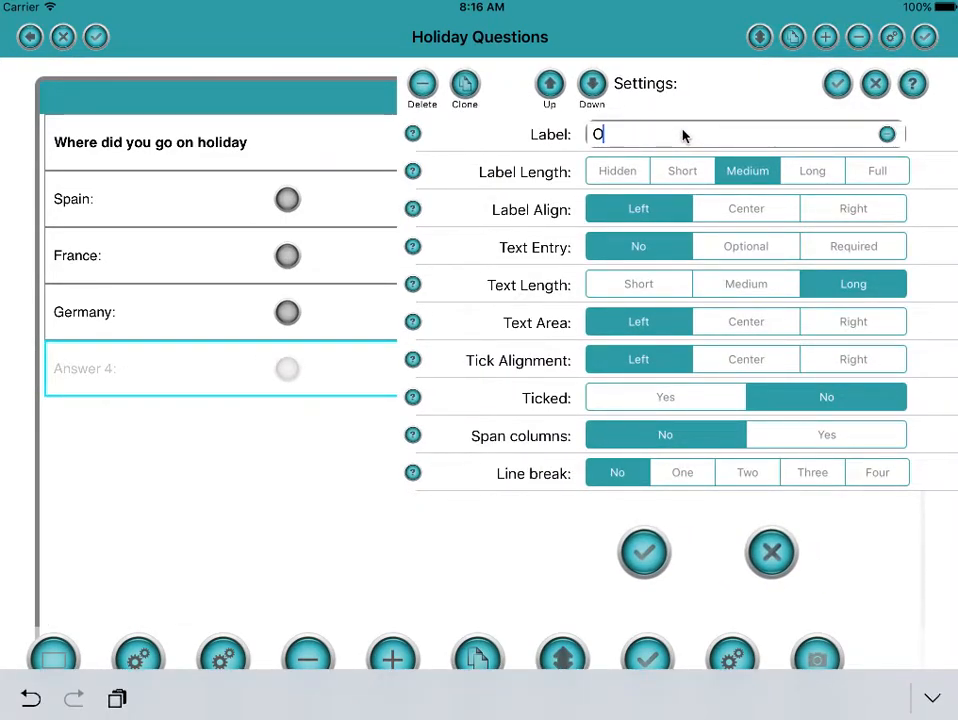
{"action": "type", "text": "ther"}
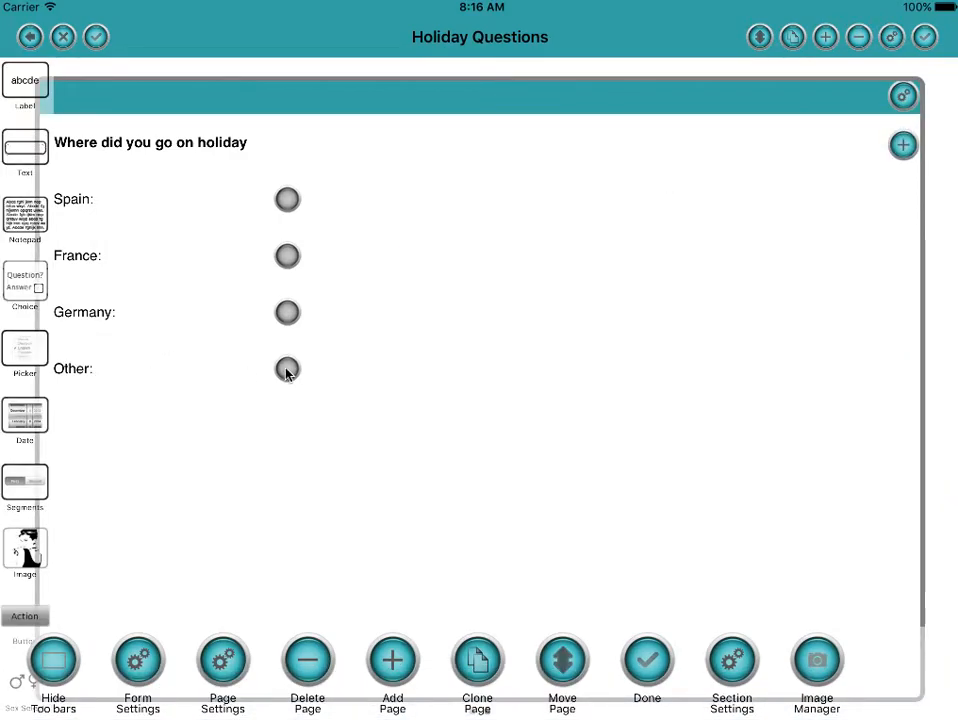
{"action": "mouse_move", "coordinate": [143, 377]}
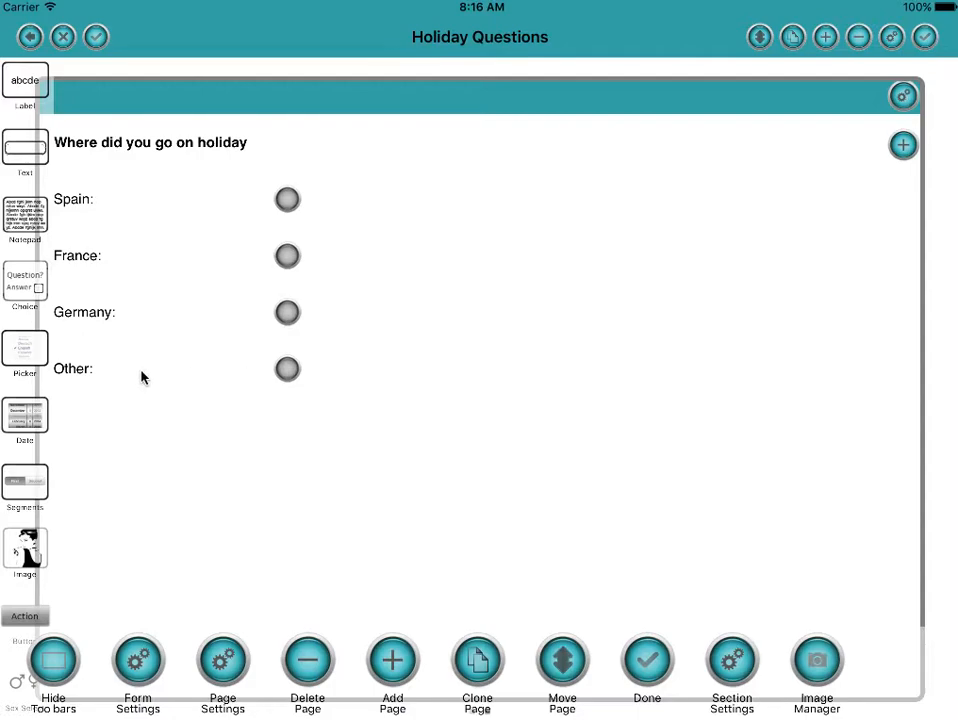
Step: Set the Other answer's Text Entry to Optional
{"action": "left_click", "coordinate": [150, 368]}
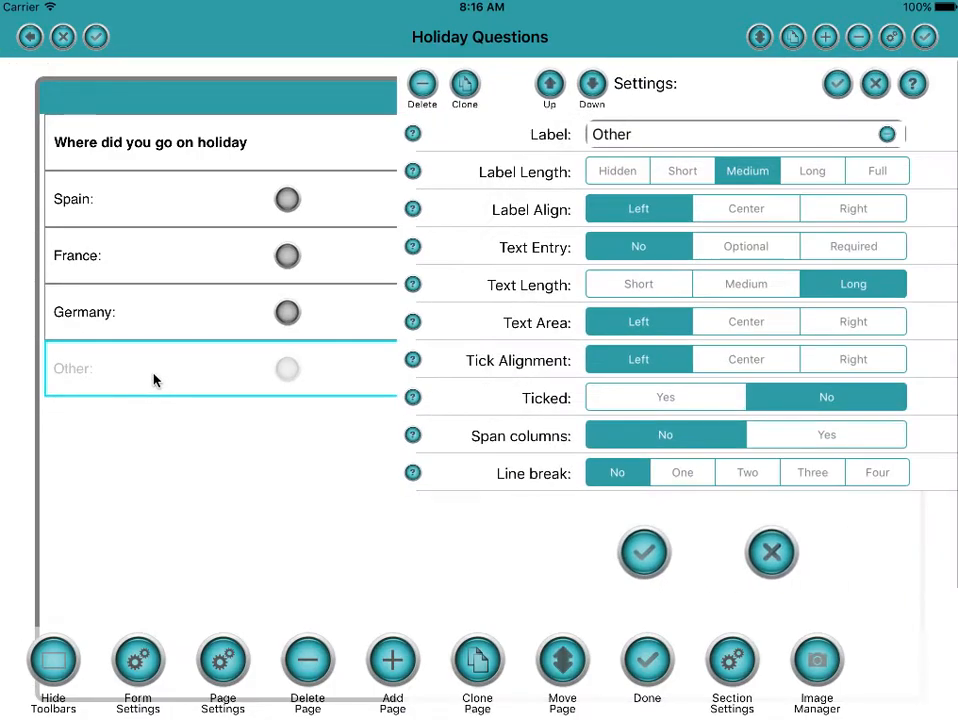
{"action": "mouse_move", "coordinate": [410, 355]}
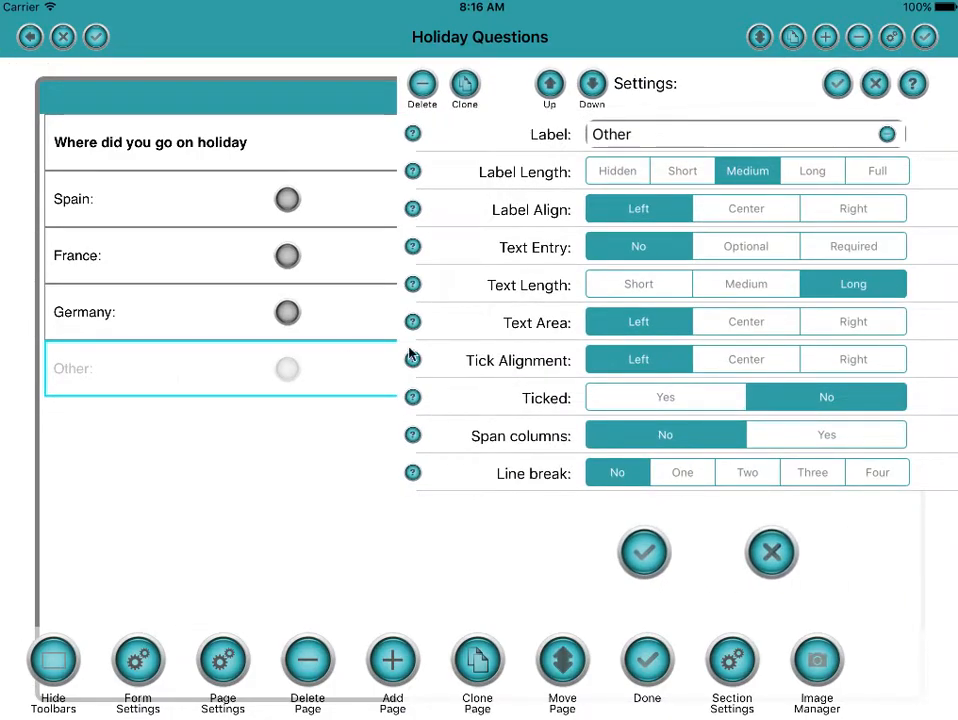
{"action": "left_click", "coordinate": [745, 246]}
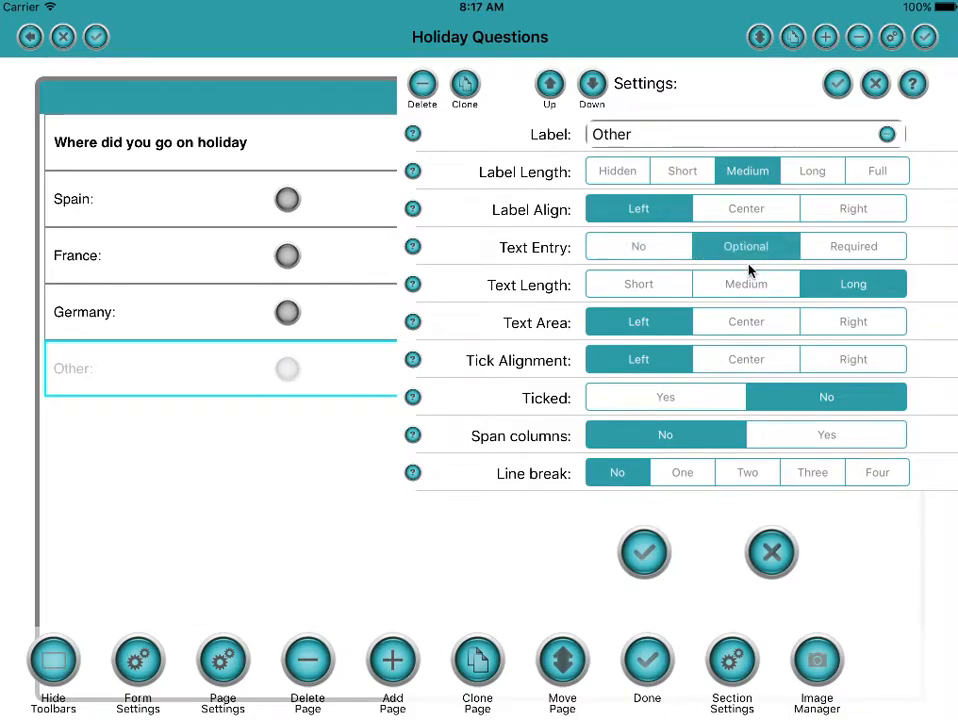
{"action": "left_click", "coordinate": [643, 553]}
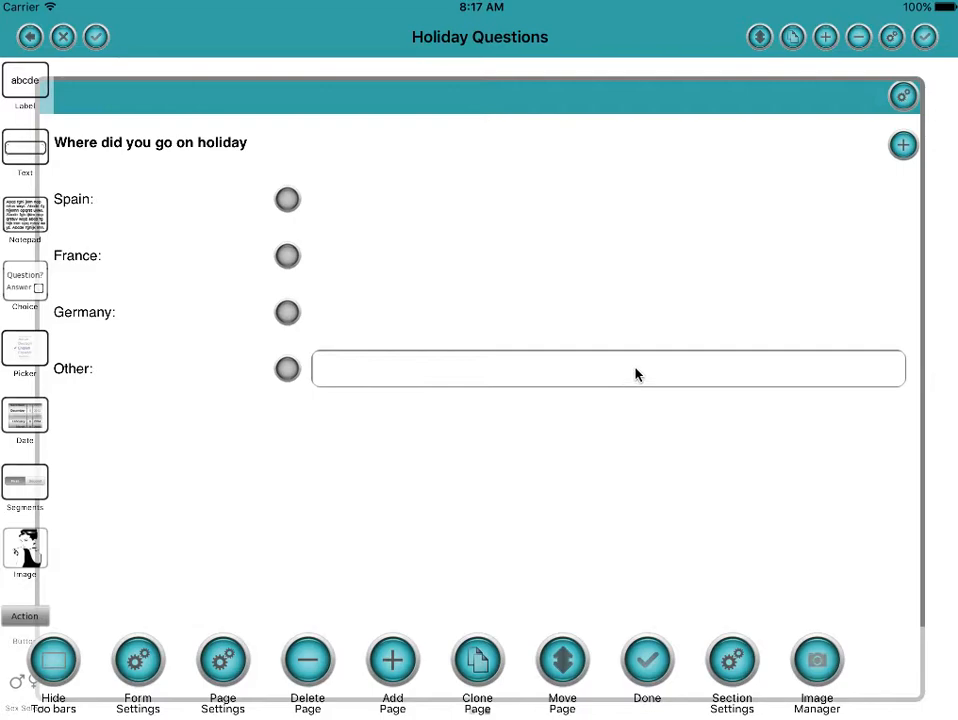
{"action": "mouse_move", "coordinate": [428, 388]}
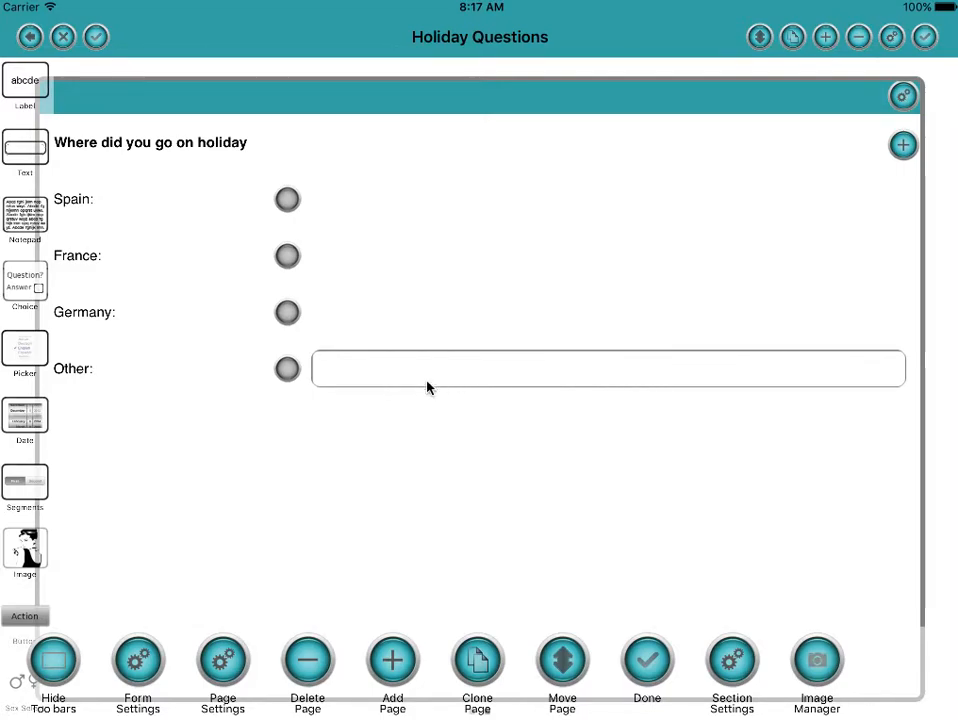
{"action": "mouse_move", "coordinate": [140, 330]}
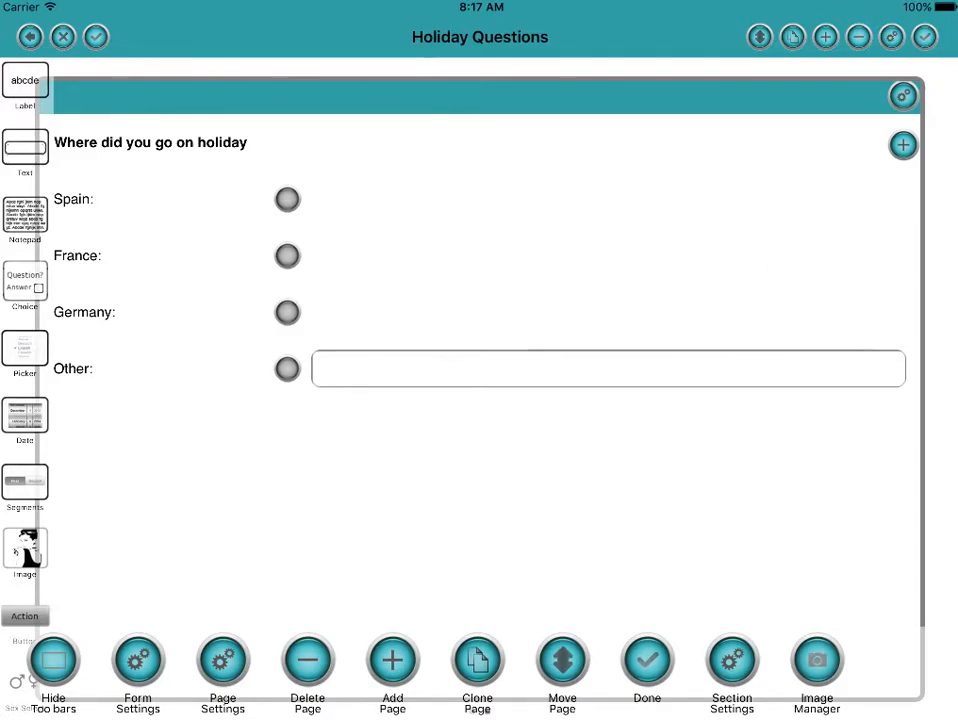
{"action": "mouse_move", "coordinate": [681, 94]}
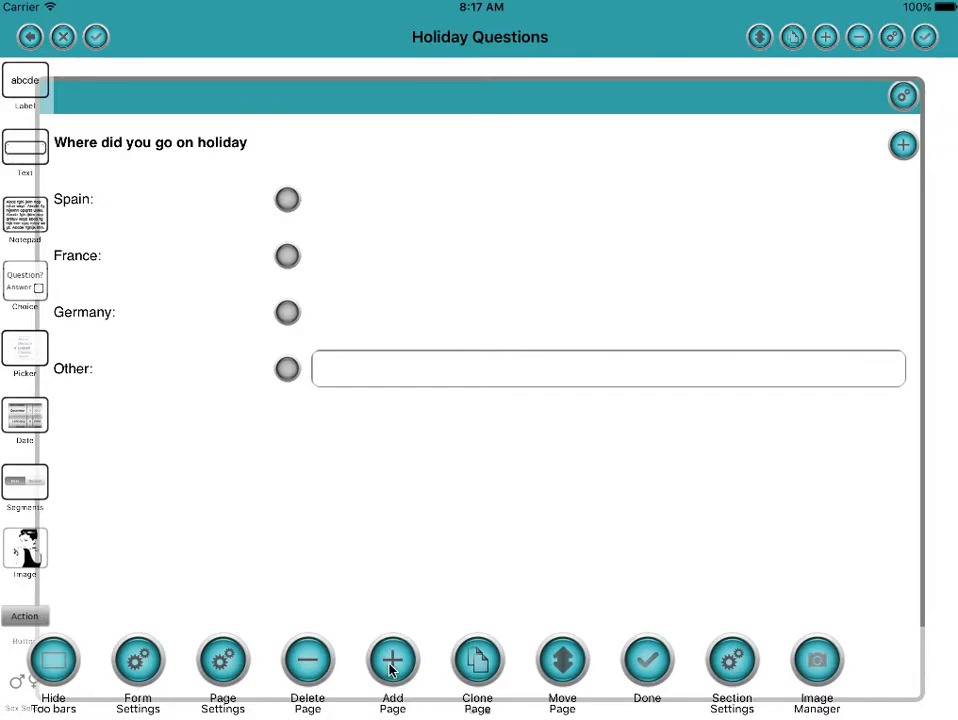
Step: Create a new grid page named 'Sports'
{"action": "left_click", "coordinate": [392, 660]}
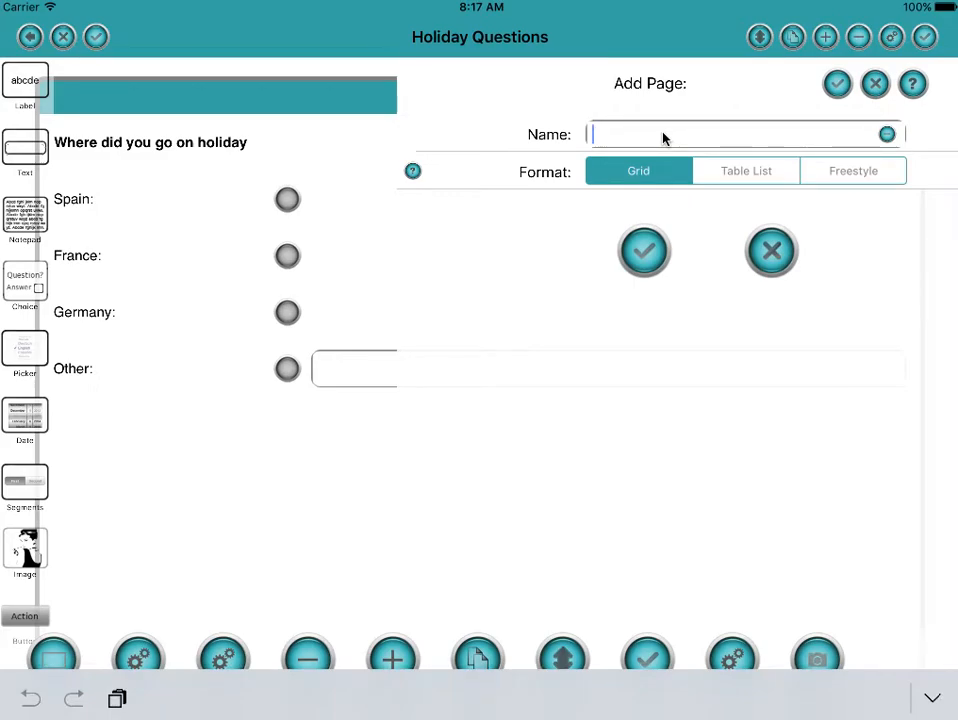
{"action": "type", "text": "Sports"}
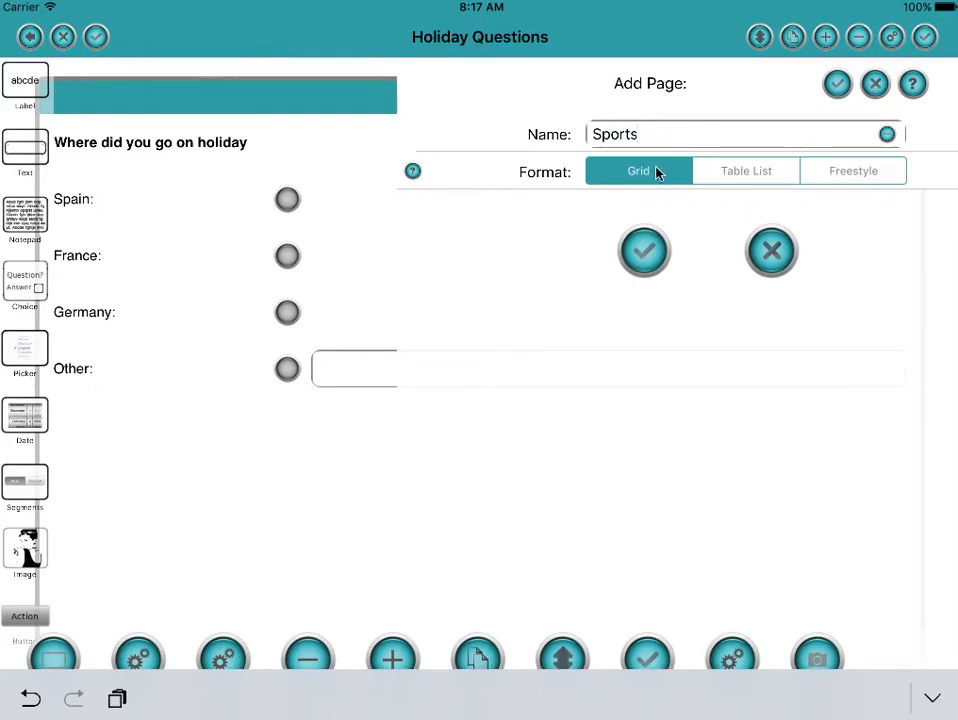
{"action": "left_click", "coordinate": [644, 251]}
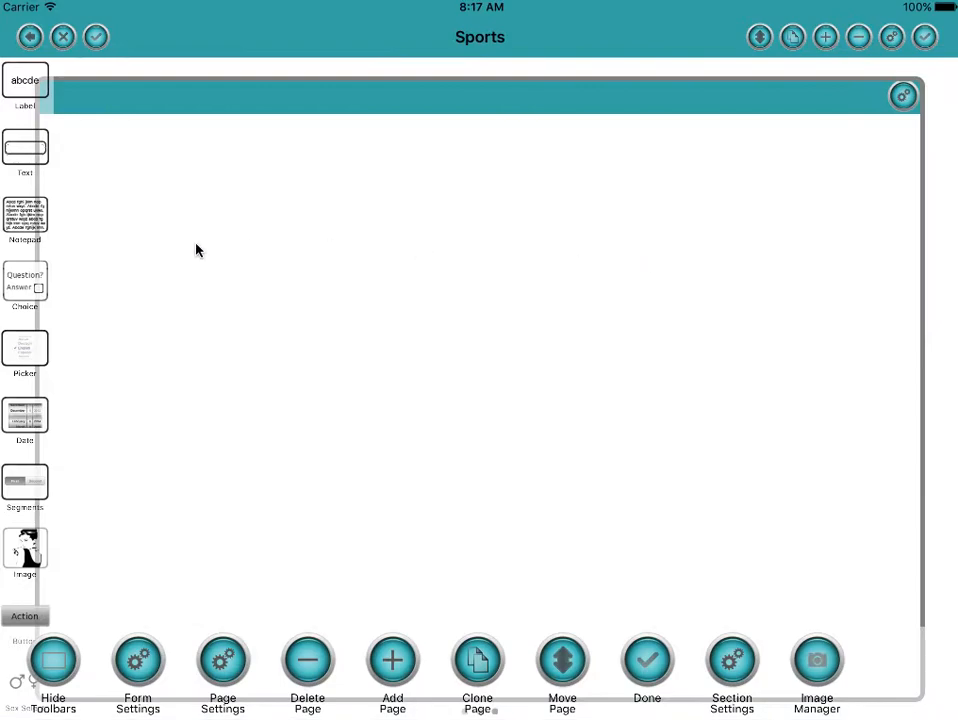
{"action": "mouse_move", "coordinate": [22, 306]}
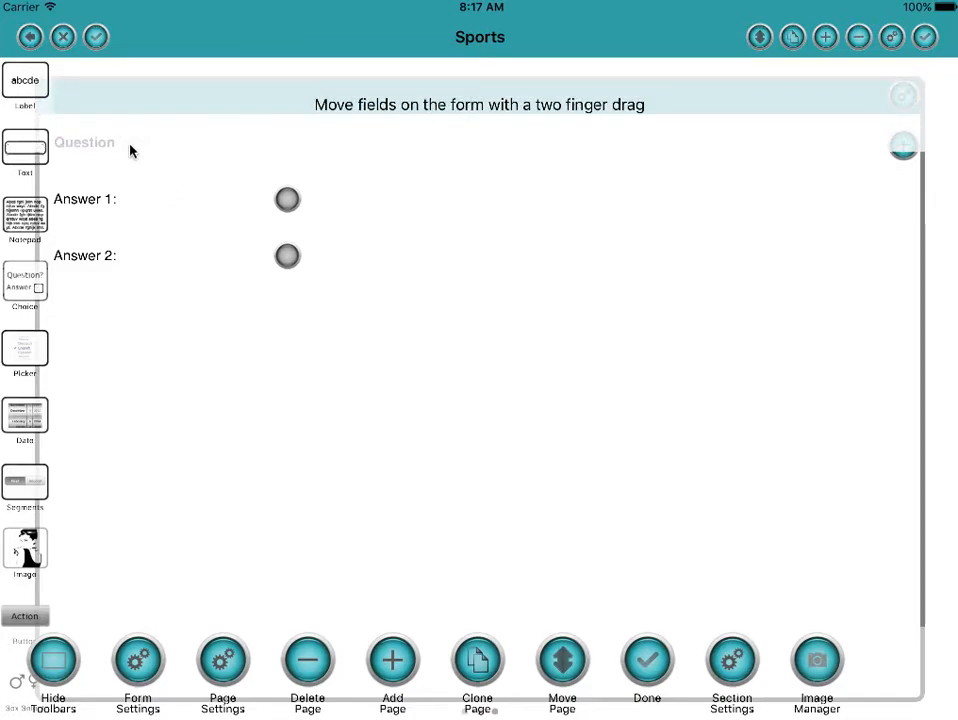
Step: Dismiss the hint and label the new question 'What sports do you play'
{"action": "left_click", "coordinate": [84, 142]}
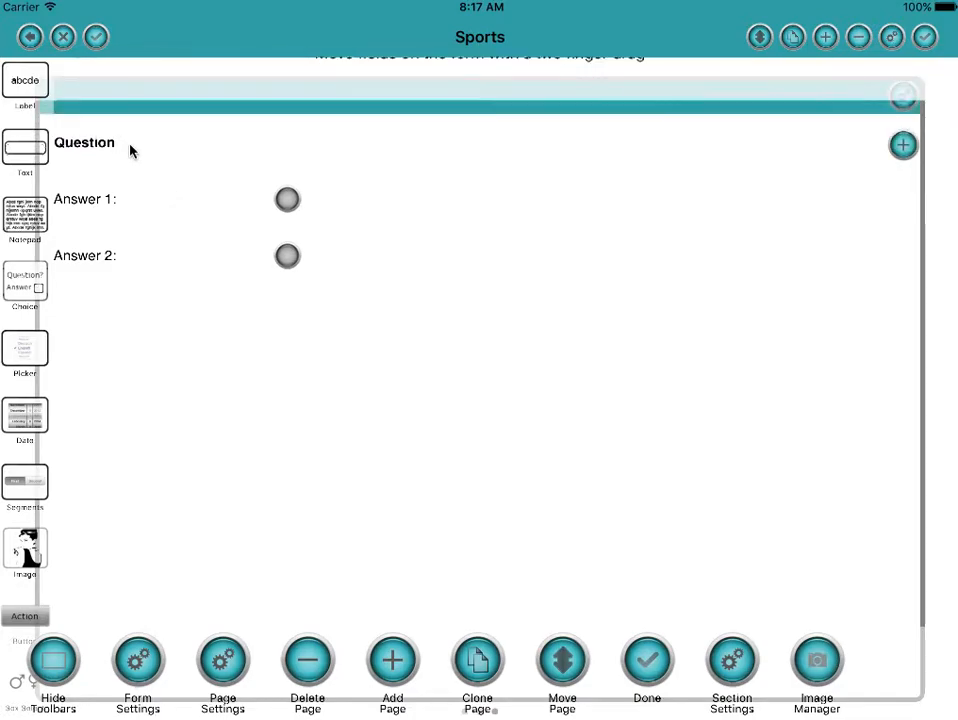
{"action": "left_click", "coordinate": [85, 142]}
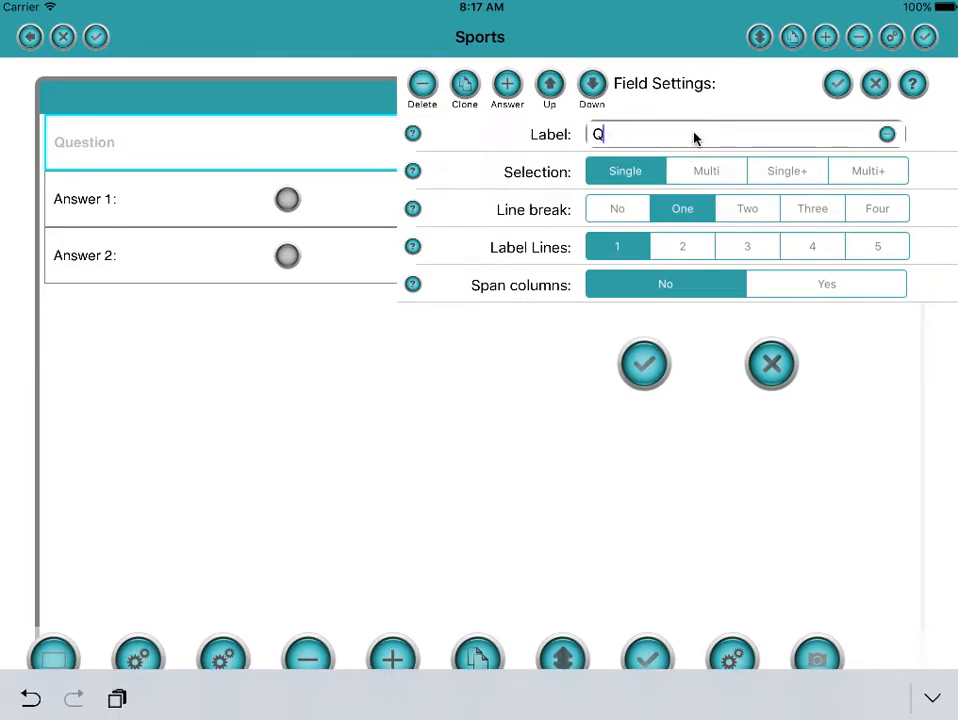
{"action": "type", "text": "What"}
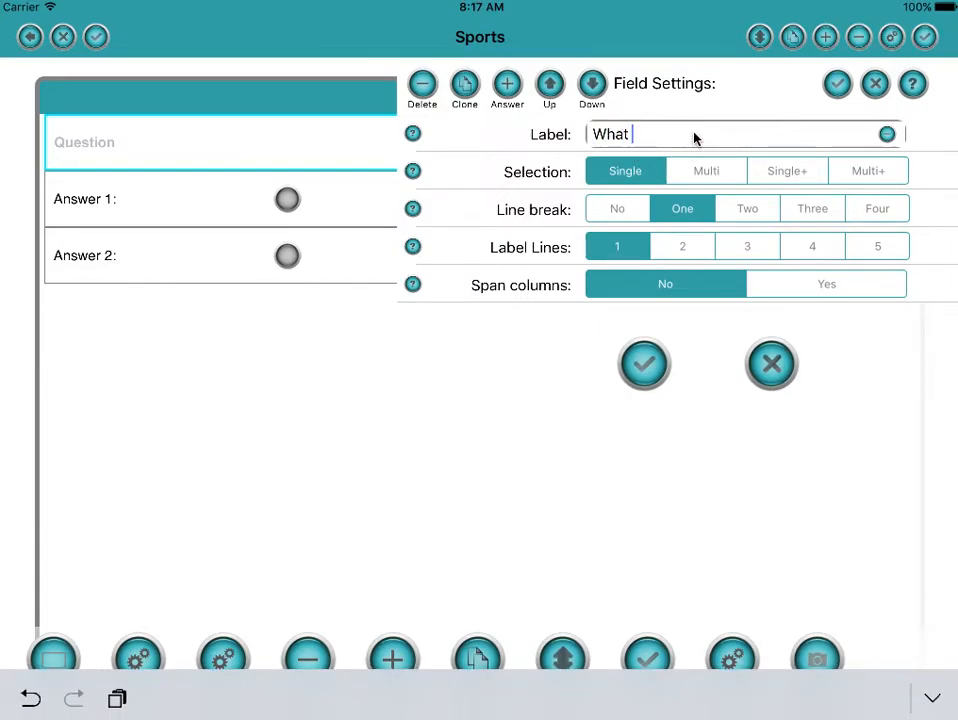
{"action": "type", "text": "sports do yop"}
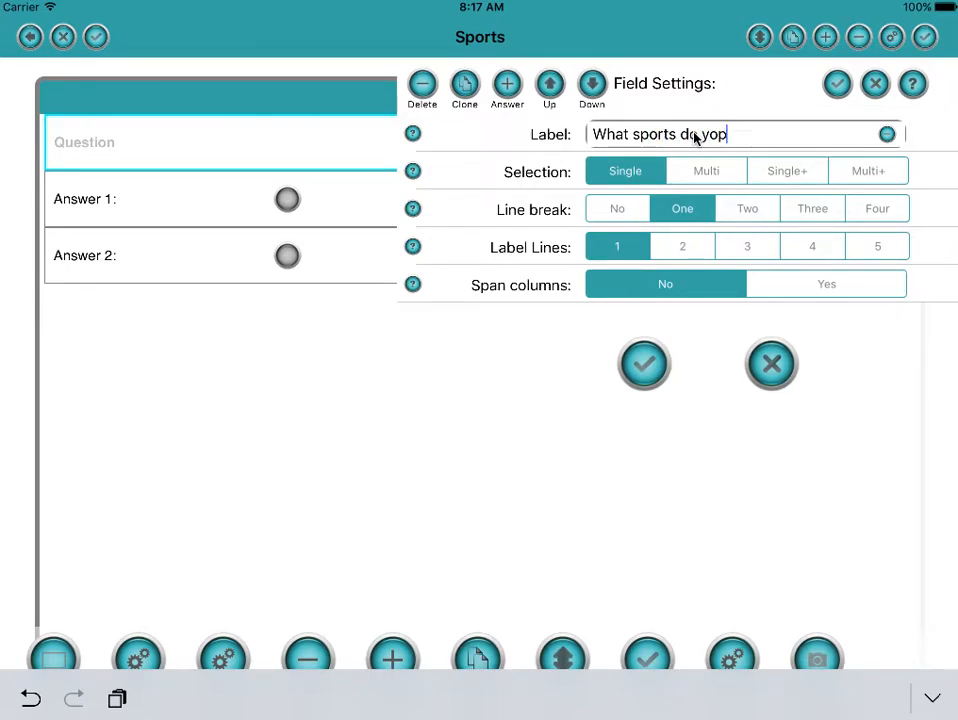
{"action": "type", "text": "you play"}
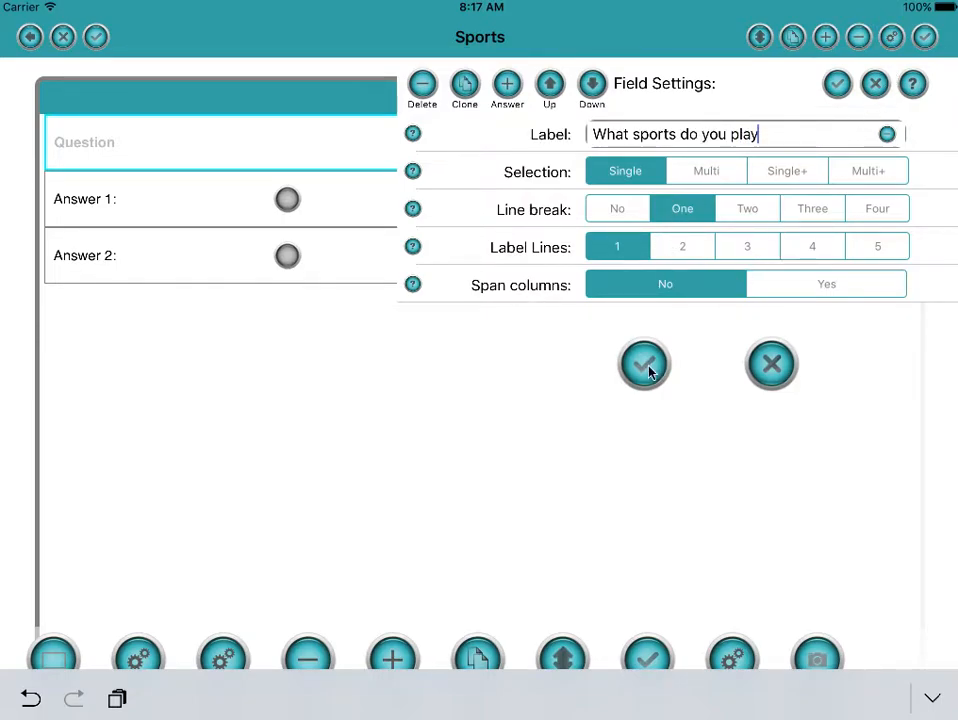
{"action": "left_click", "coordinate": [644, 364]}
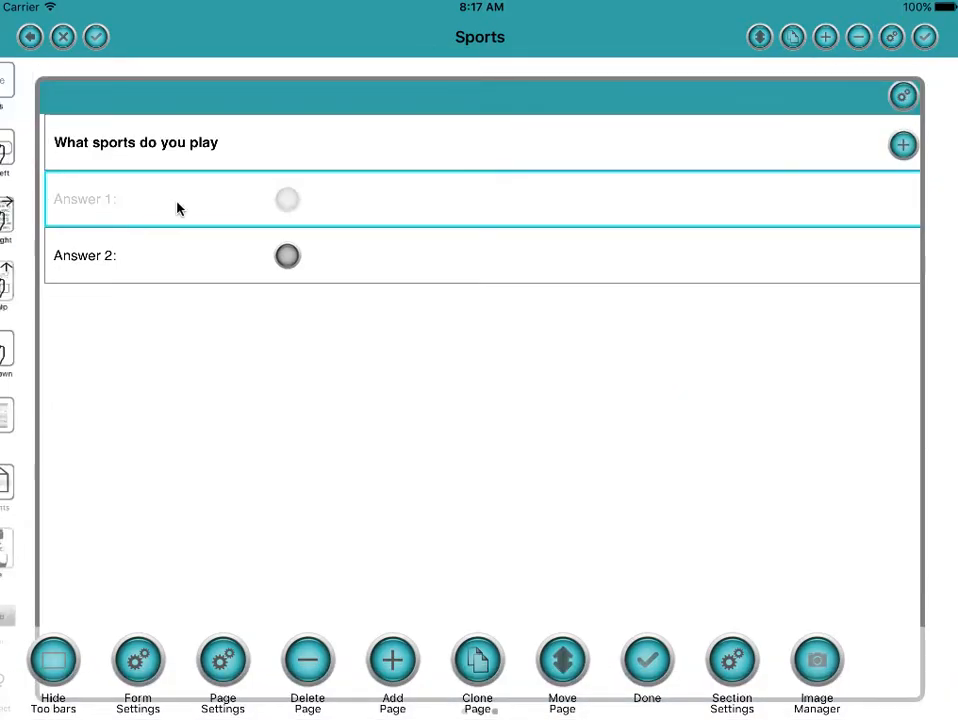
Step: Set answers to Football and Basketball, then add a third answer
{"action": "left_click", "coordinate": [180, 199]}
{"action": "type", "text": "F"}
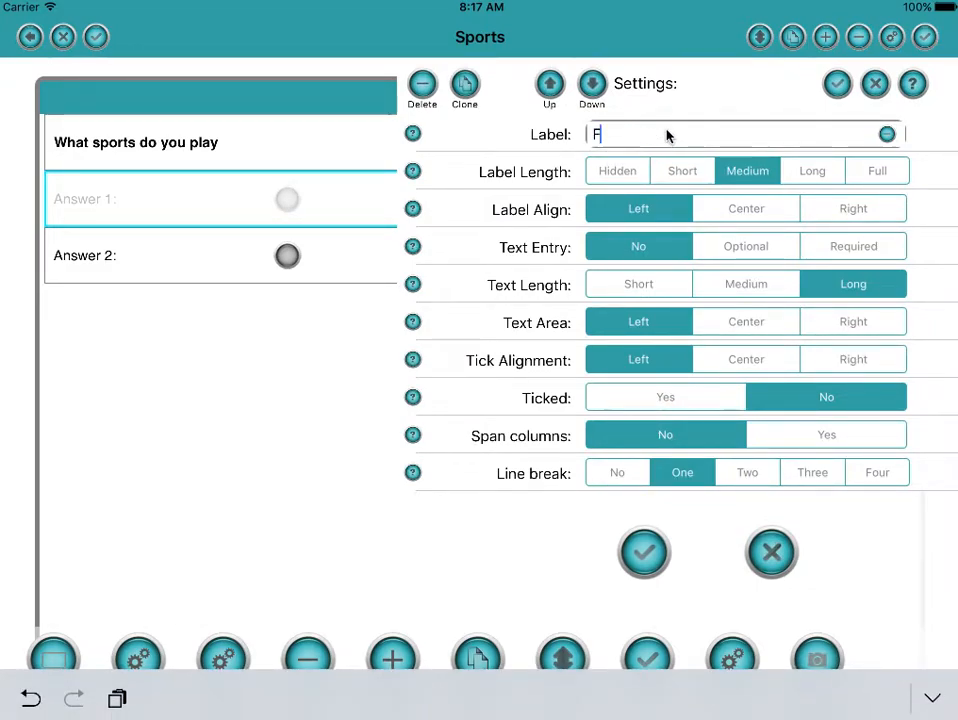
{"action": "type", "text": "ootball"}
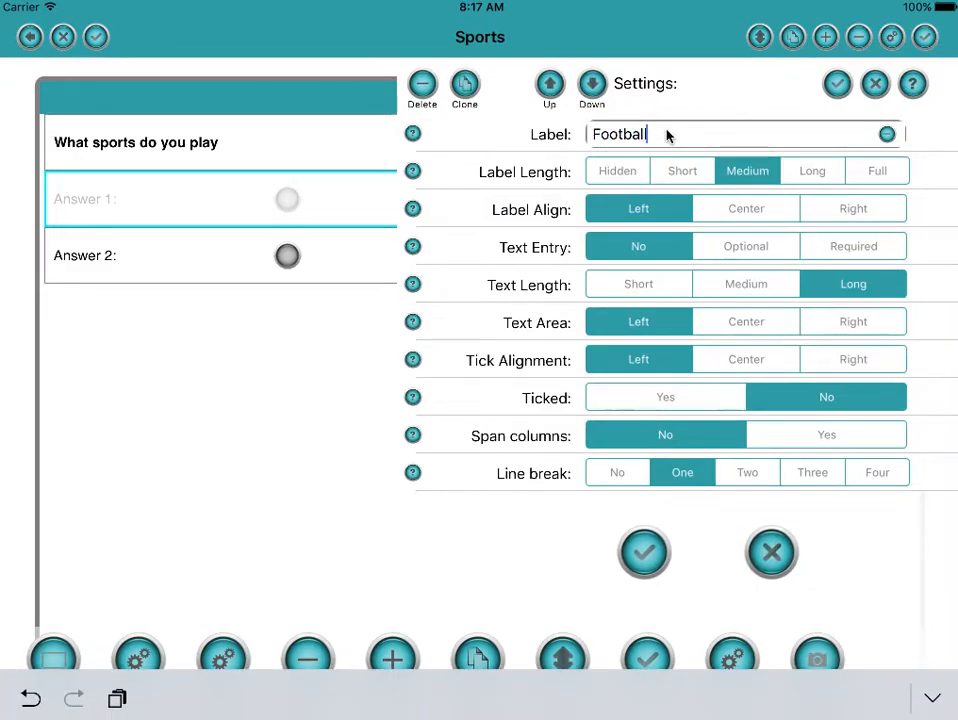
{"action": "left_click", "coordinate": [644, 553]}
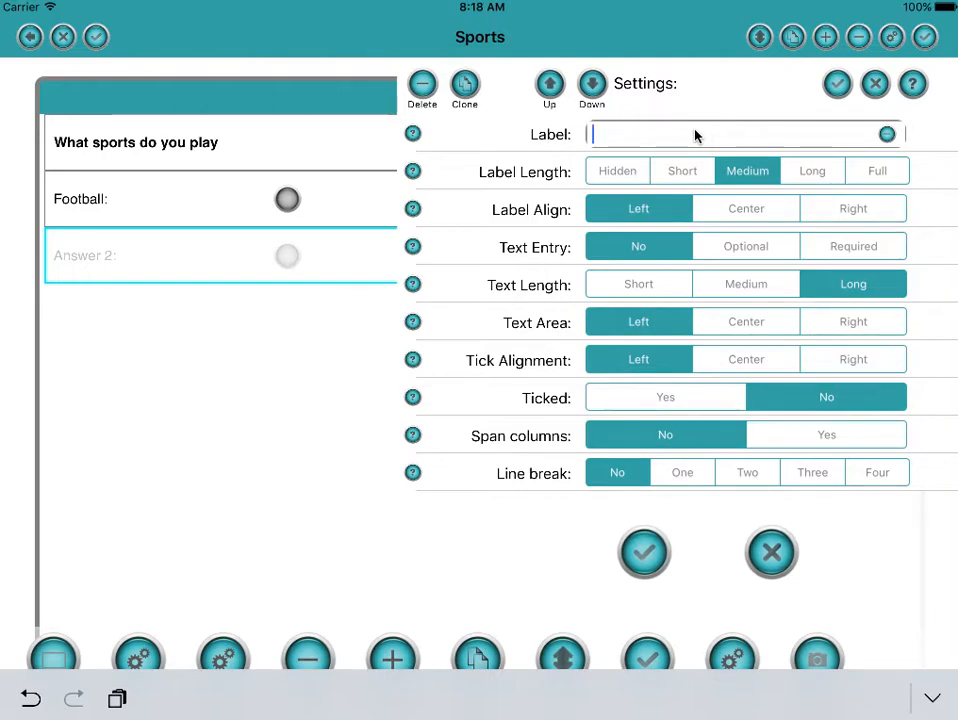
{"action": "type", "text": "Basketba"}
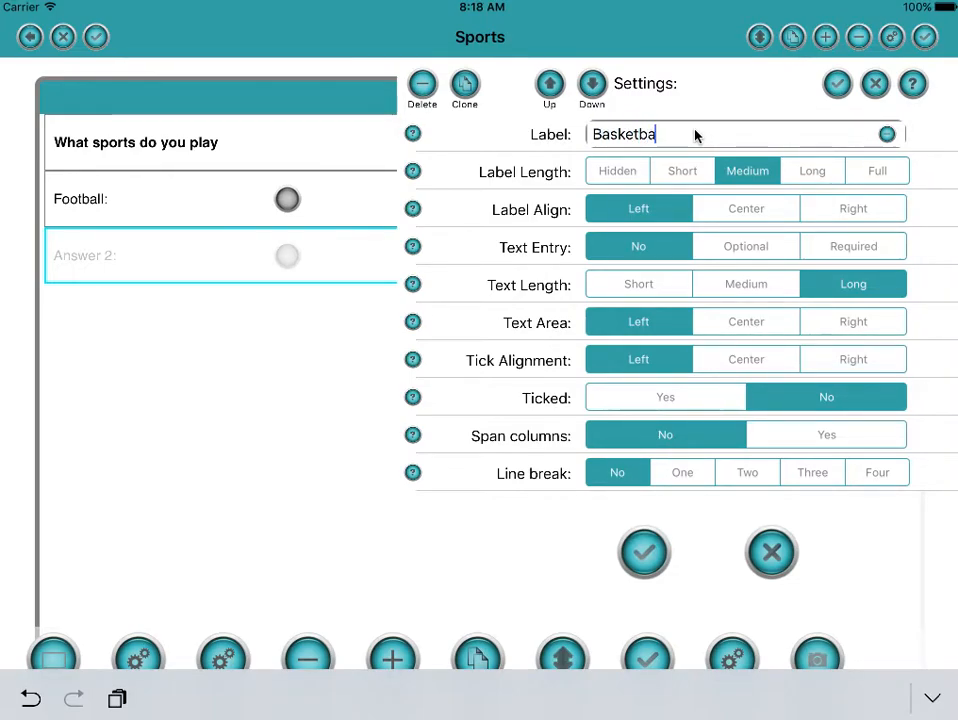
{"action": "left_click", "coordinate": [643, 553]}
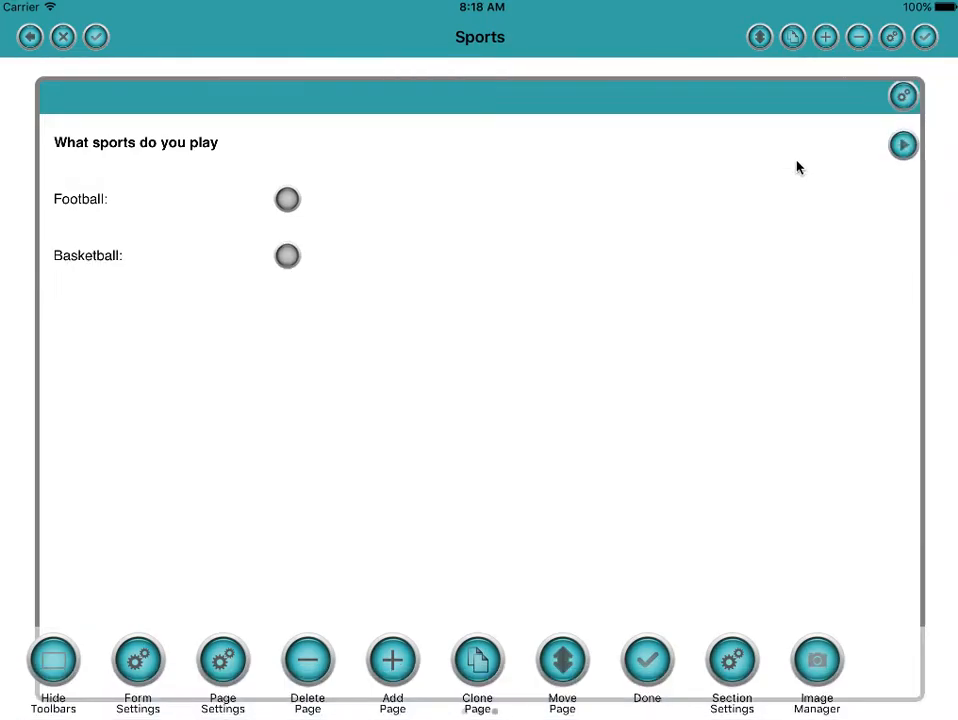
{"action": "left_click", "coordinate": [902, 145]}
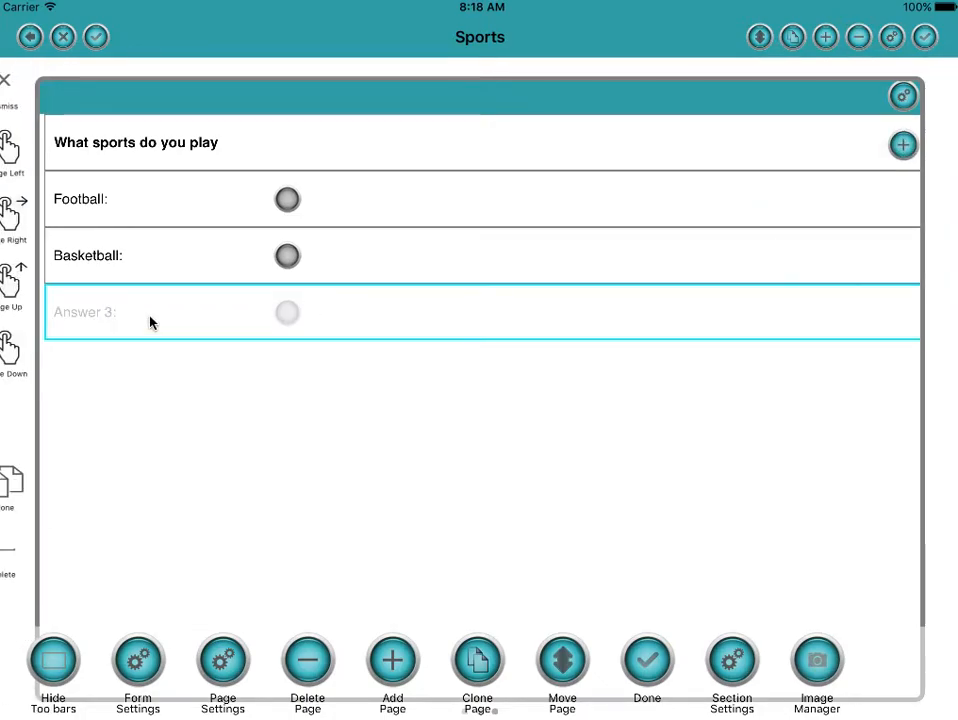
{"action": "left_click", "coordinate": [288, 312]}
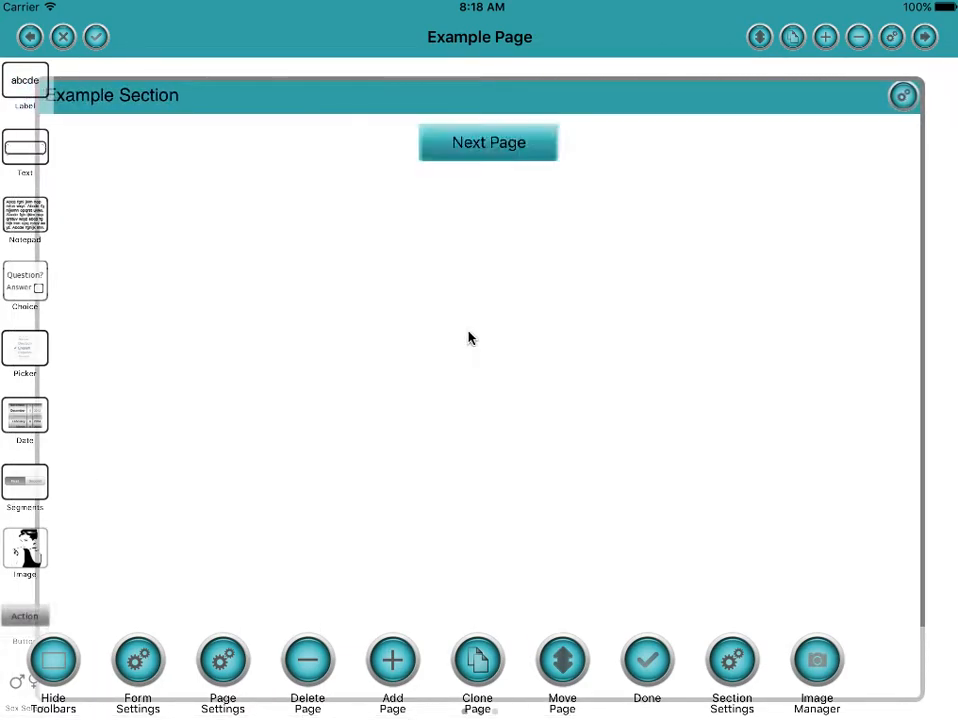
Step: Retitle the Example Page's buttons to Holiday and Sports
{"action": "left_click", "coordinate": [488, 142]}
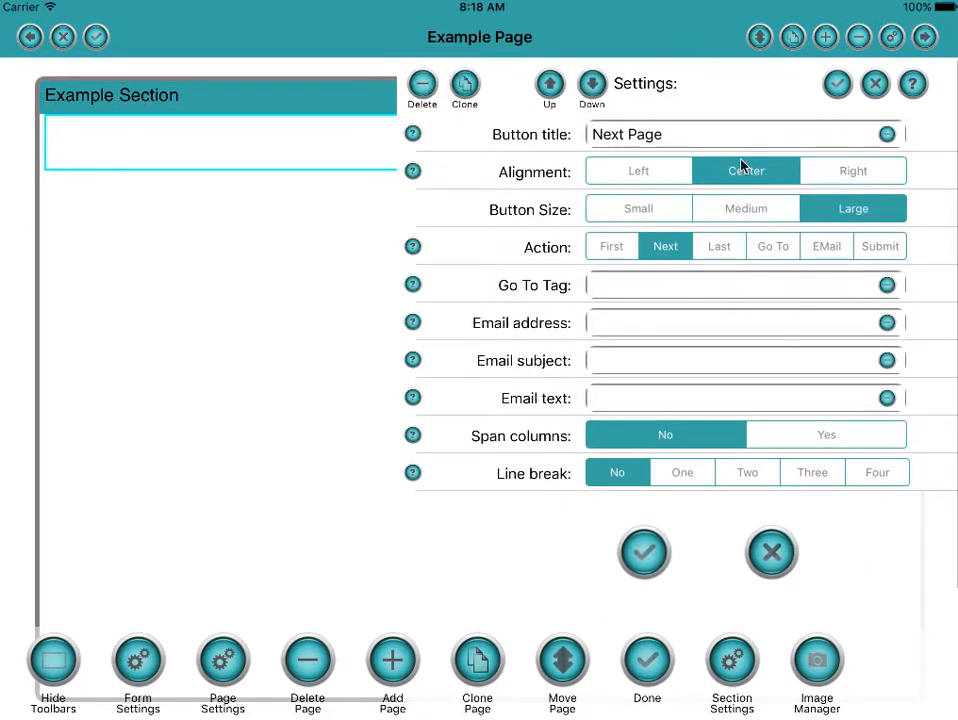
{"action": "left_click", "coordinate": [744, 134]}
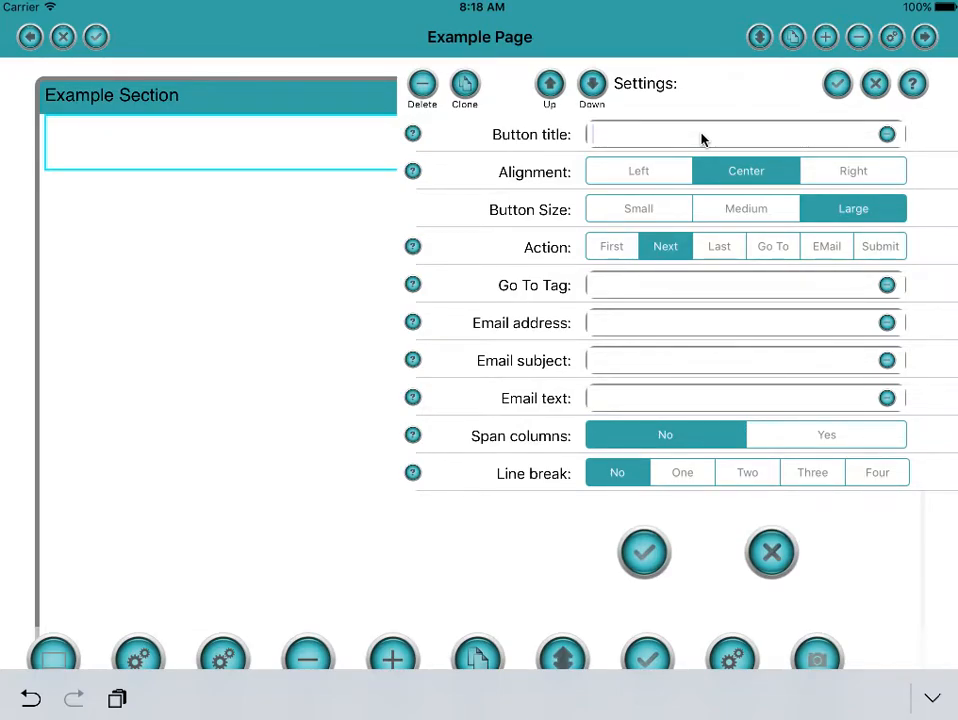
{"action": "type", "text": "Hol"}
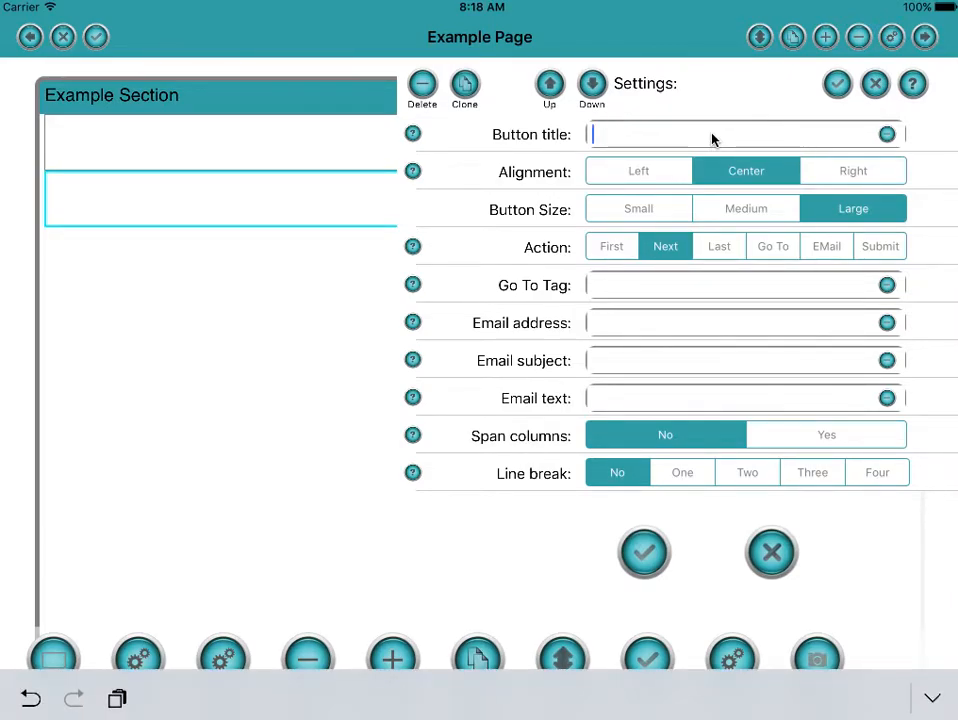
{"action": "type", "text": "Sports"}
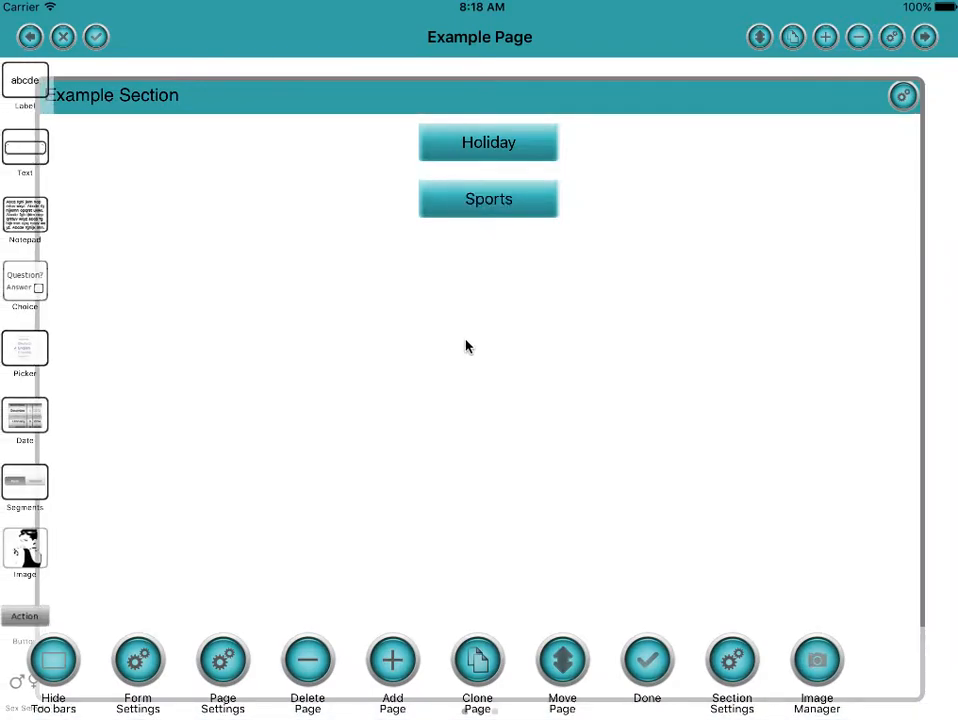
{"action": "mouse_move", "coordinate": [485, 275]}
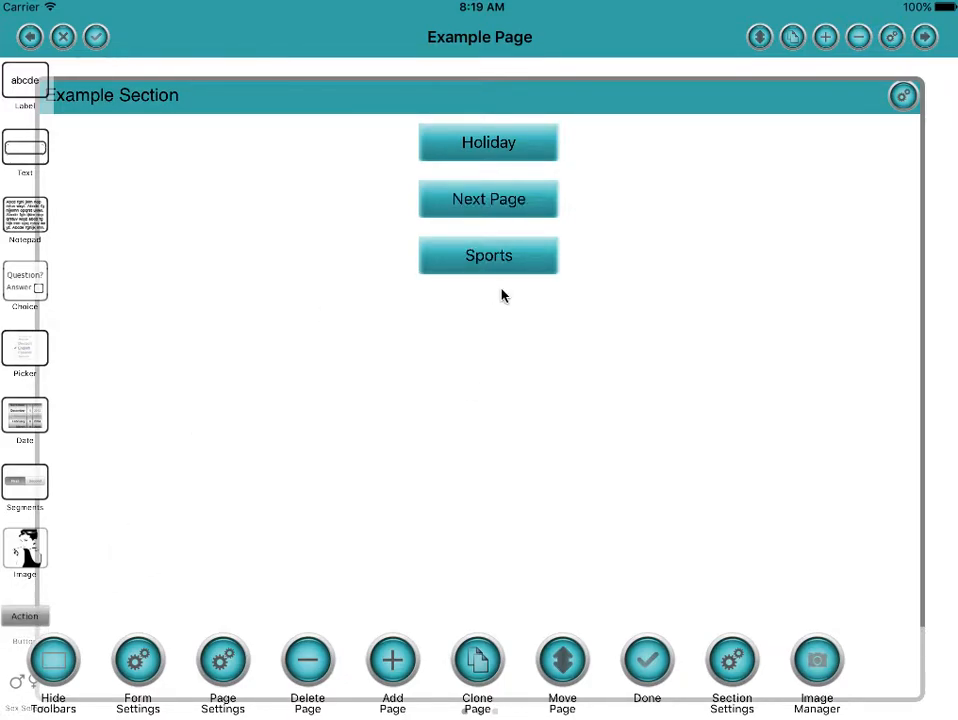
Step: Change the third Example Page button's title to 'Done'
{"action": "left_click", "coordinate": [488, 255]}
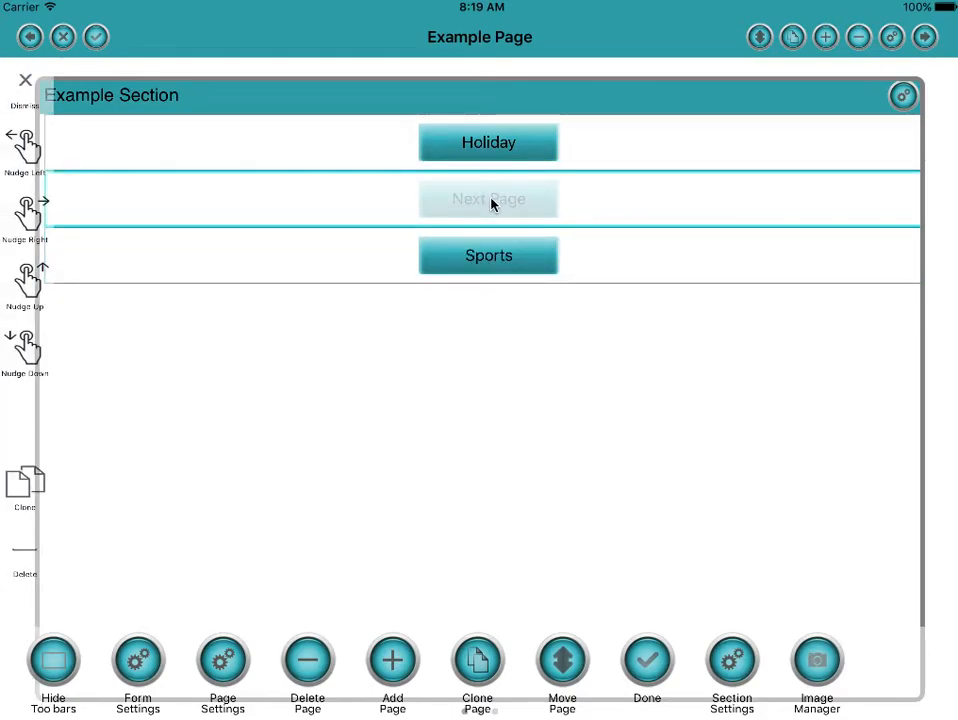
{"action": "mouse_move", "coordinate": [45, 288]}
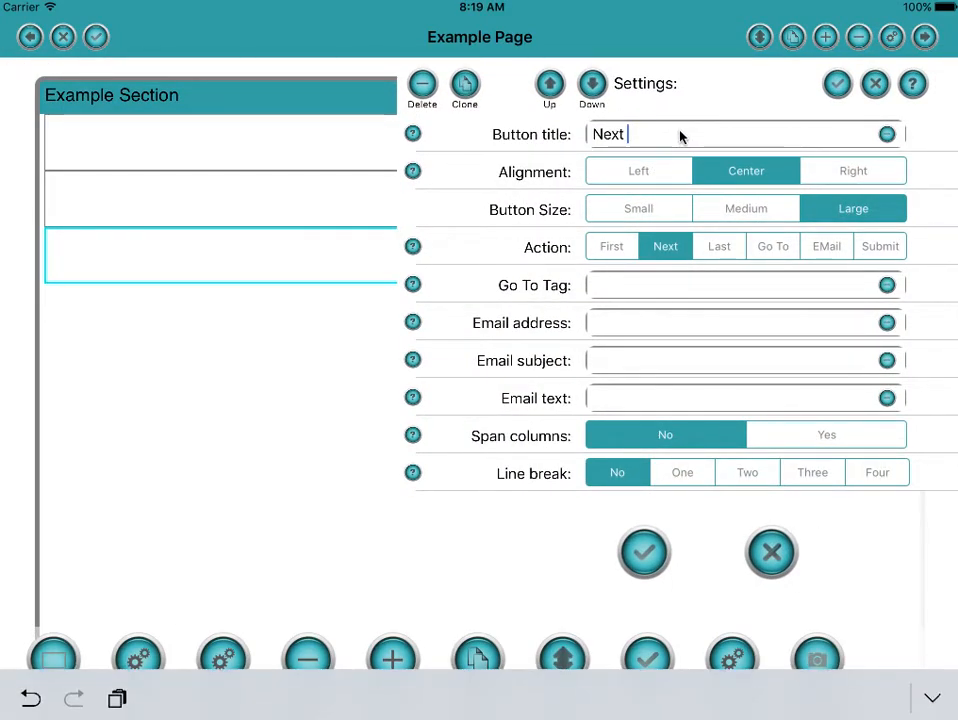
{"action": "type", "text": "Don"}
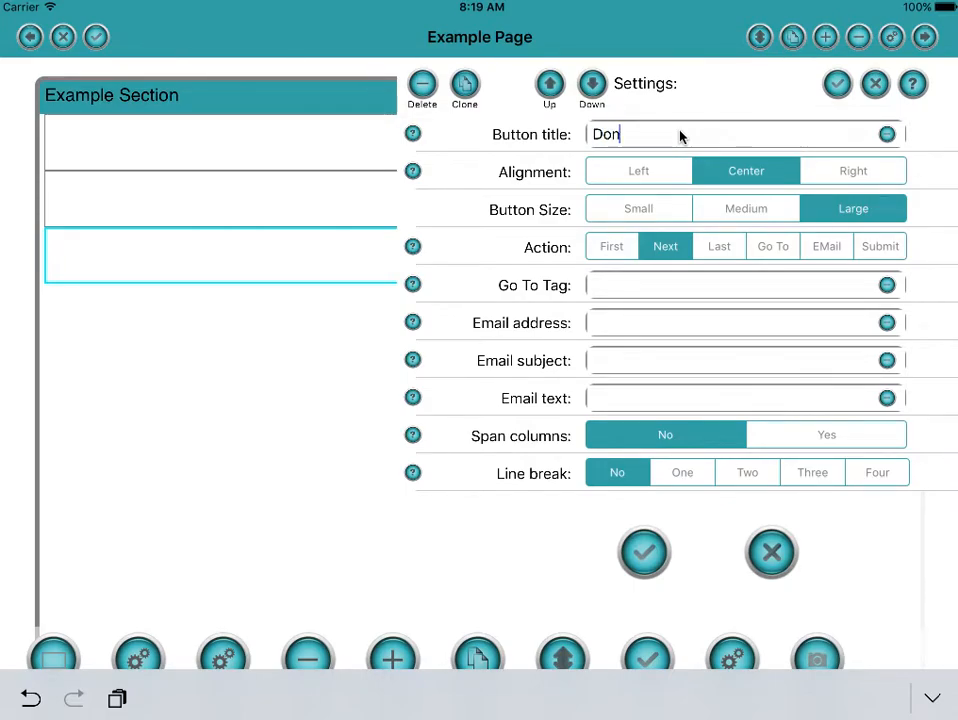
{"action": "type", "text": "e"}
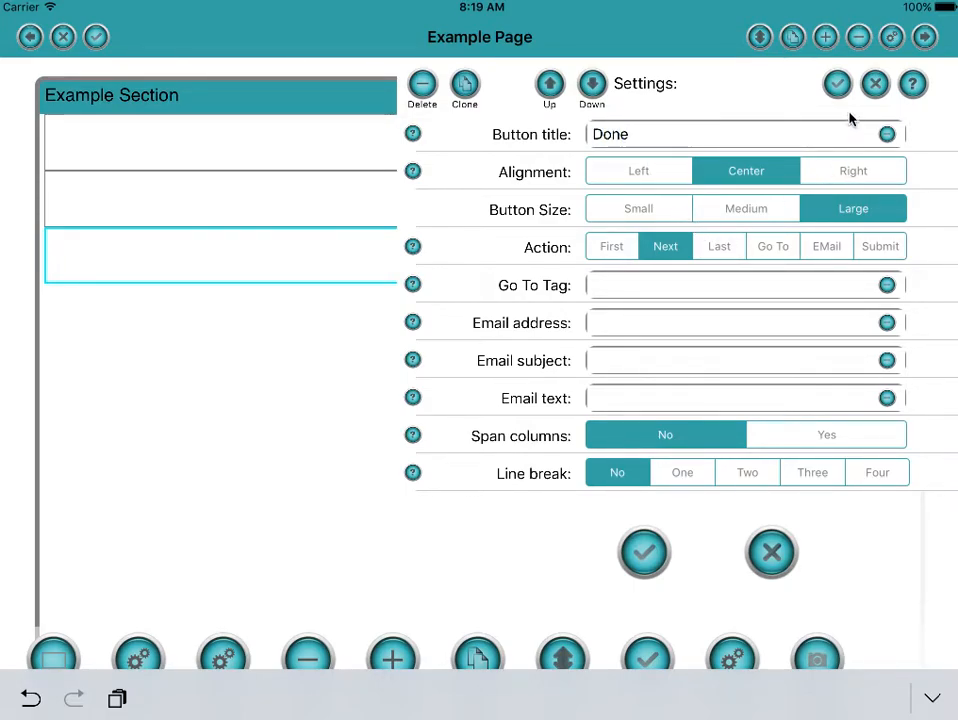
{"action": "left_click", "coordinate": [837, 84]}
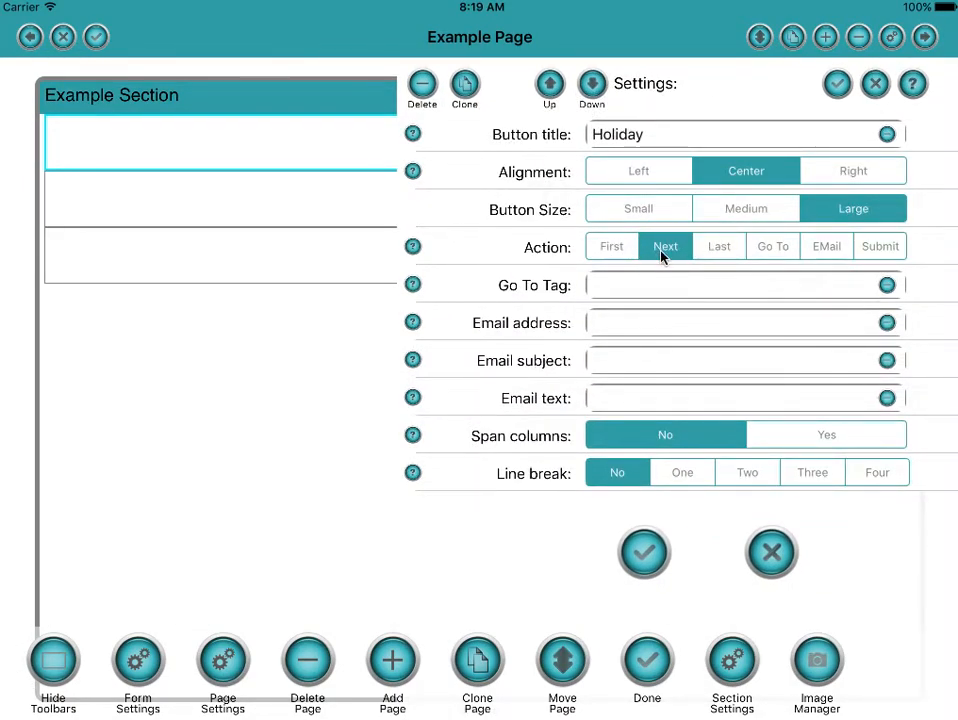
{"action": "mouse_move", "coordinate": [658, 249]}
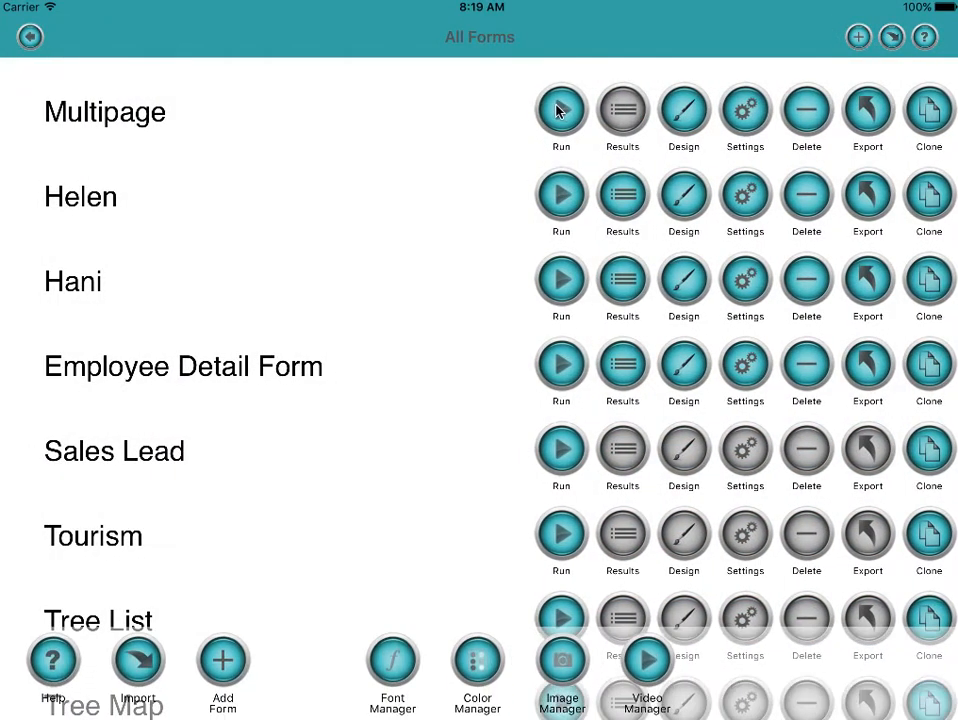
Step: Test-run Multipage, trying Holiday and Done, then reopen it in Design
{"action": "left_click", "coordinate": [560, 110]}
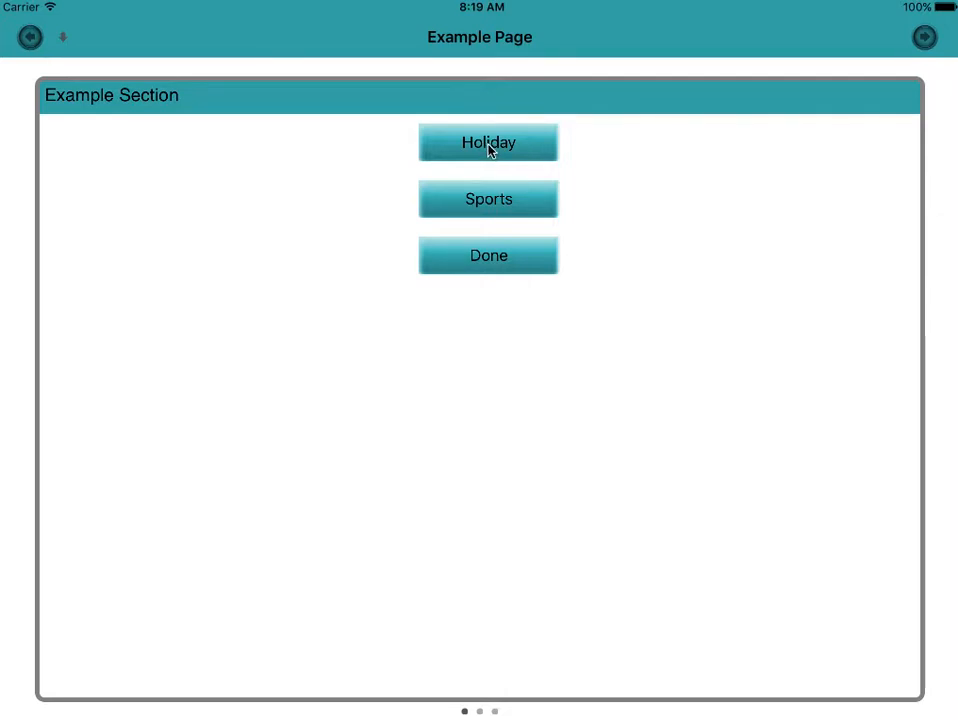
{"action": "left_click", "coordinate": [488, 142]}
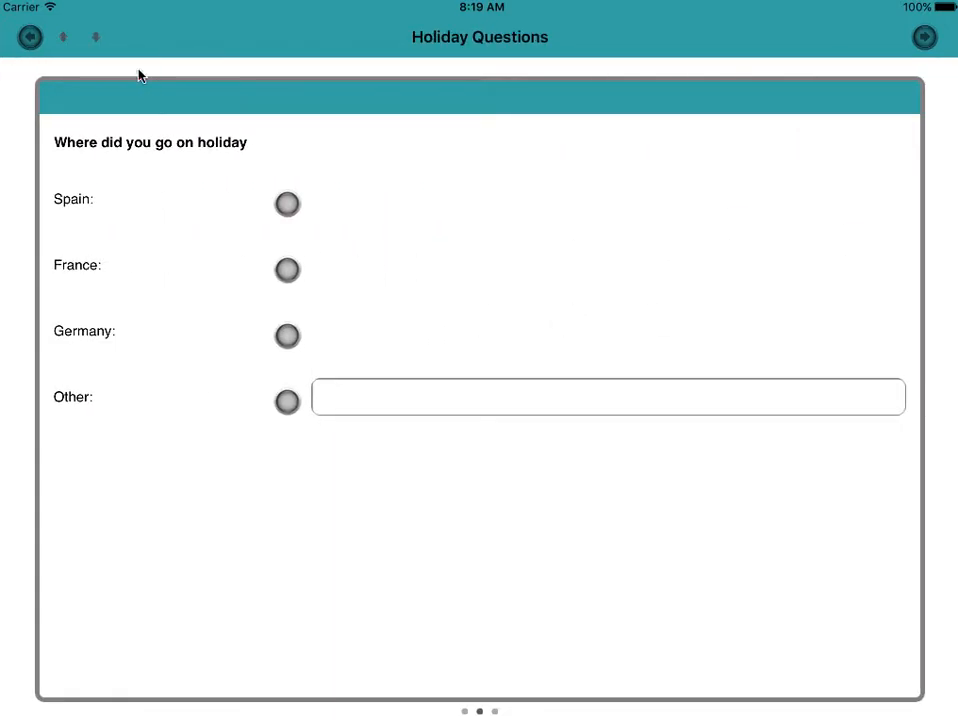
{"action": "left_click", "coordinate": [28, 37]}
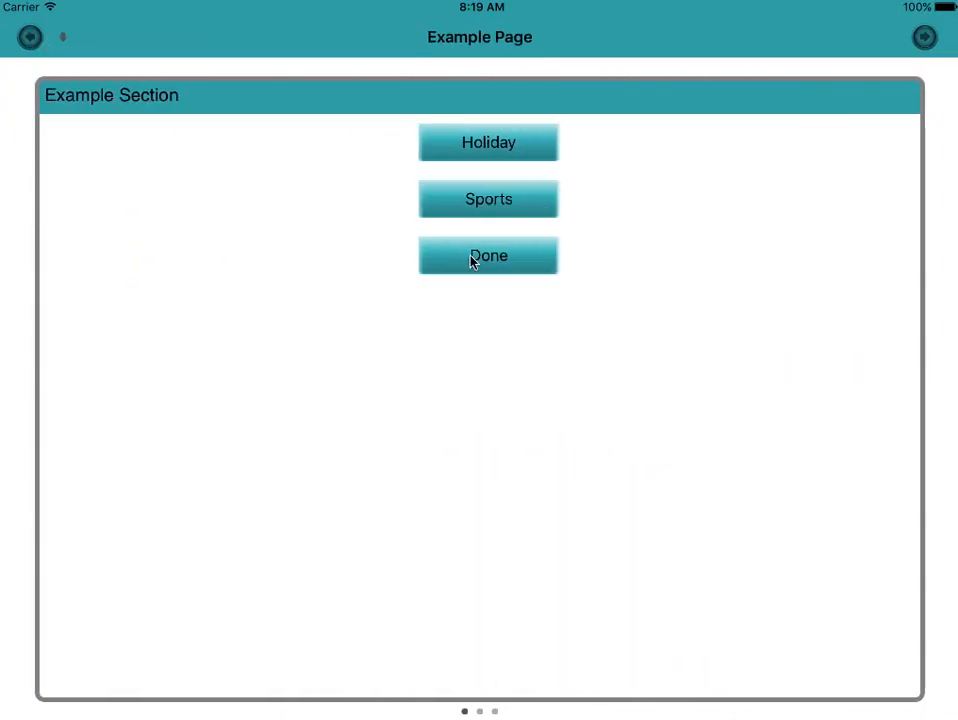
{"action": "left_click", "coordinate": [488, 142]}
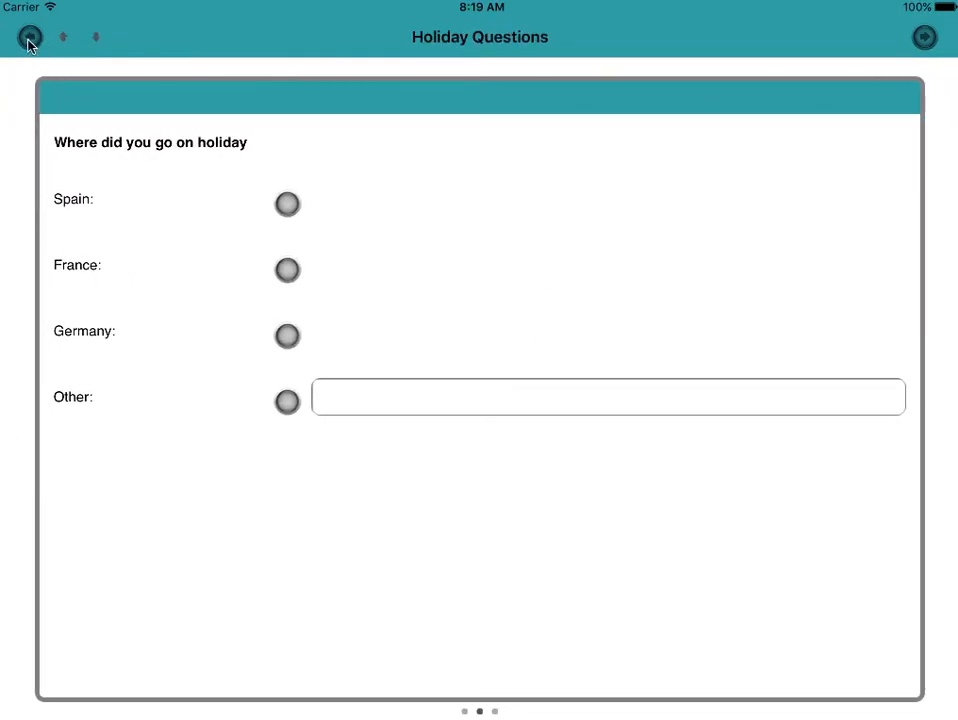
{"action": "left_click", "coordinate": [29, 37]}
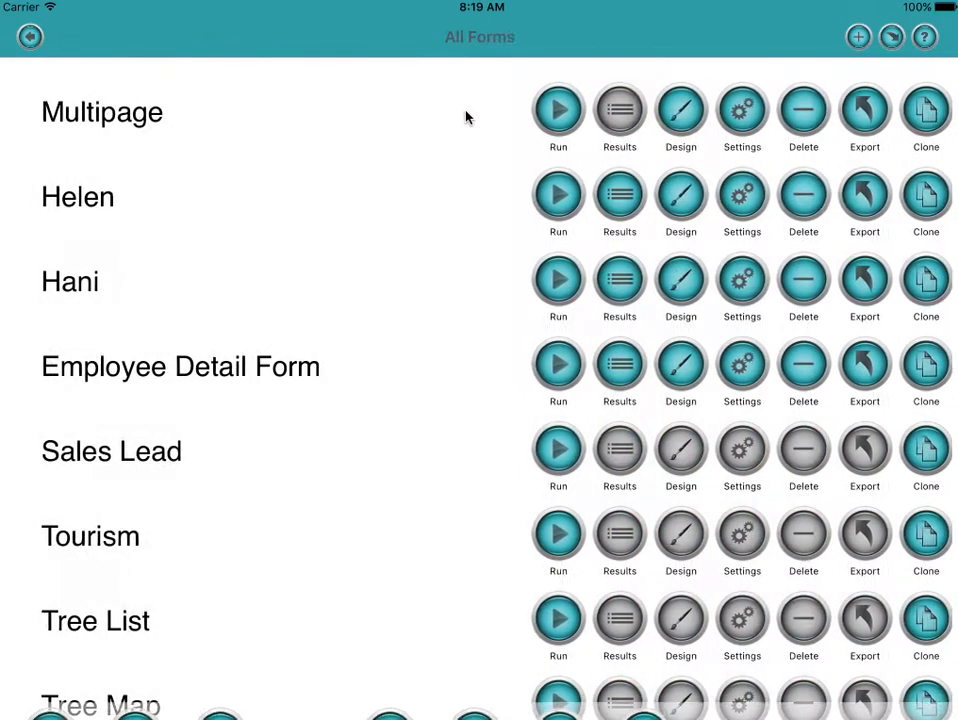
{"action": "left_click", "coordinate": [558, 110]}
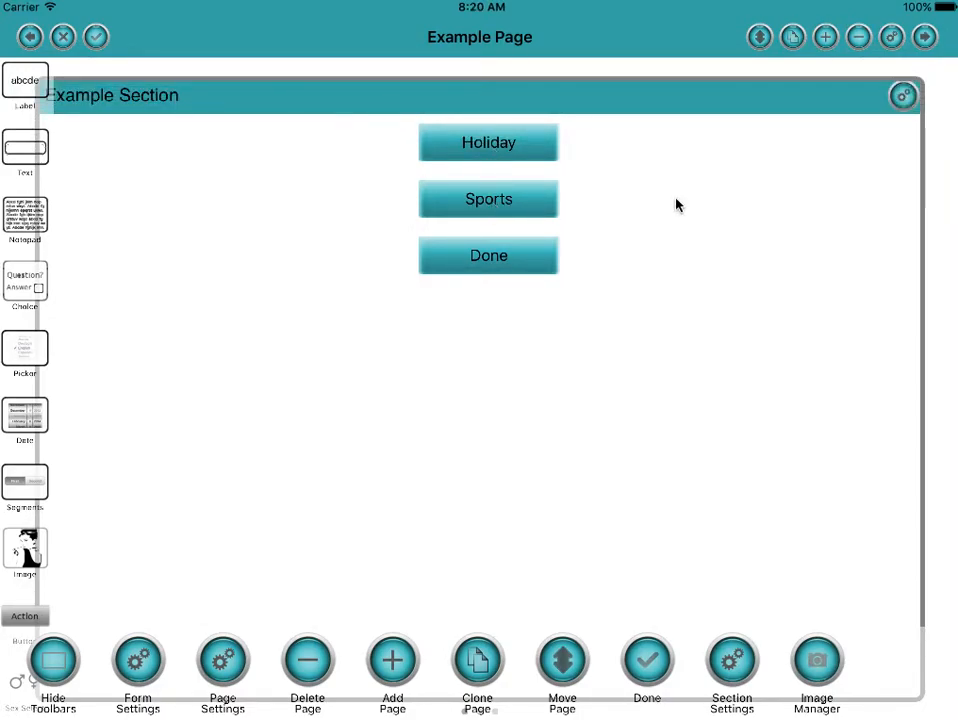
Step: Change the Done button's action from Next to Submit
{"action": "left_click", "coordinate": [488, 255]}
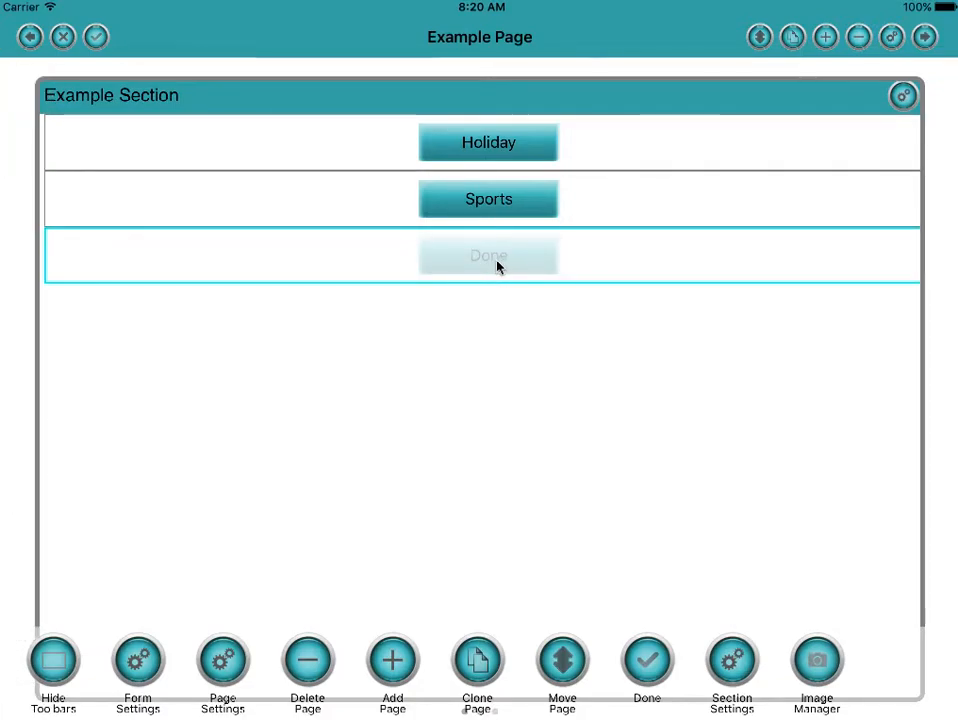
{"action": "left_click", "coordinate": [488, 255]}
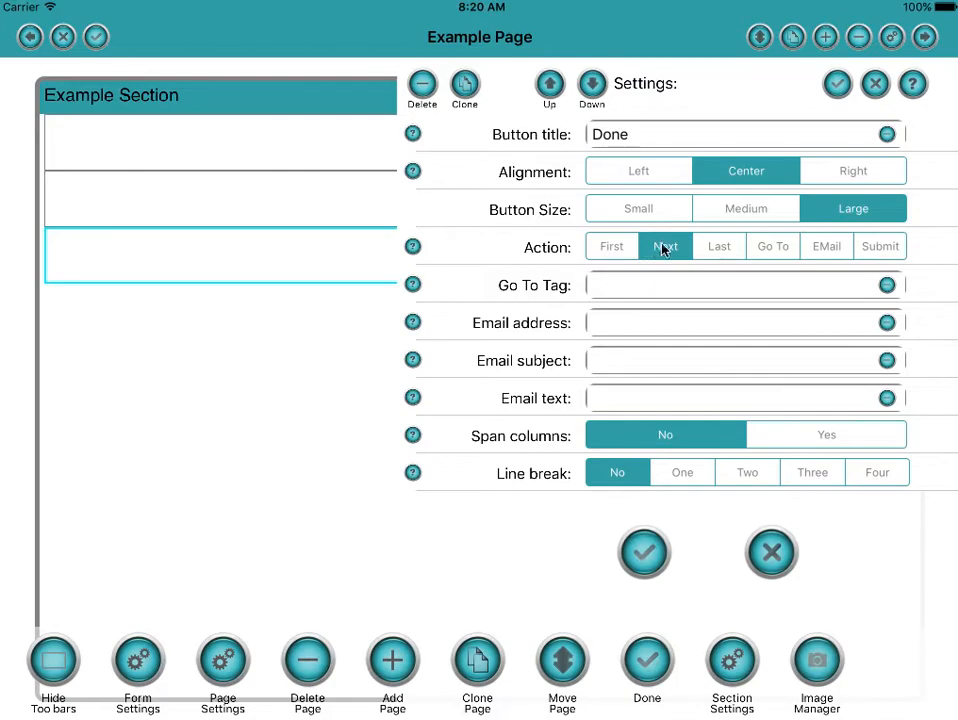
{"action": "mouse_move", "coordinate": [858, 257]}
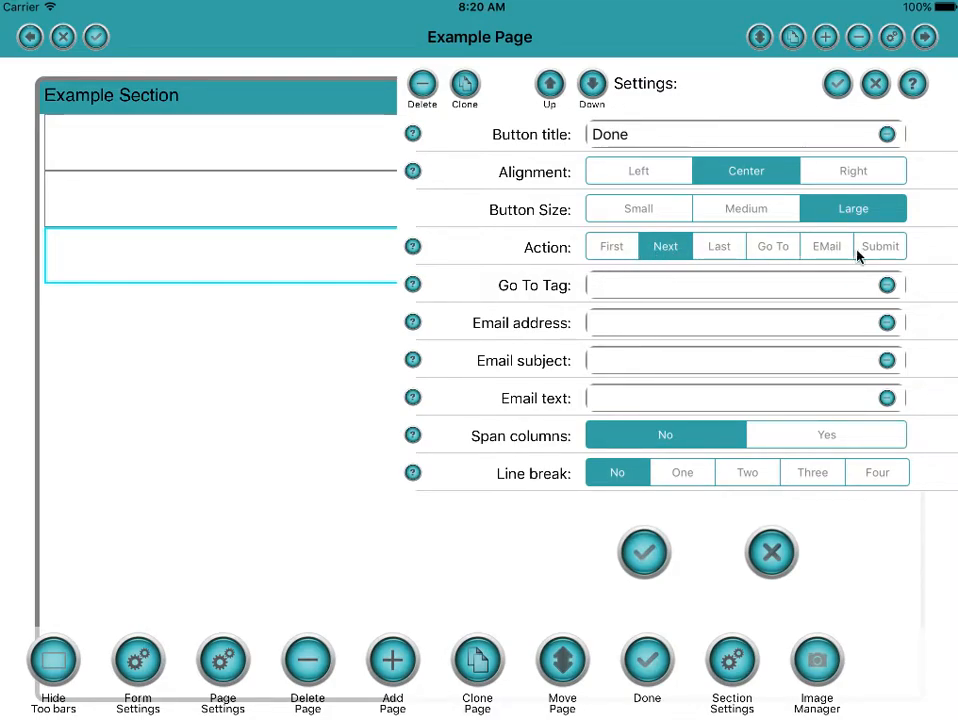
{"action": "left_click", "coordinate": [879, 246]}
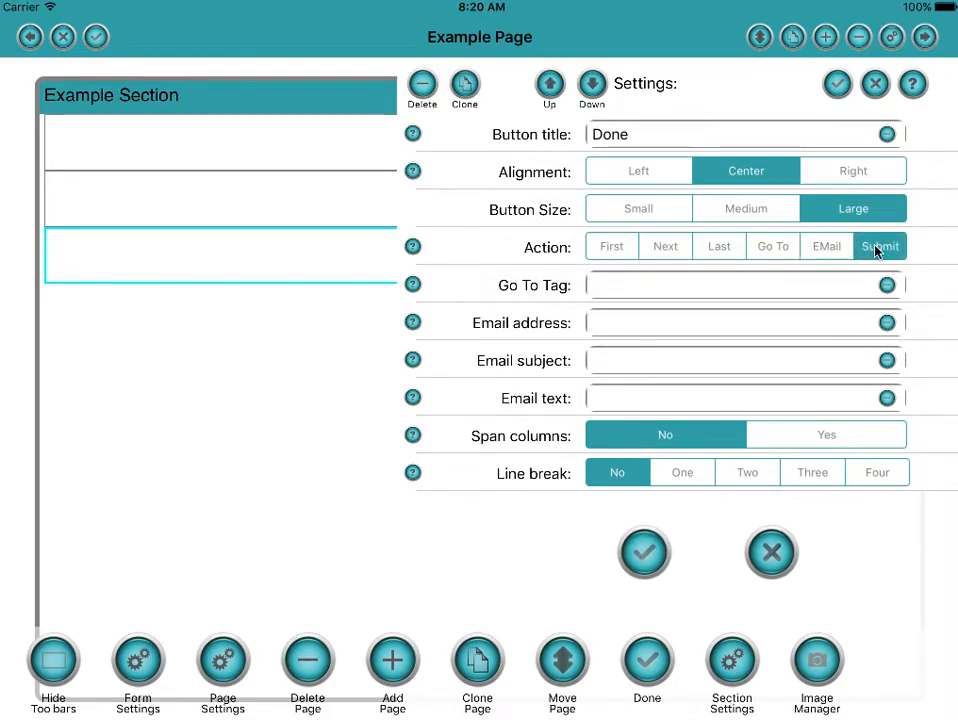
{"action": "left_click", "coordinate": [643, 553]}
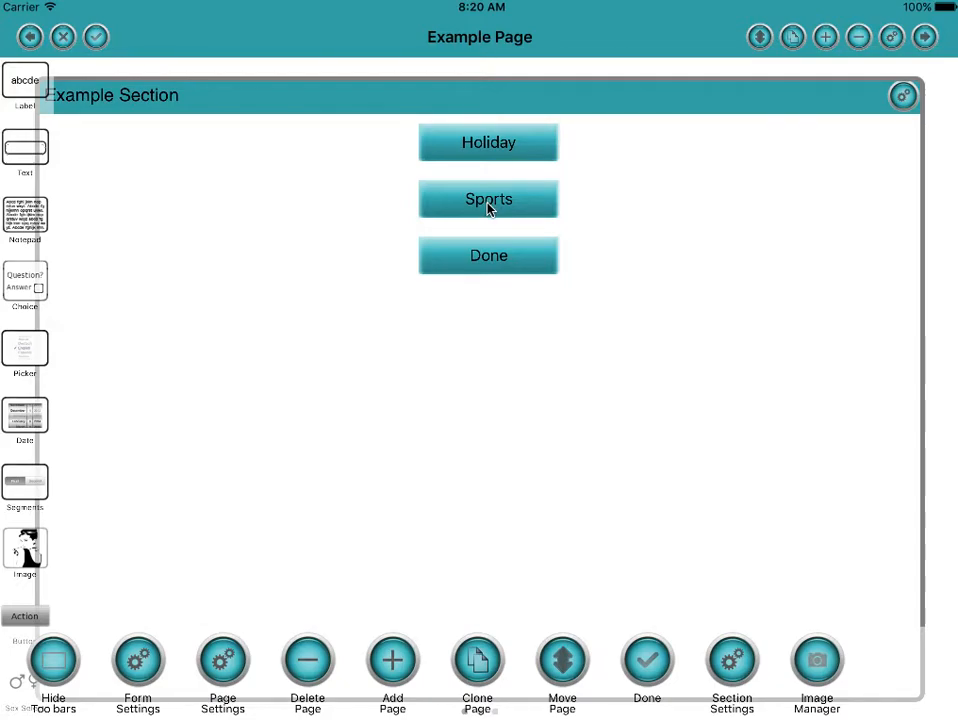
Step: Set the Sports button's action to Go To with the tag 'TagSport'
{"action": "left_click", "coordinate": [488, 198]}
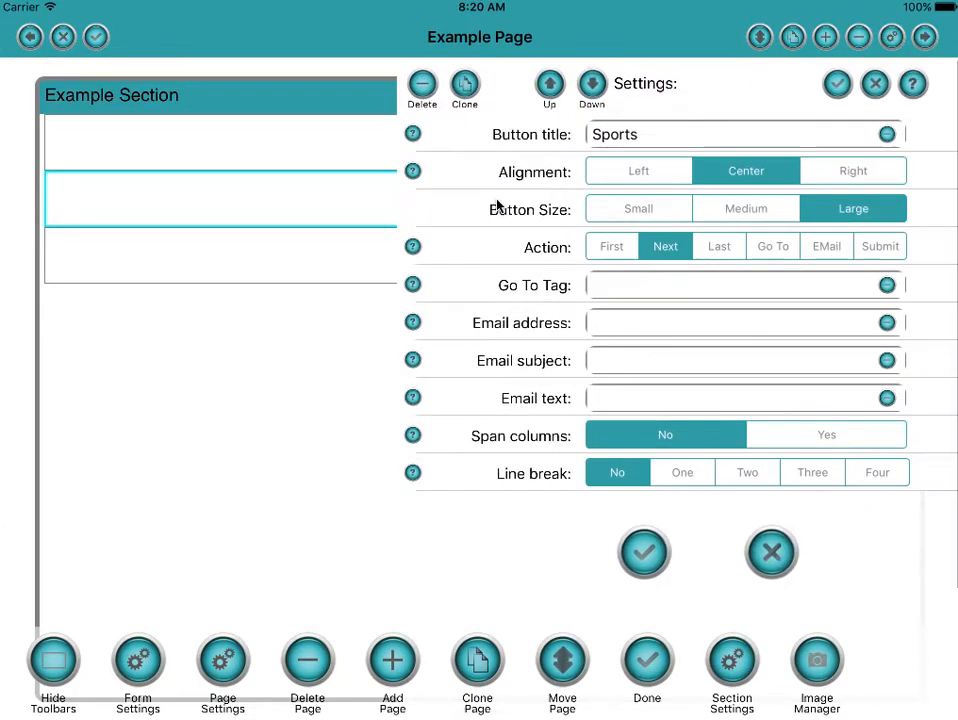
{"action": "mouse_move", "coordinate": [632, 255]}
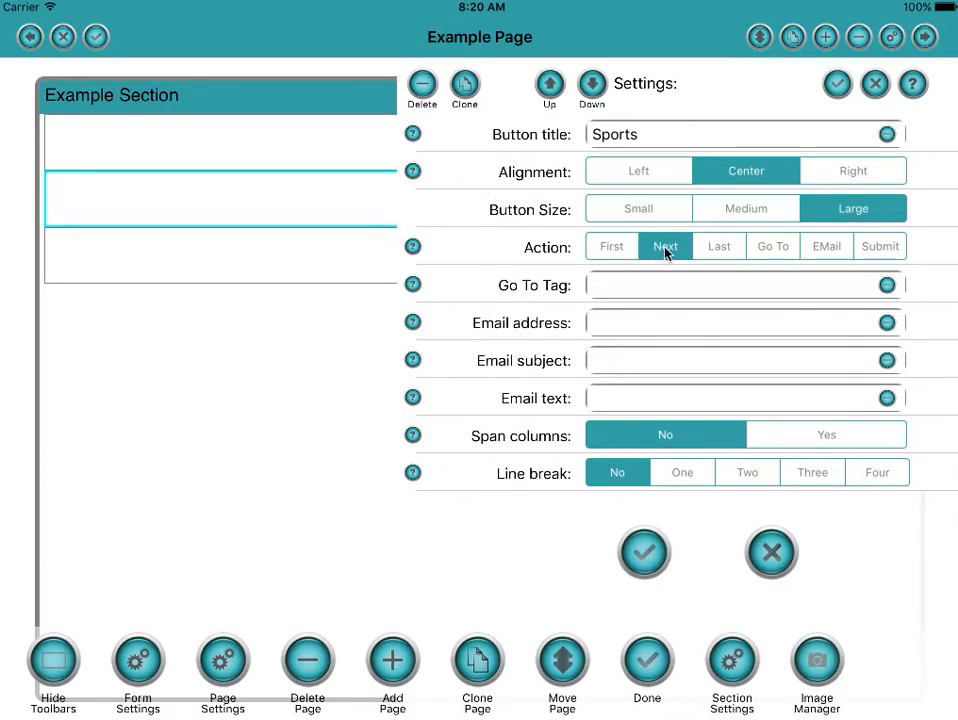
{"action": "left_click", "coordinate": [772, 246]}
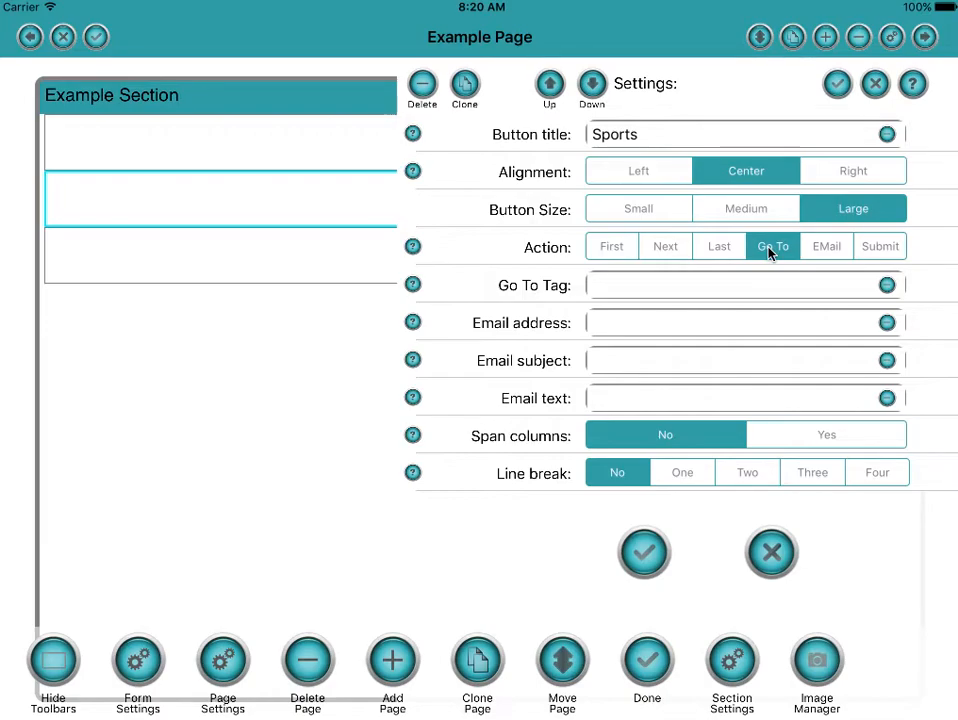
{"action": "mouse_move", "coordinate": [642, 293]}
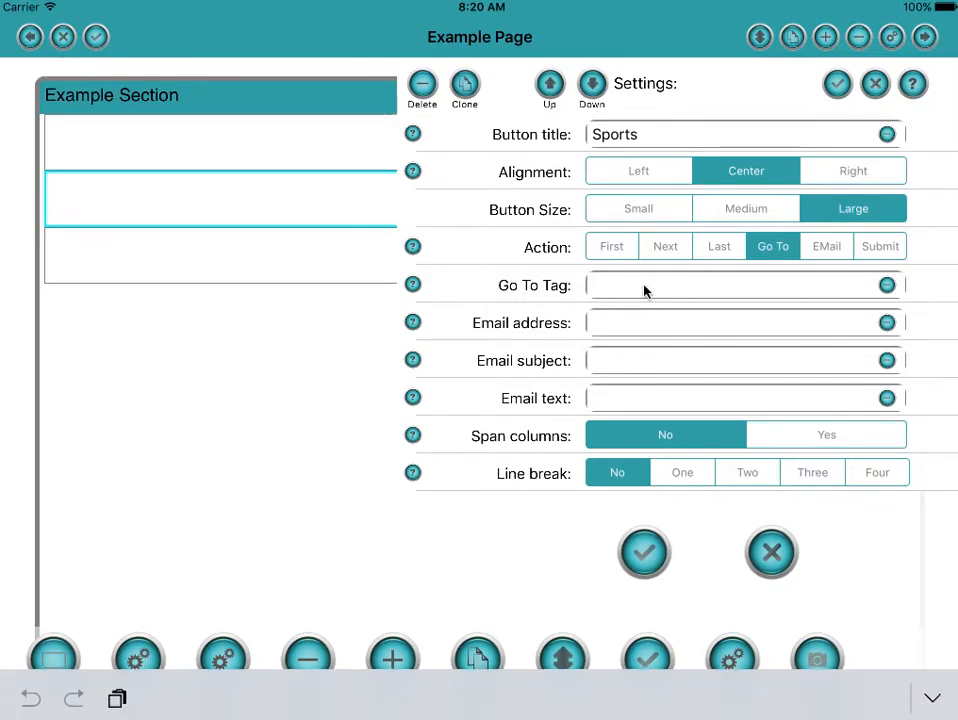
{"action": "type", "text": "Tag"}
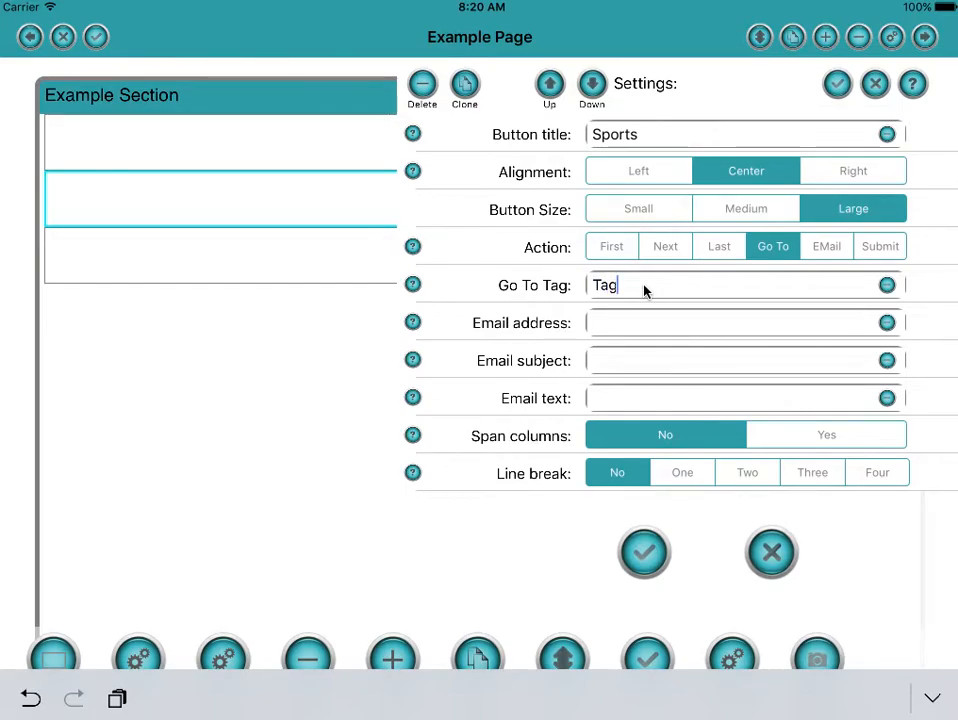
{"action": "type", "text": "Sport"}
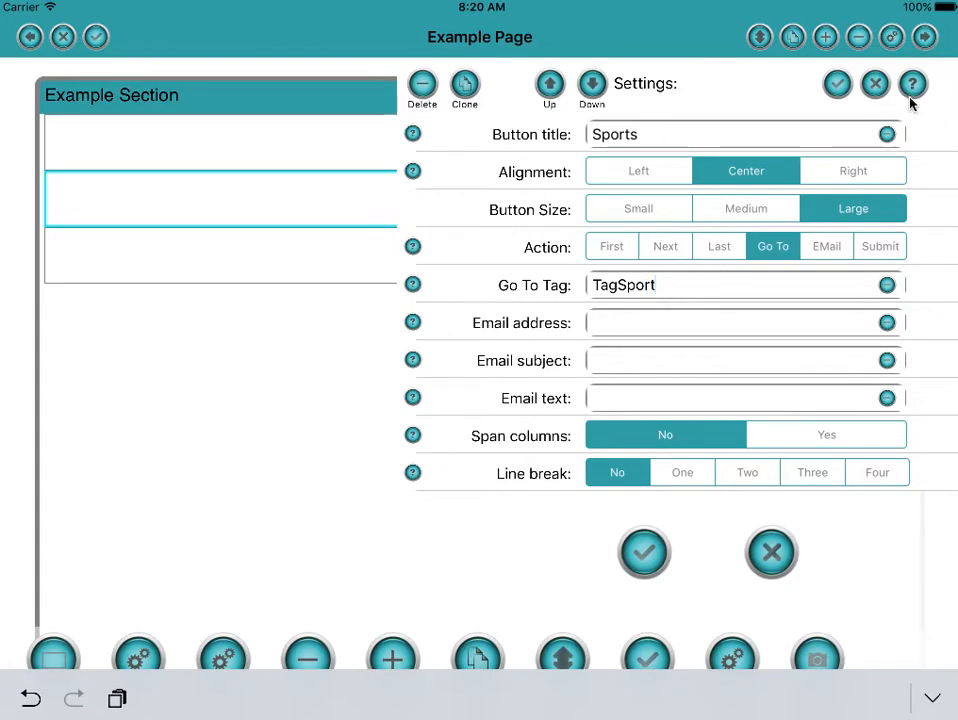
{"action": "left_click", "coordinate": [837, 83]}
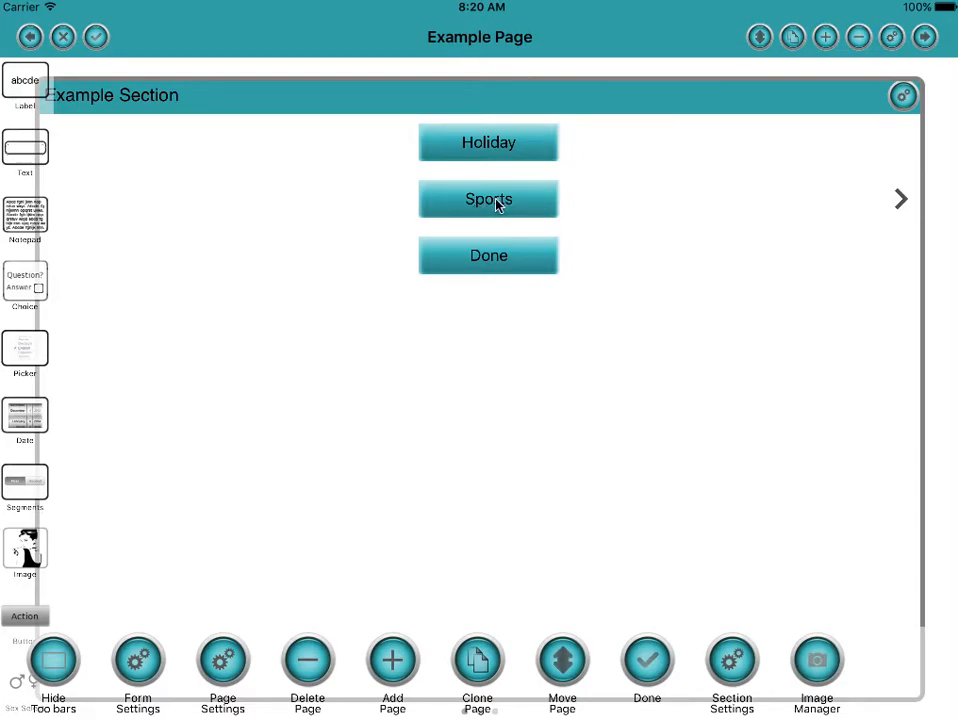
{"action": "mouse_move", "coordinate": [698, 163]}
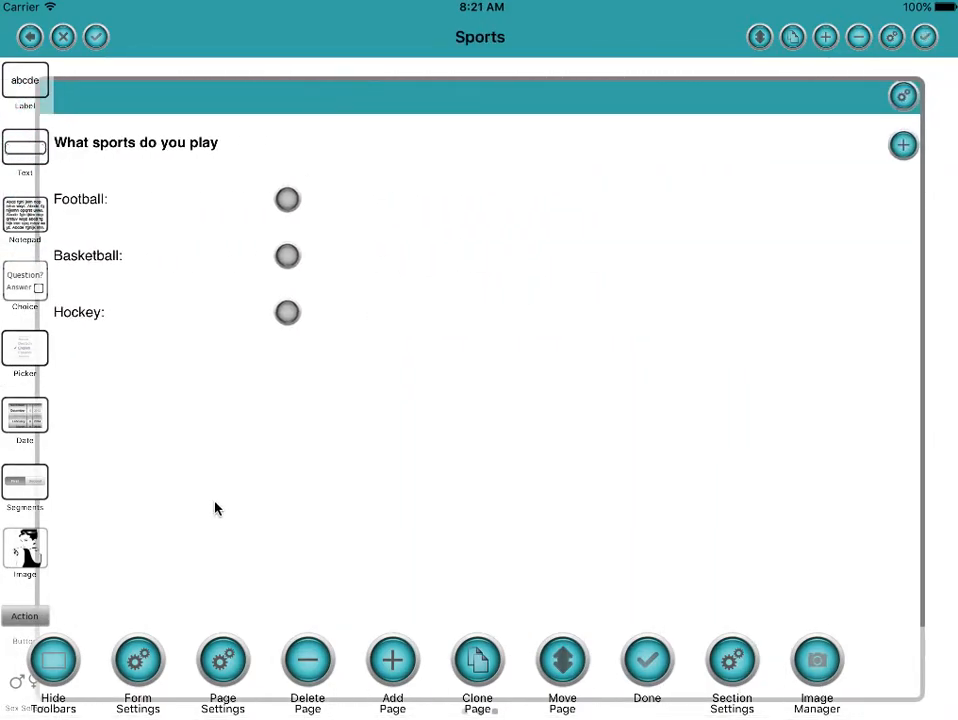
Step: Enter a Sport tag in the Sports page's Page Settings to match the Sports button
{"action": "left_click", "coordinate": [222, 660]}
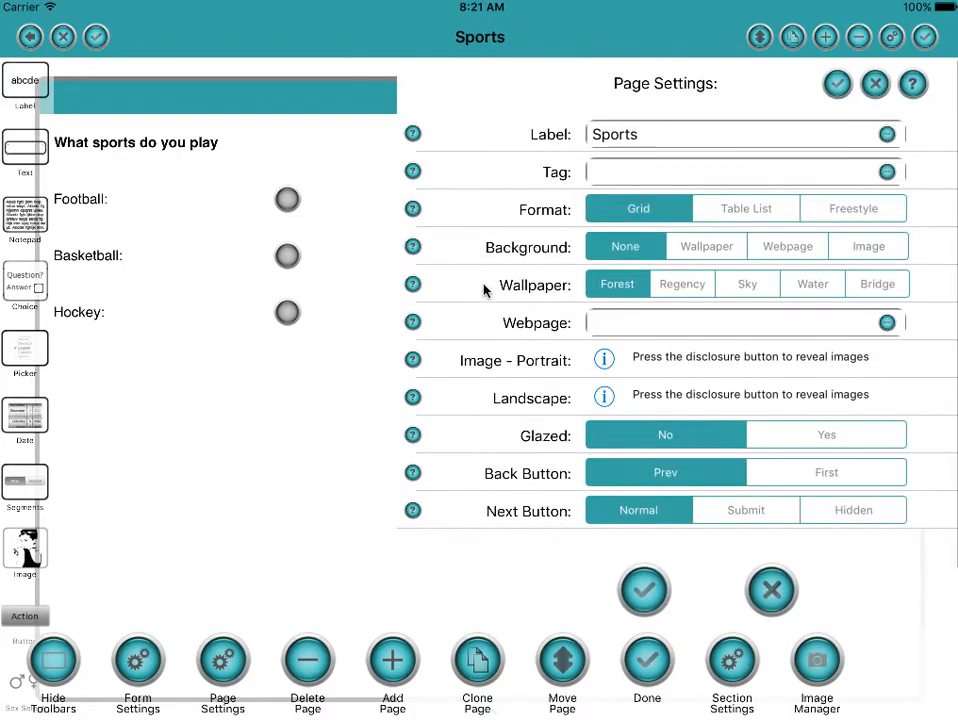
{"action": "left_click", "coordinate": [744, 171]}
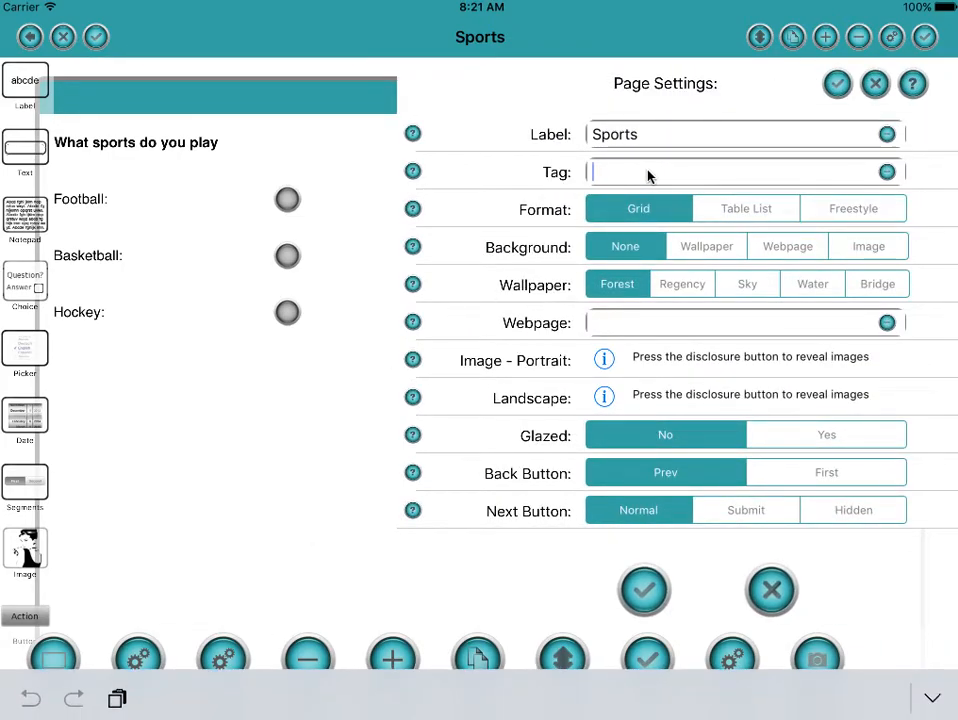
{"action": "type", "text": "Tags"}
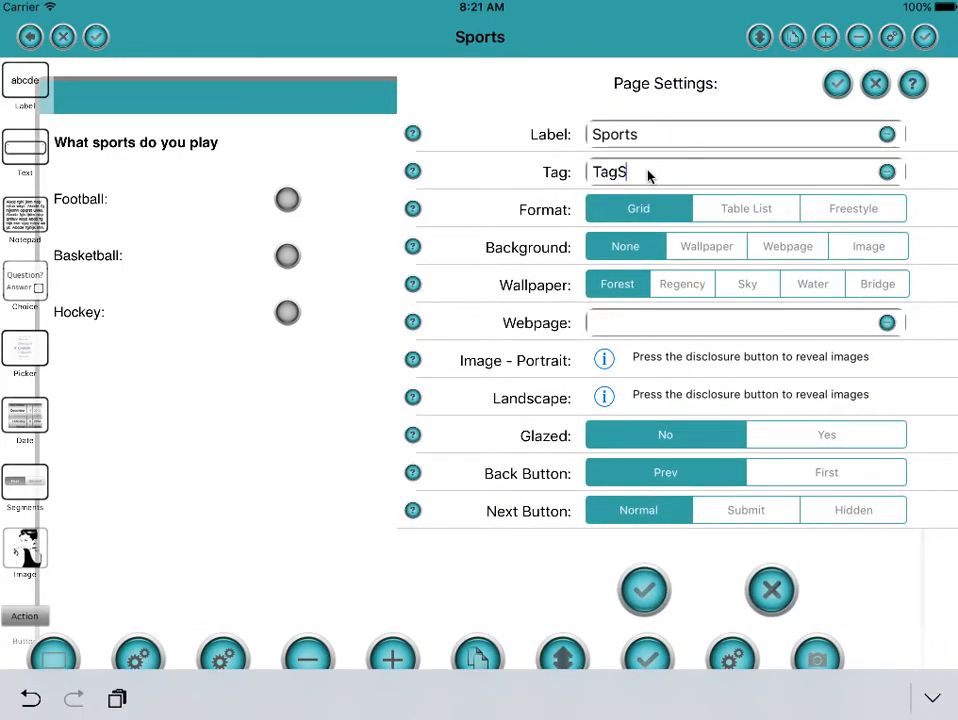
{"action": "type", "text": "port"}
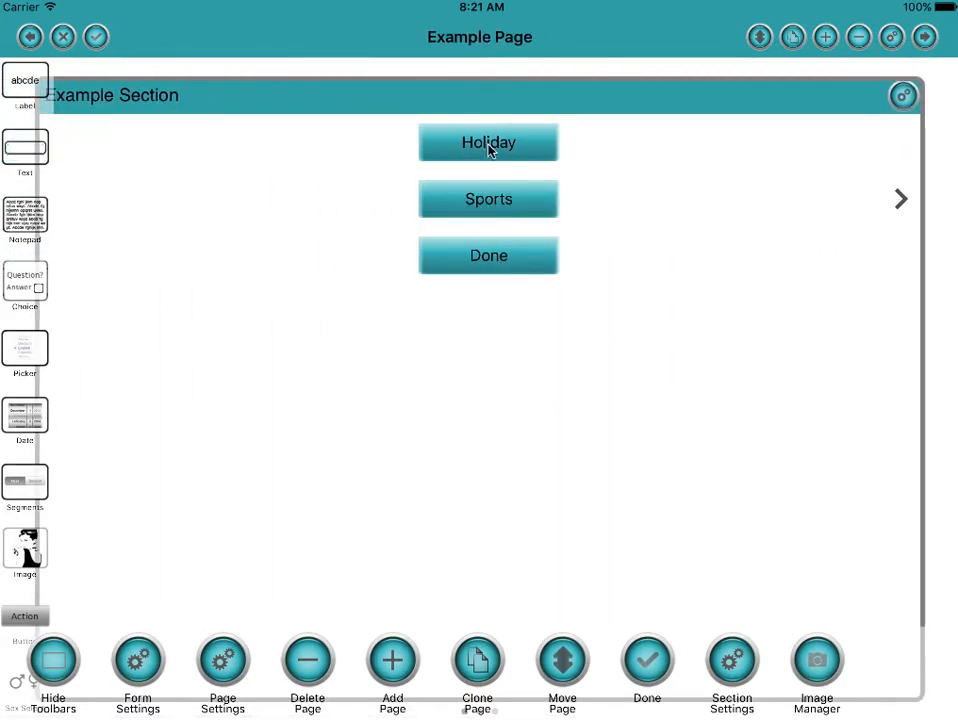
Step: Set the Holiday button's Go To tag to 'TagHoliday'
{"action": "left_click", "coordinate": [488, 142]}
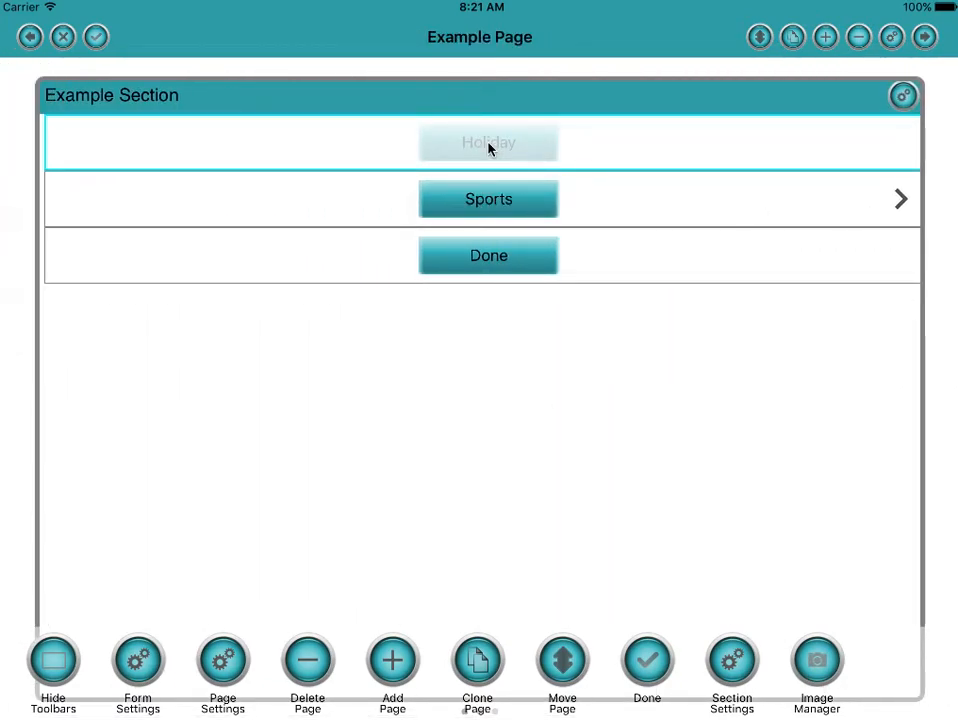
{"action": "left_click", "coordinate": [488, 141]}
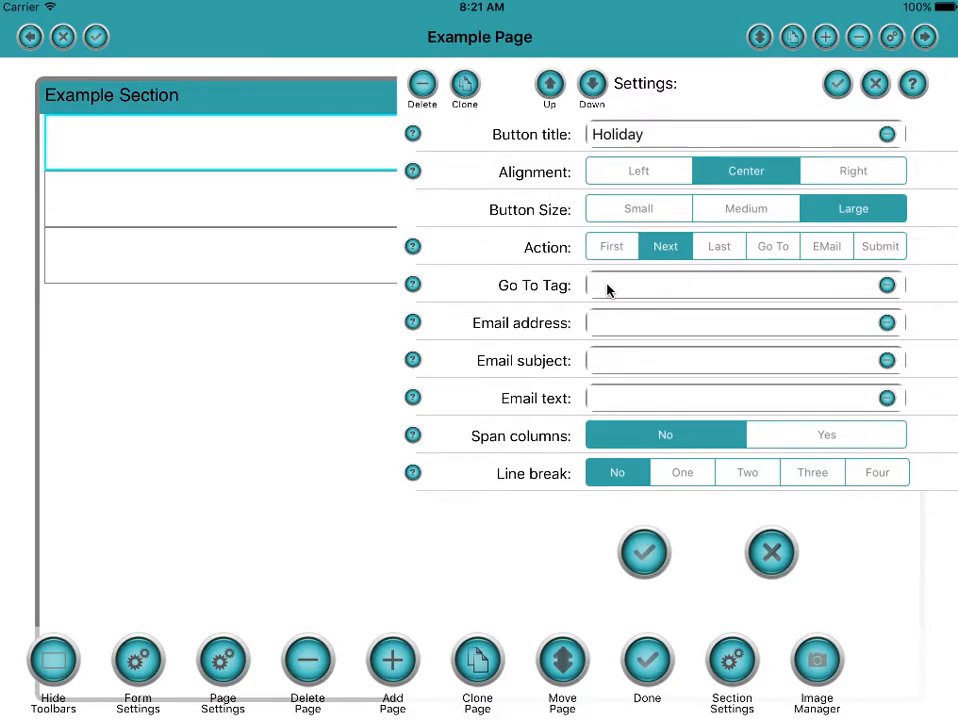
{"action": "type", "text": "Tag"}
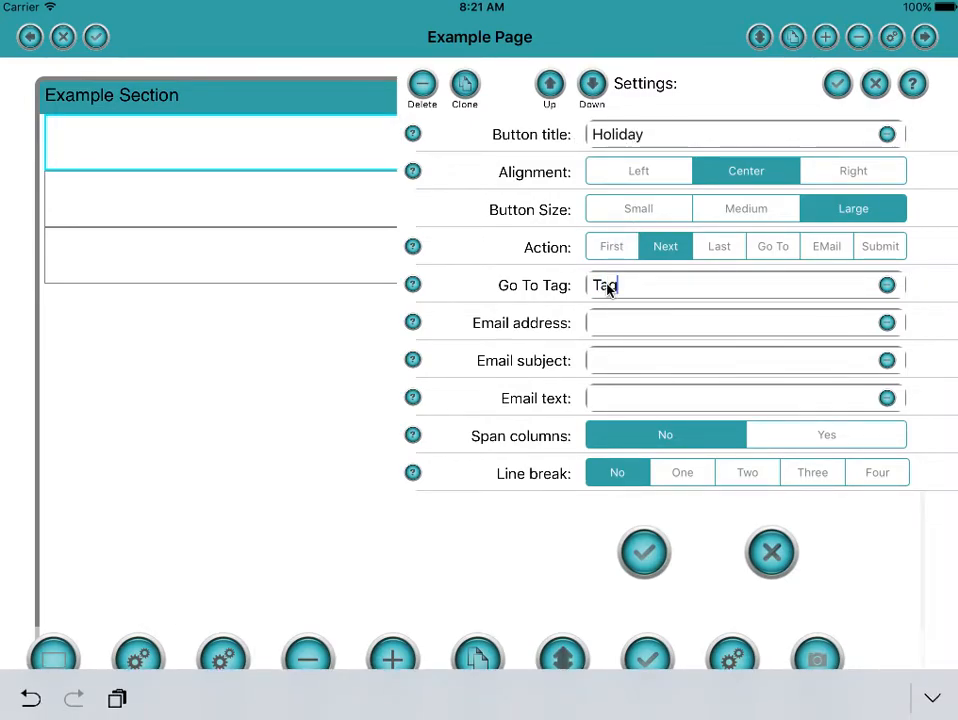
{"action": "type", "text": "Hol"}
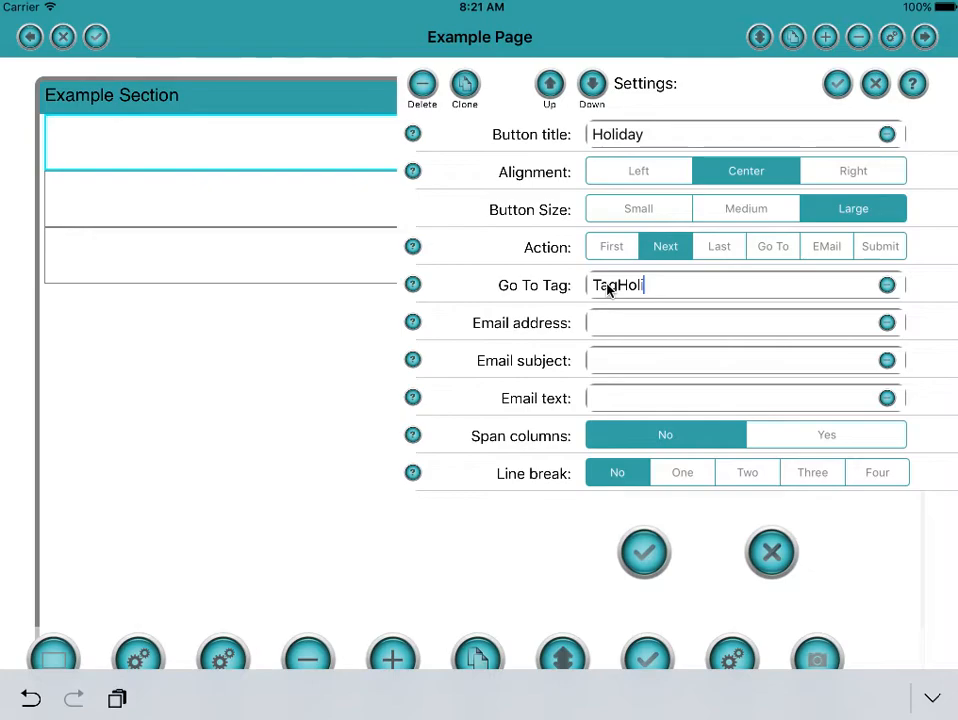
{"action": "type", "text": "iday"}
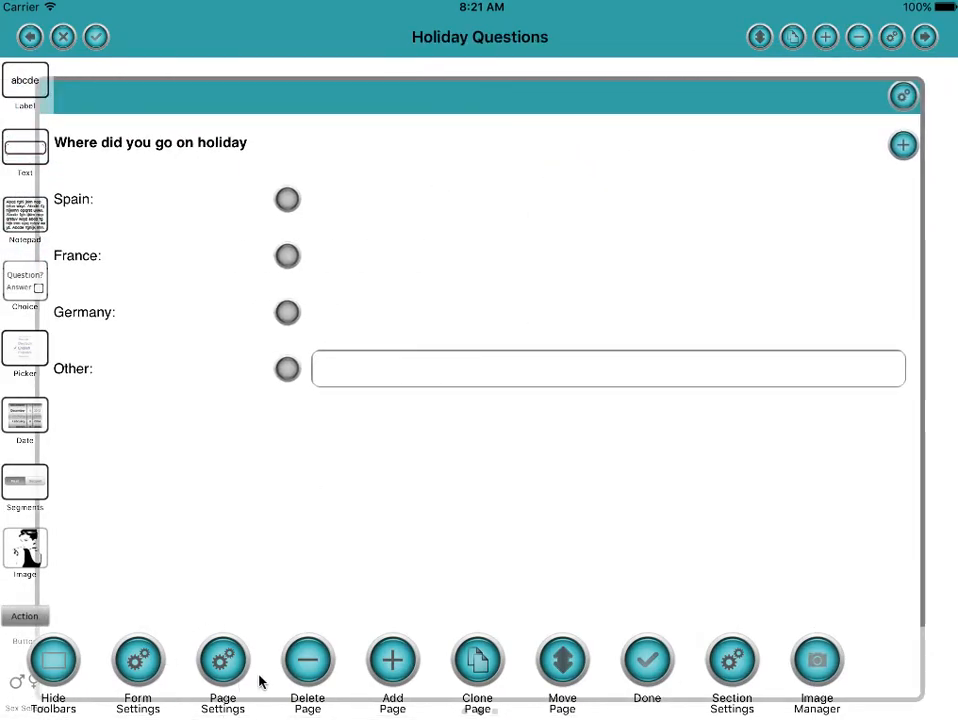
Step: Begin tagging the Holiday Questions page with 'Tag' in its Page Settings
{"action": "left_click", "coordinate": [222, 670]}
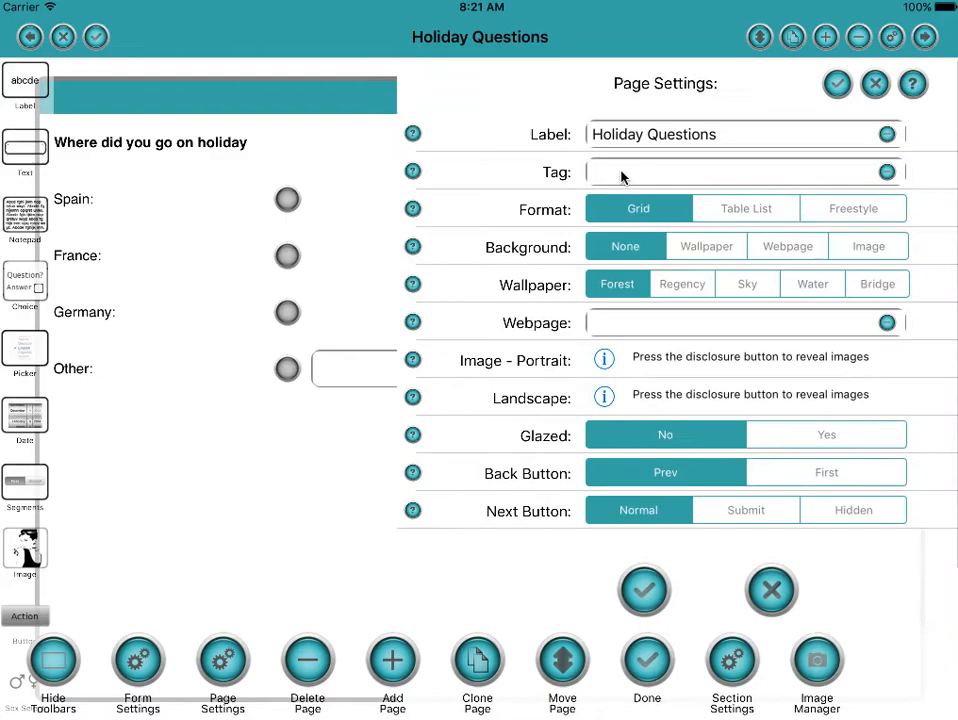
{"action": "type", "text": "Tag"}
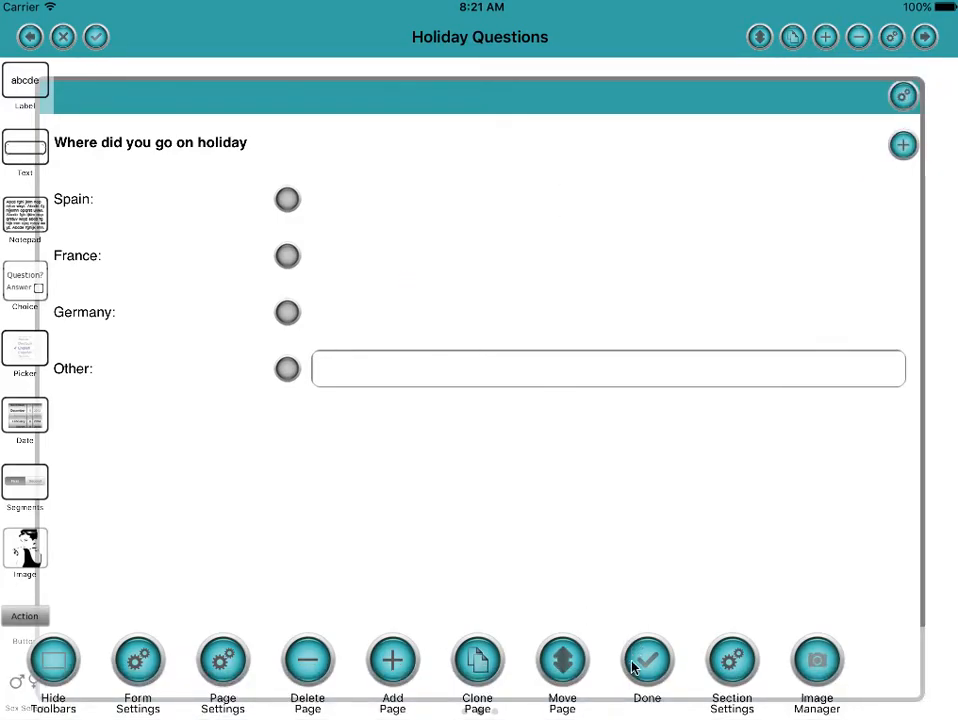
Step: Test-run the form, visiting the Holiday page, returning, and opening the Sports page
{"action": "left_click", "coordinate": [646, 660]}
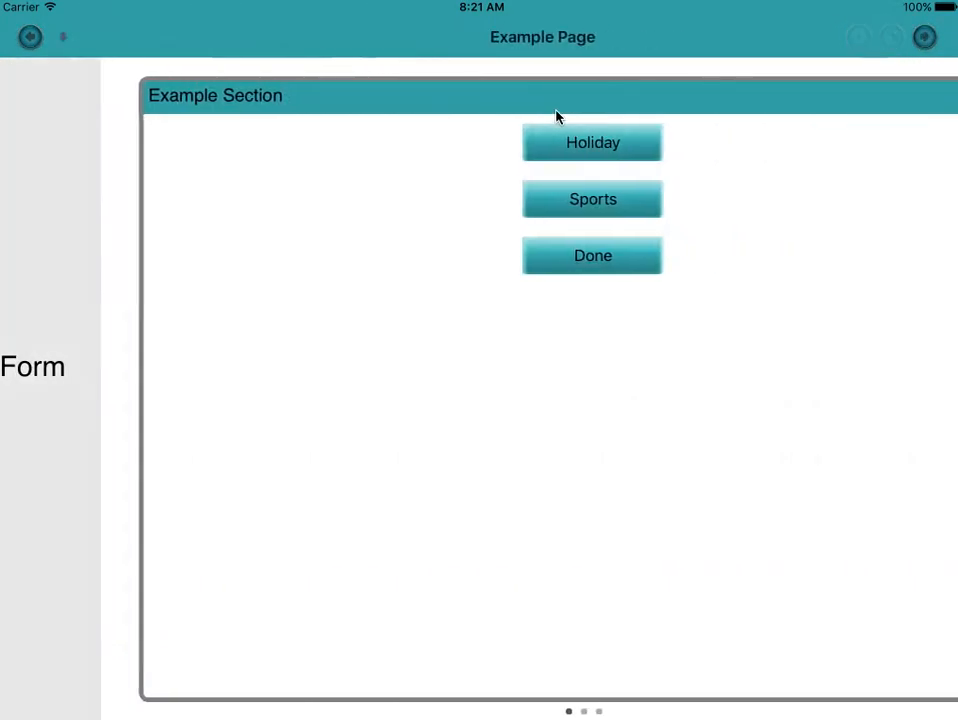
{"action": "left_click", "coordinate": [592, 142]}
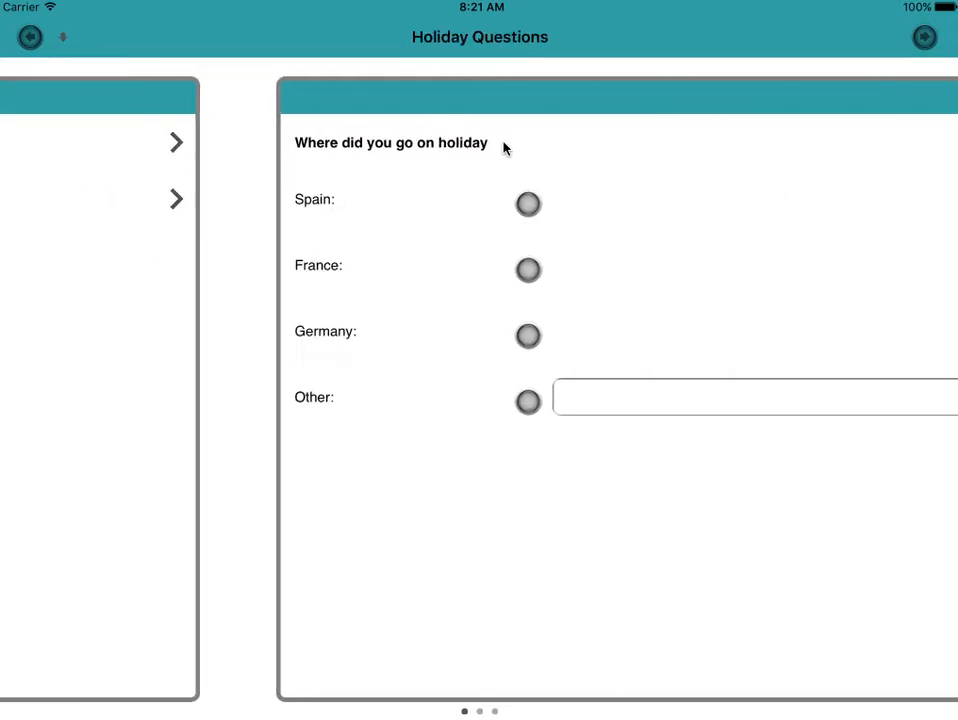
{"action": "left_click", "coordinate": [29, 37]}
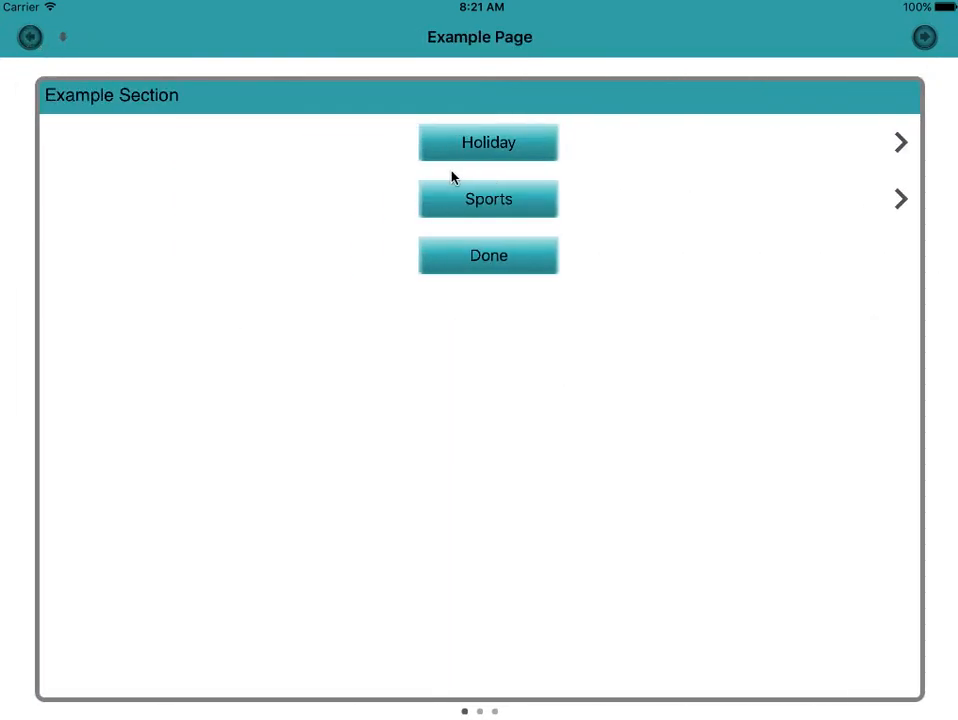
{"action": "left_click", "coordinate": [488, 199]}
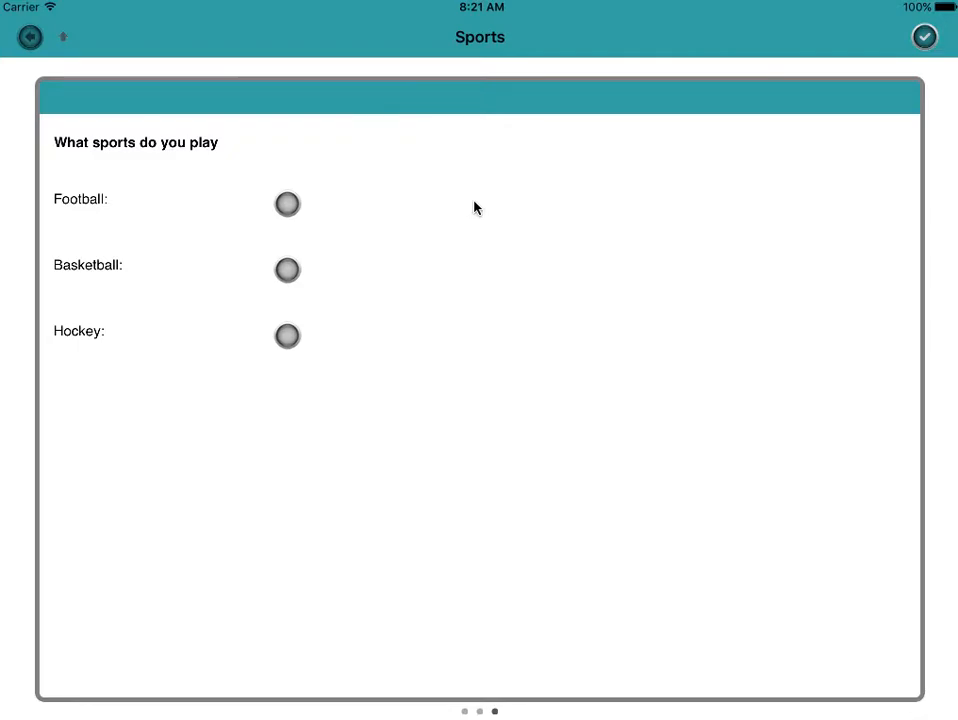
{"action": "mouse_move", "coordinate": [381, 238]}
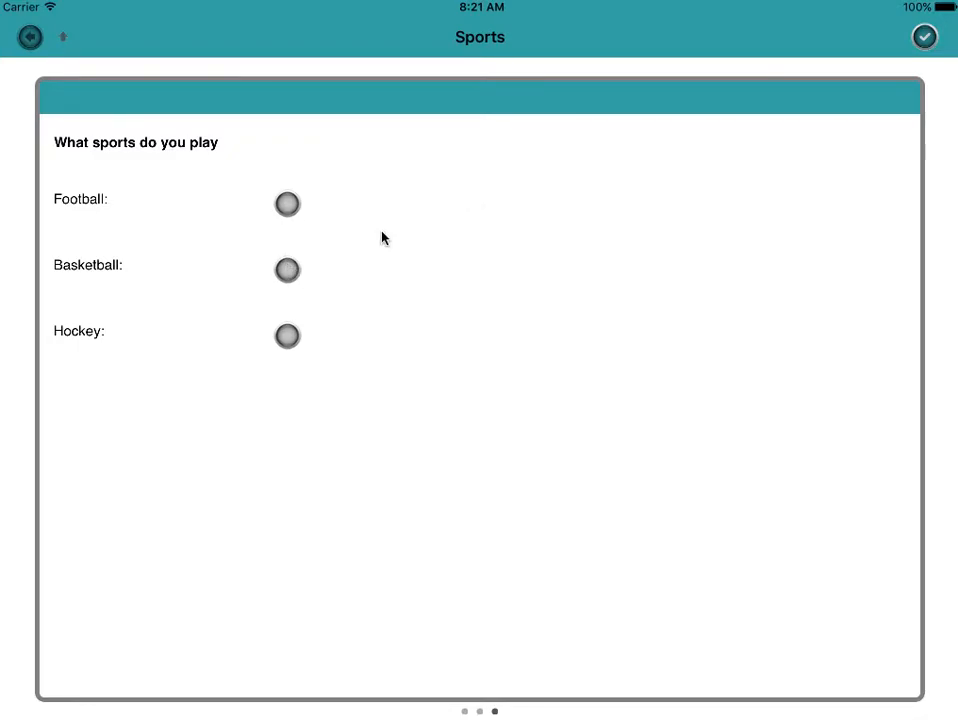
{"action": "mouse_move", "coordinate": [283, 146]}
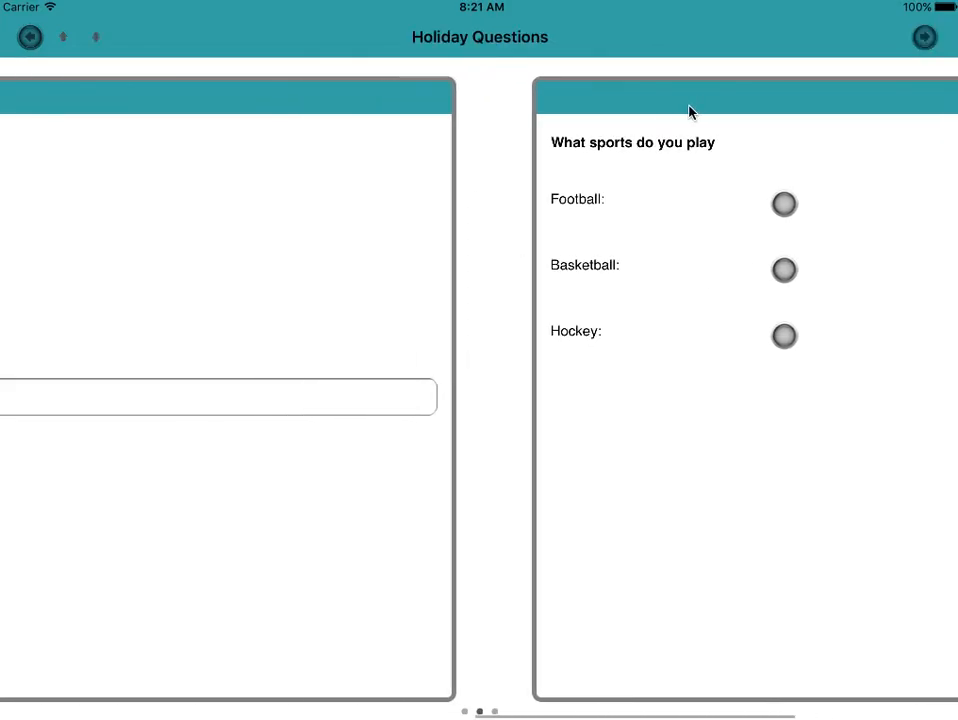
Step: Step back to the first page, reopen Sports, and return to the first page
{"action": "left_click", "coordinate": [29, 37]}
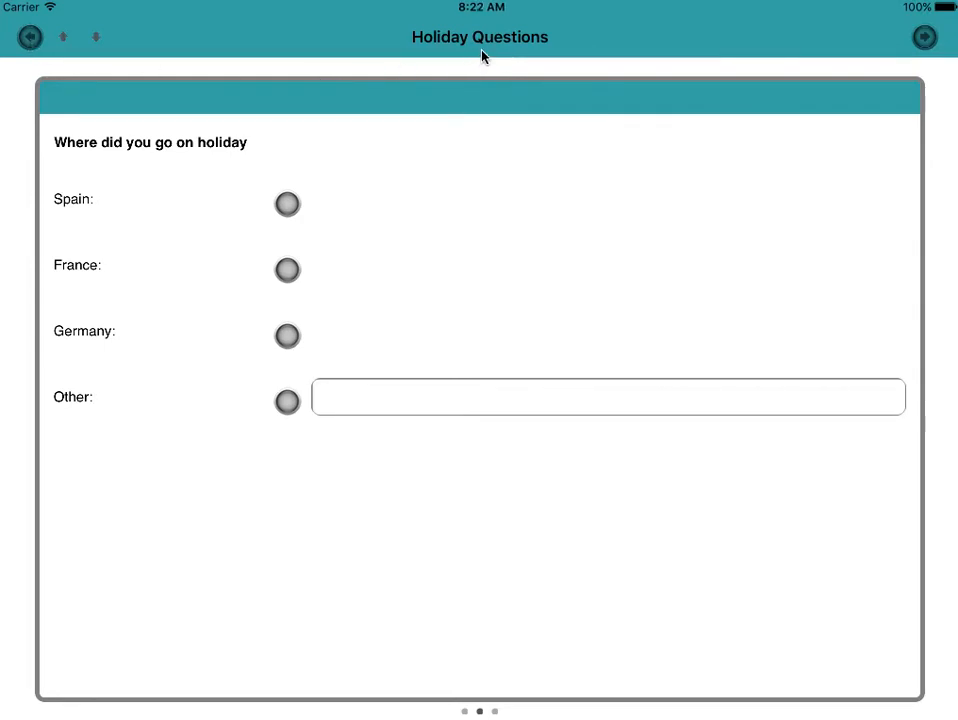
{"action": "left_click", "coordinate": [29, 37]}
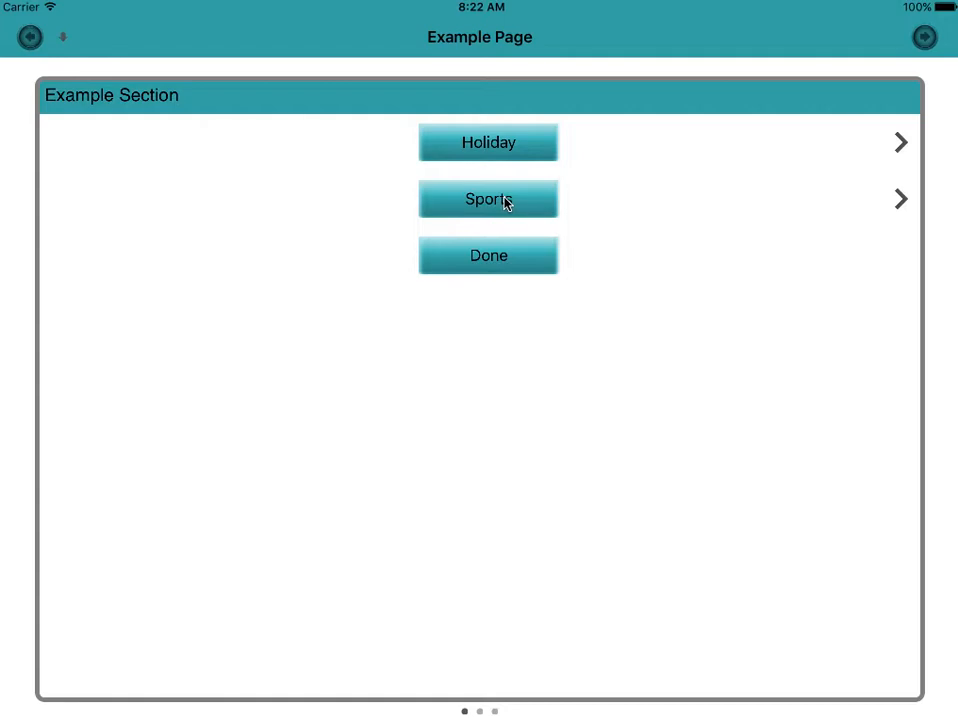
{"action": "left_click", "coordinate": [488, 199]}
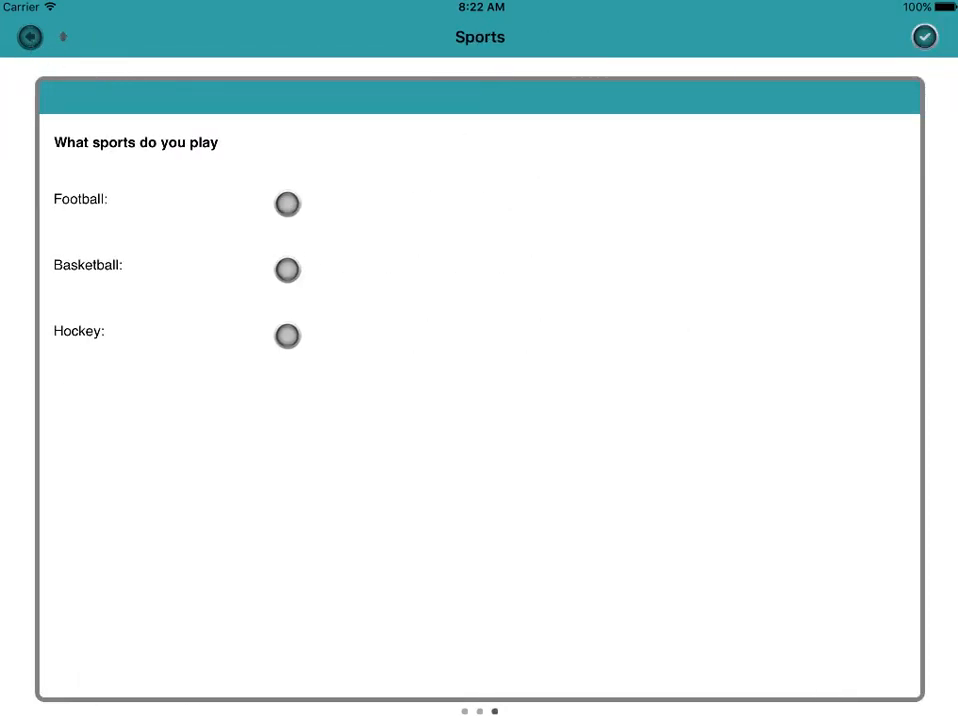
{"action": "mouse_move", "coordinate": [313, 107]}
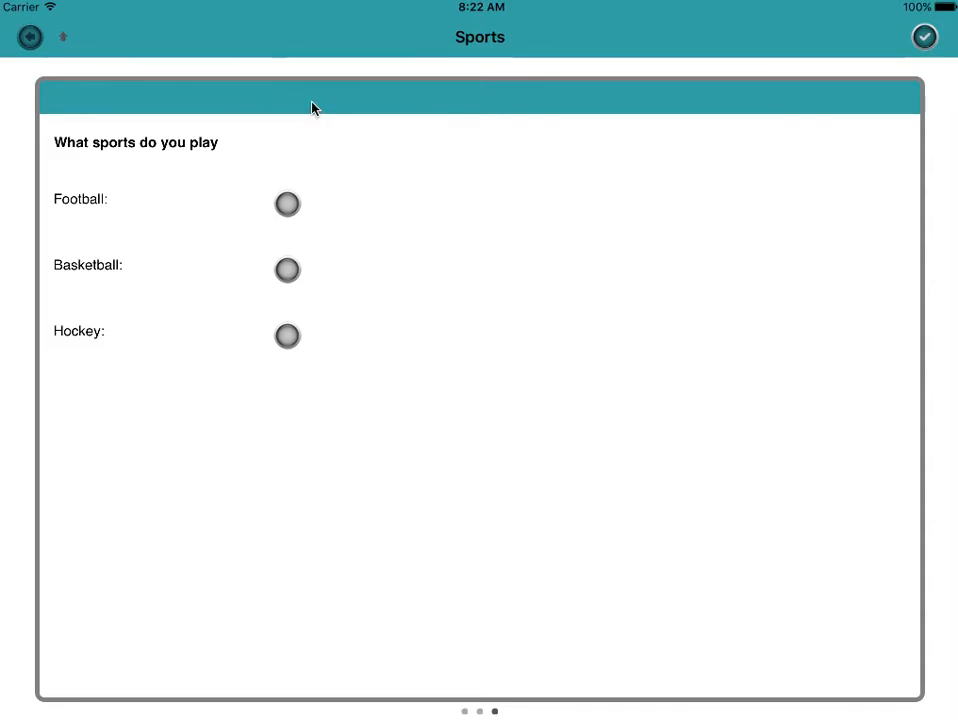
{"action": "mouse_move", "coordinate": [30, 98]}
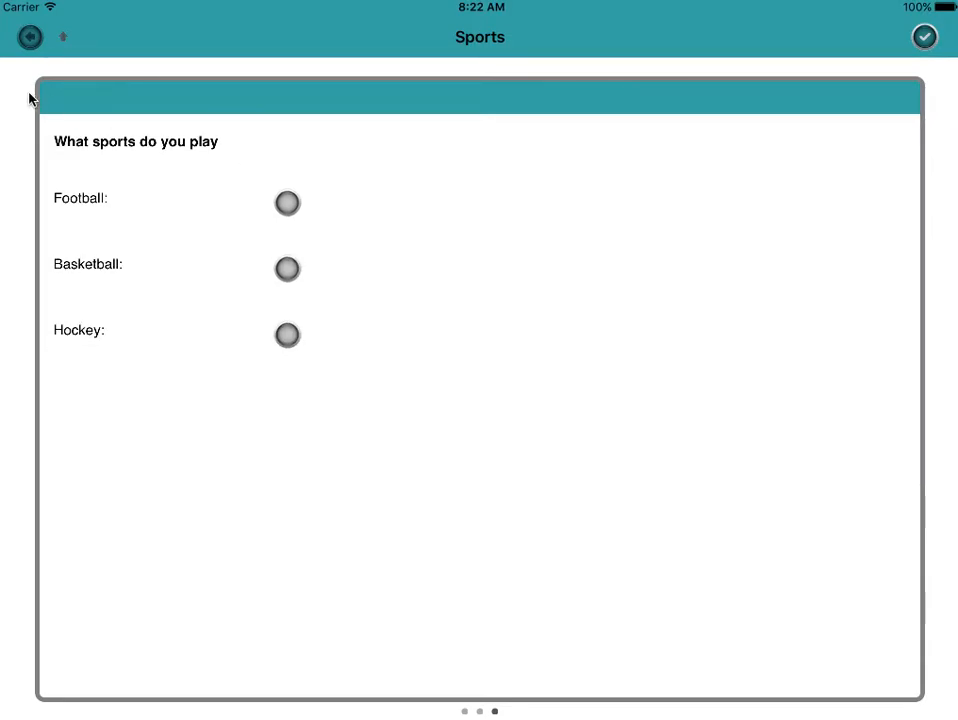
{"action": "left_click", "coordinate": [28, 37]}
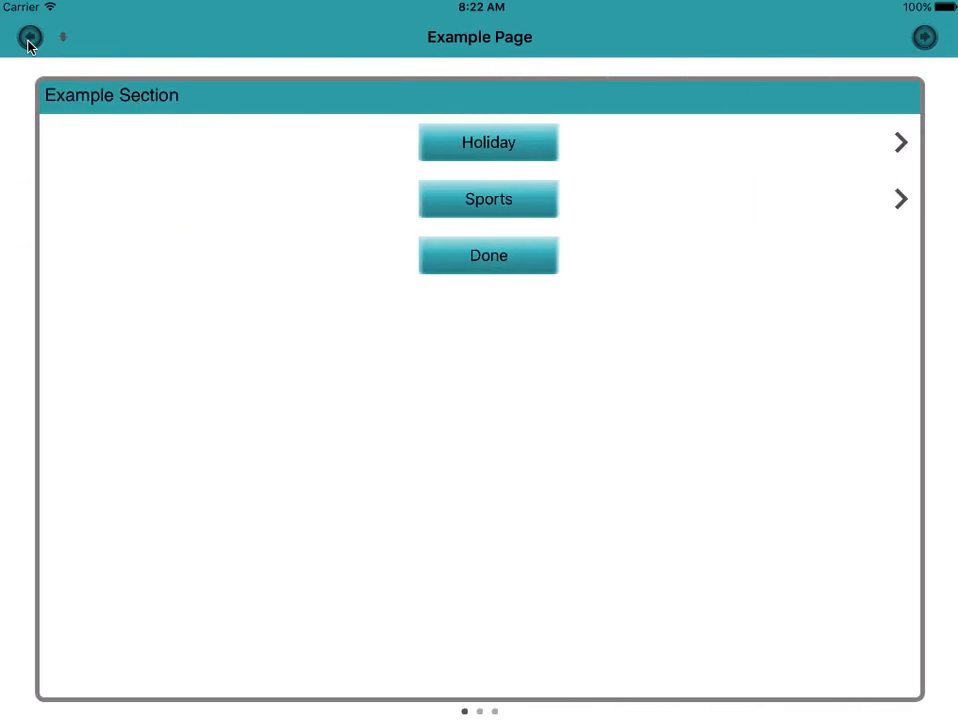
Step: Reopen the multipage form and set the Sports page's Next Button to Hidden, Back Button to First
{"action": "left_click", "coordinate": [29, 37]}
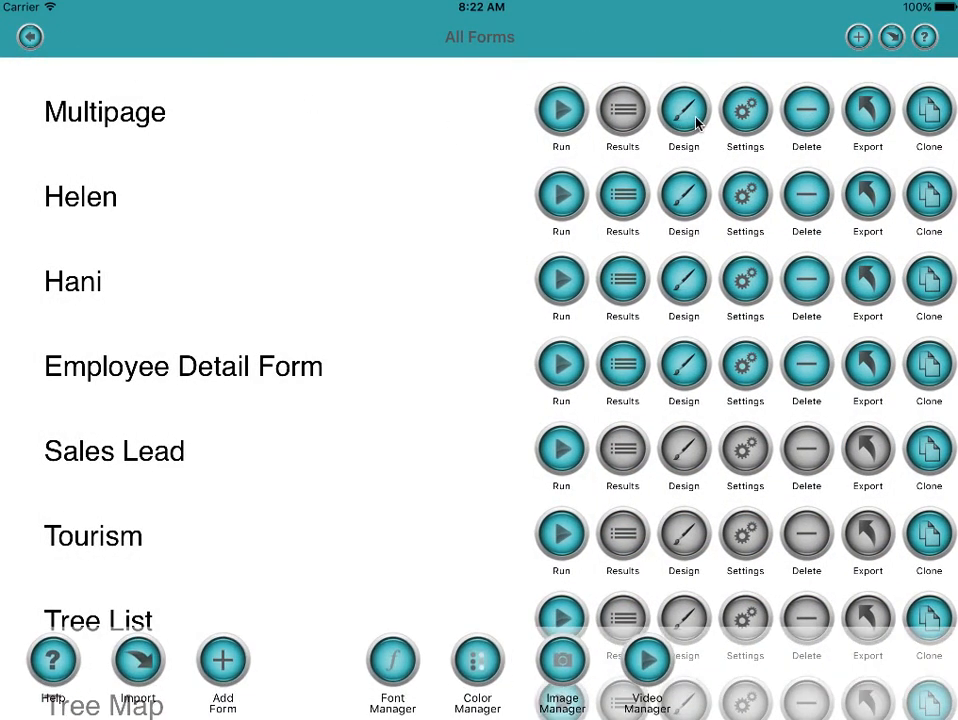
{"action": "left_click", "coordinate": [684, 110]}
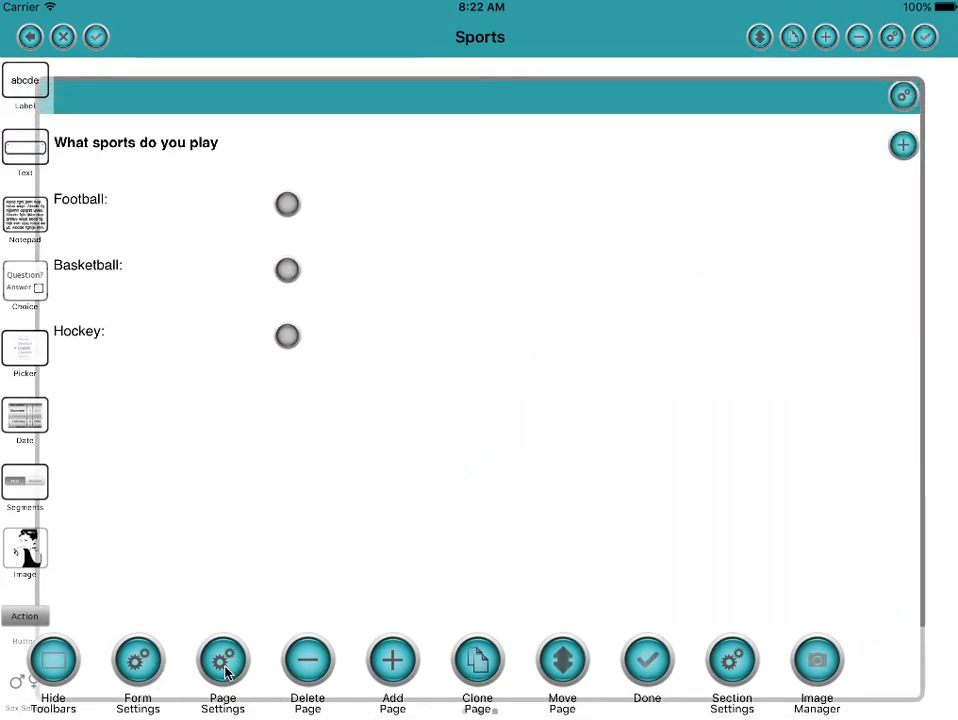
{"action": "left_click", "coordinate": [222, 665]}
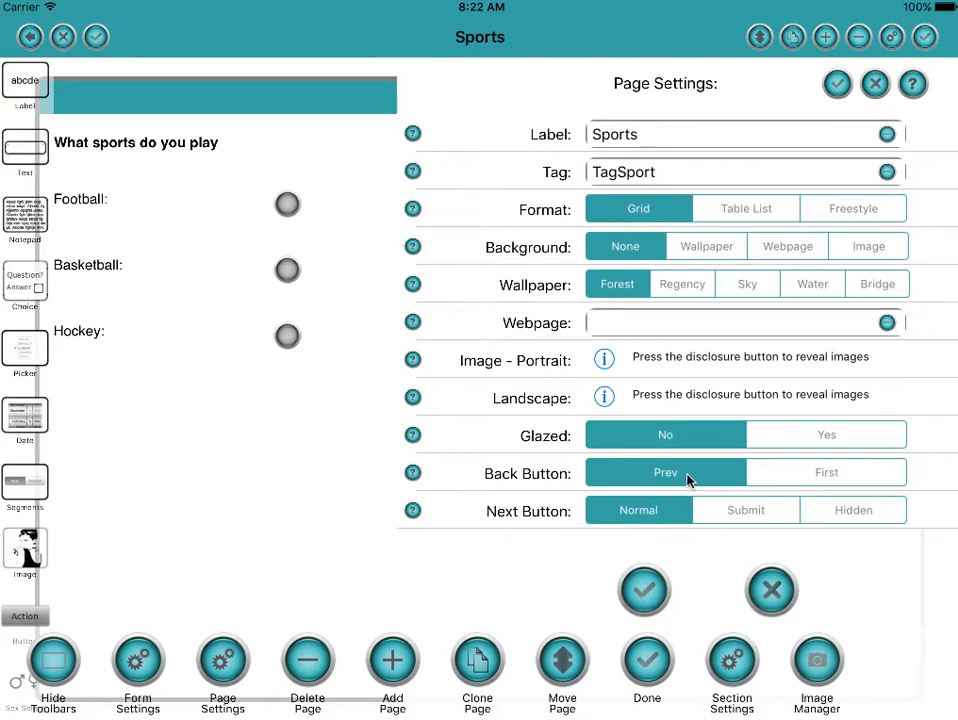
{"action": "mouse_move", "coordinate": [547, 487]}
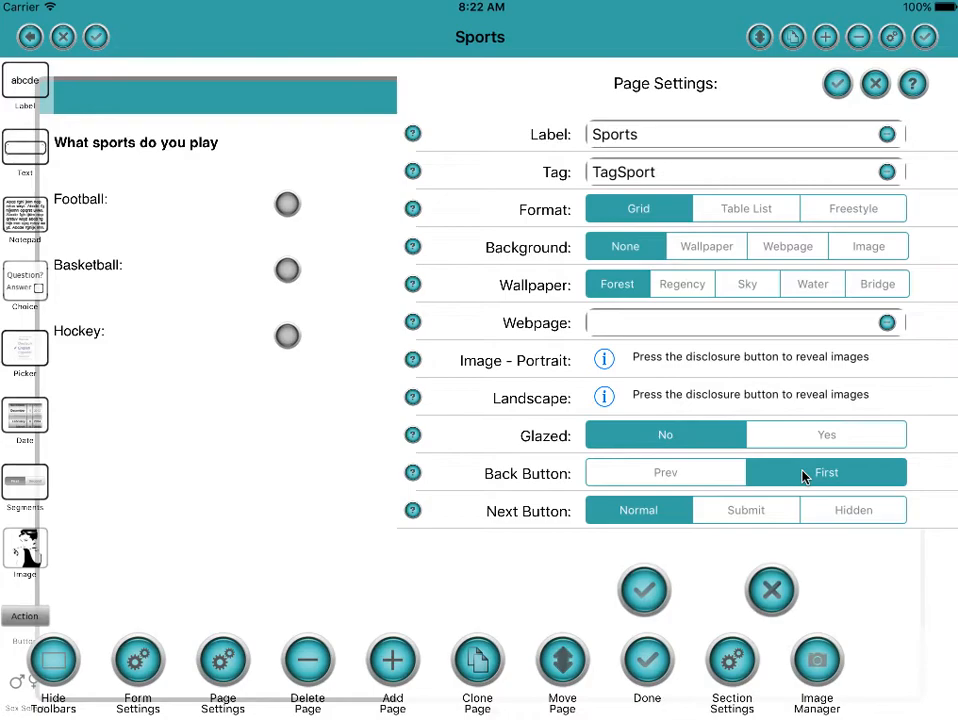
{"action": "mouse_move", "coordinate": [812, 492]}
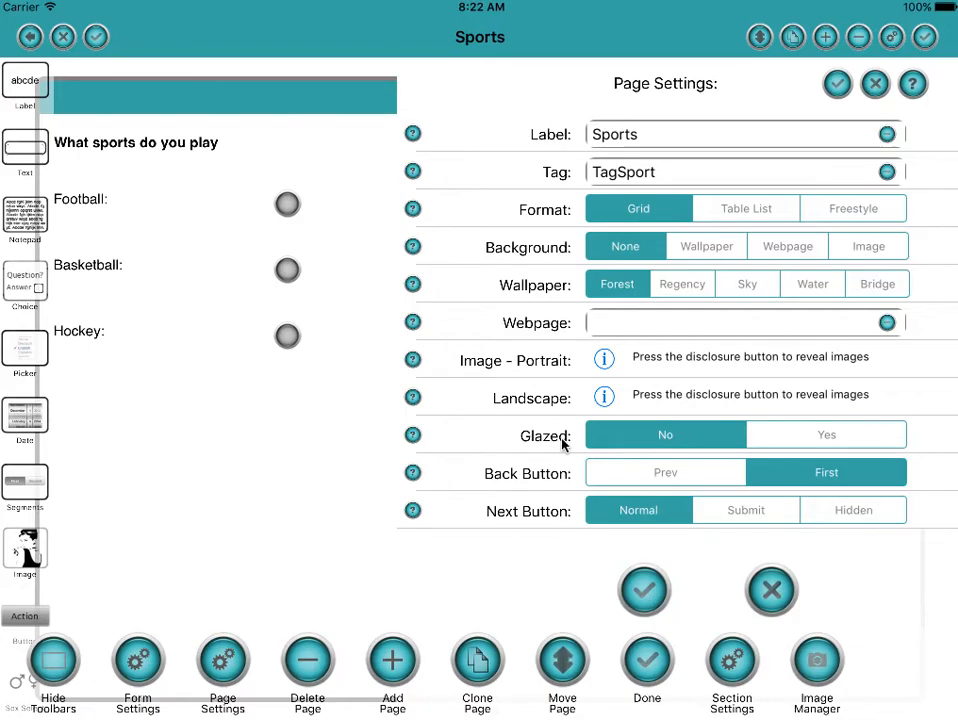
{"action": "mouse_move", "coordinate": [658, 518]}
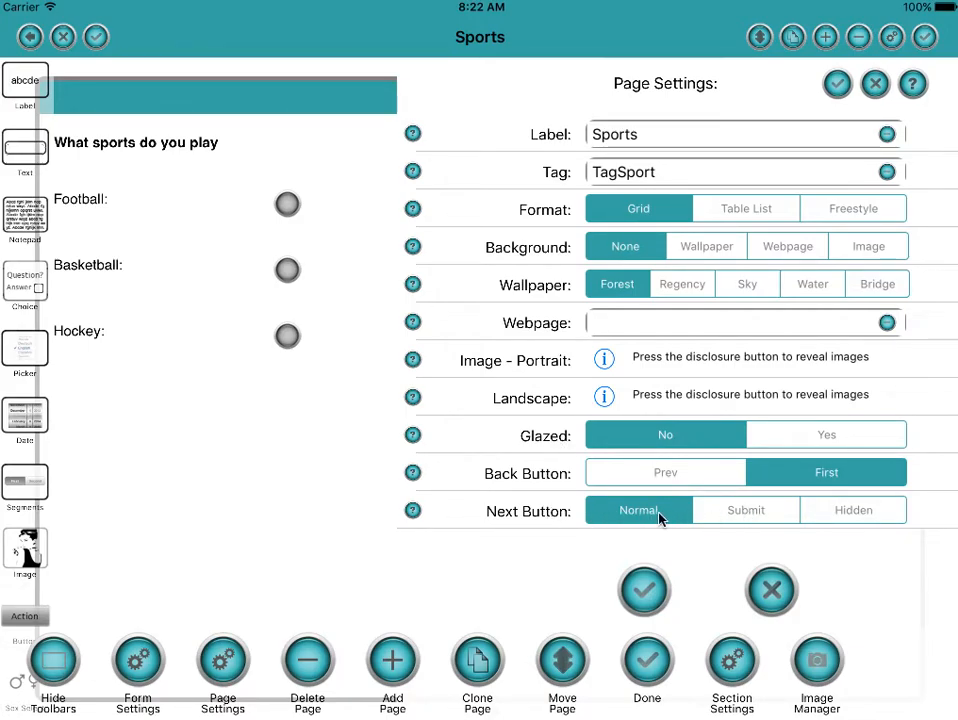
{"action": "mouse_move", "coordinate": [640, 519]}
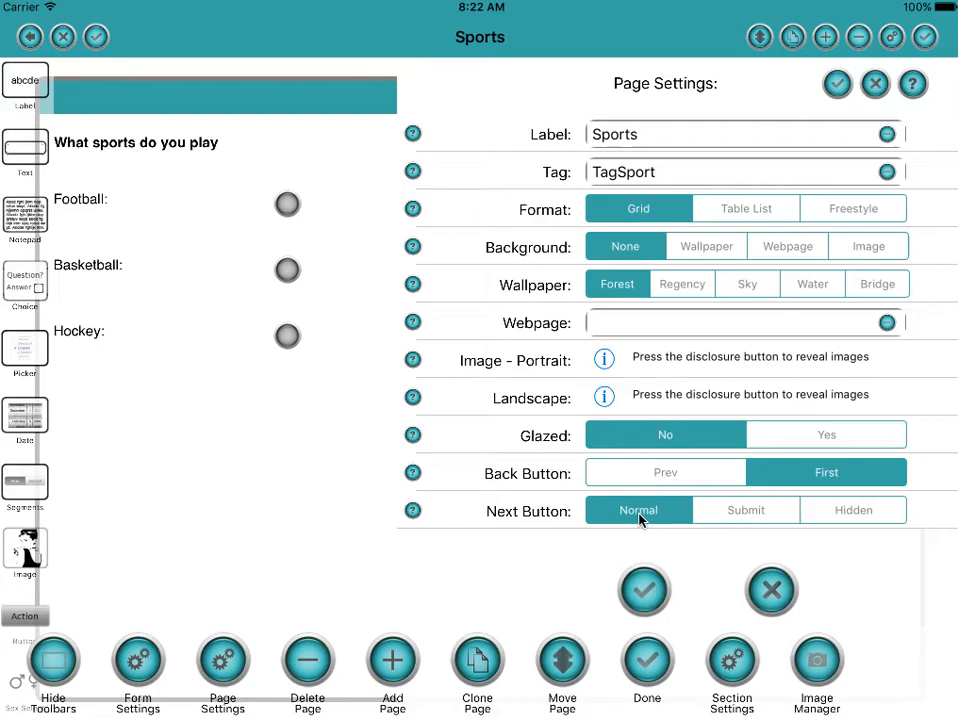
{"action": "mouse_move", "coordinate": [645, 587]}
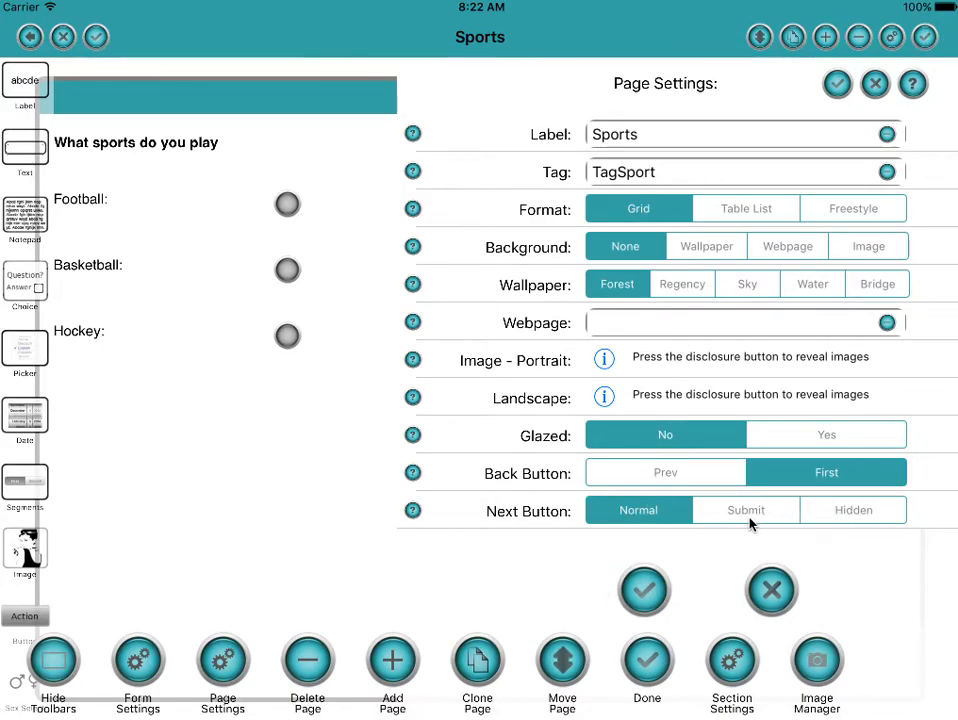
{"action": "left_click", "coordinate": [853, 510]}
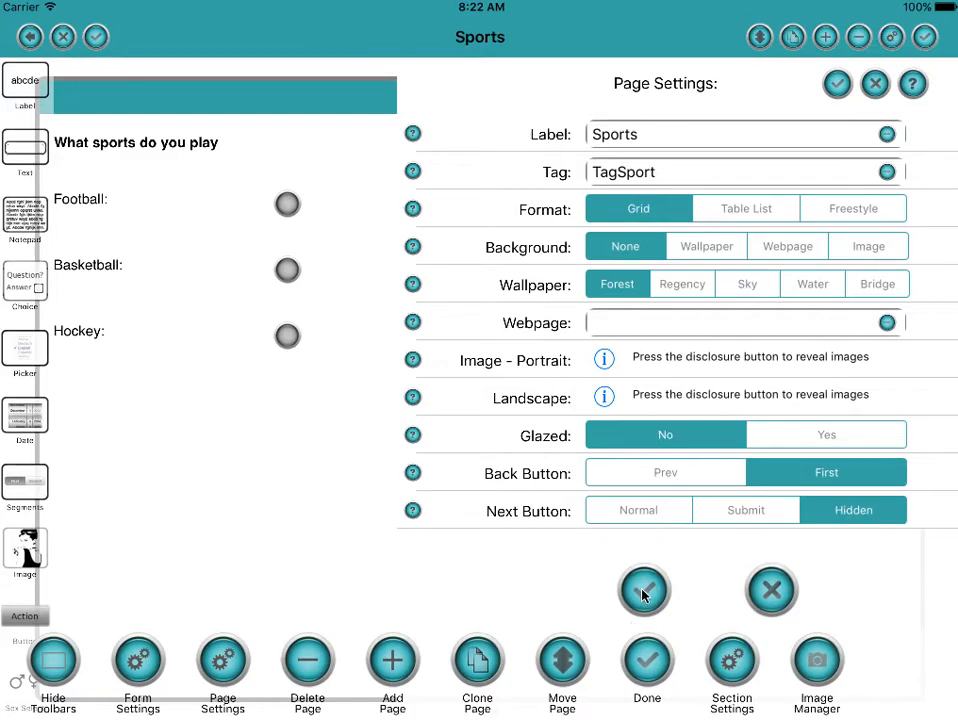
{"action": "left_click", "coordinate": [644, 589]}
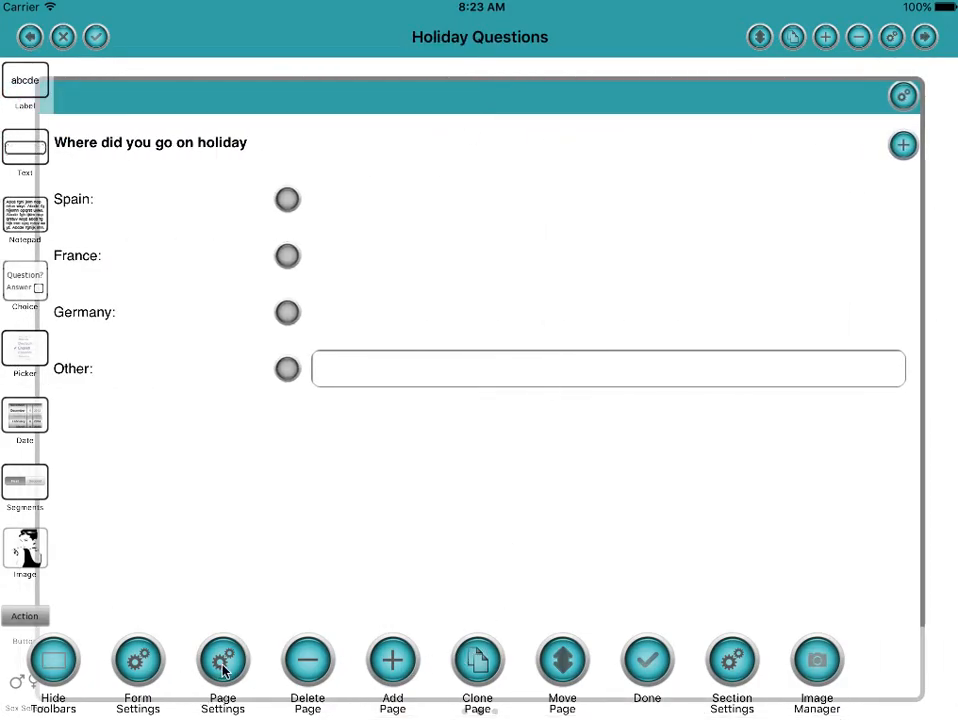
Step: Set the Holiday Questions page's Back Button to First, then go back to the Example Page
{"action": "left_click", "coordinate": [222, 670]}
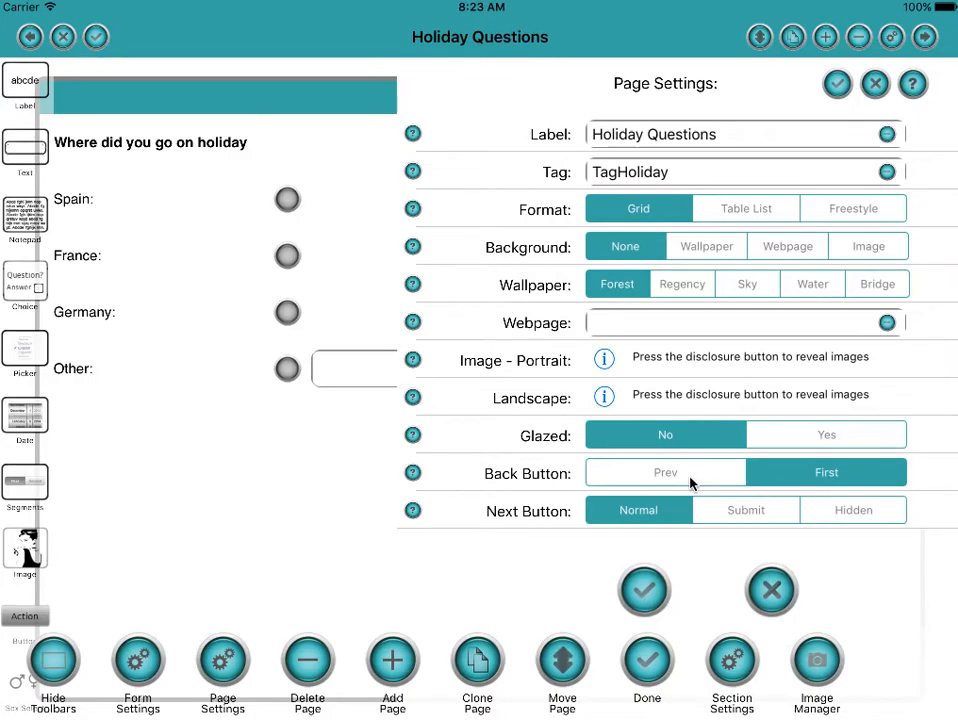
{"action": "left_click", "coordinate": [826, 472]}
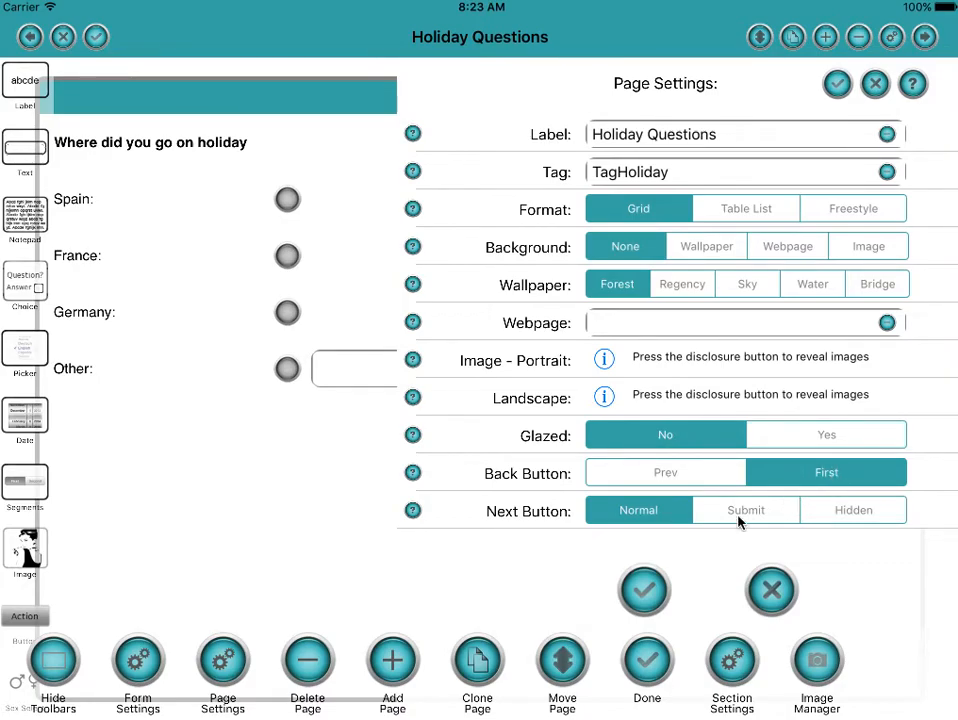
{"action": "left_click", "coordinate": [852, 510]}
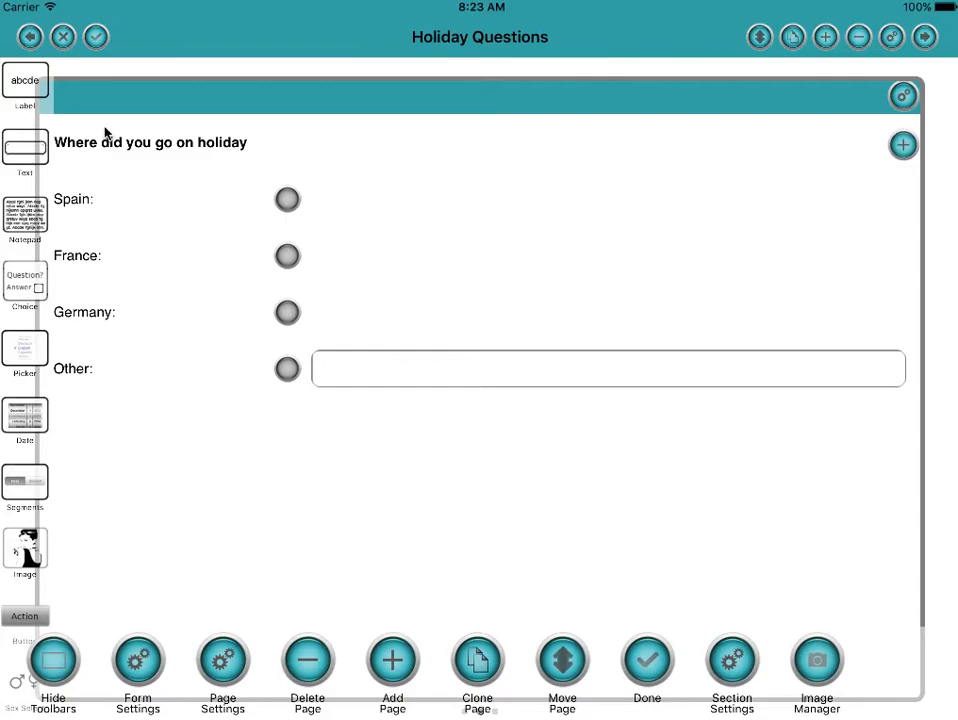
{"action": "left_click", "coordinate": [29, 37]}
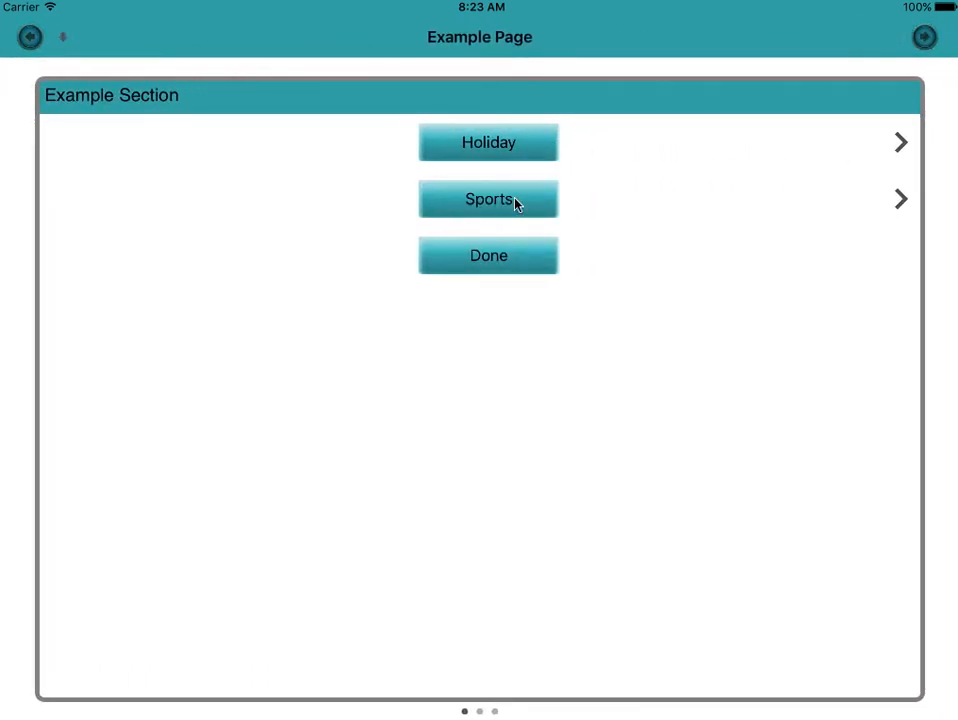
Step: In a test run, visit the Sports and Holiday Questions pages and return to the first page
{"action": "left_click", "coordinate": [488, 199]}
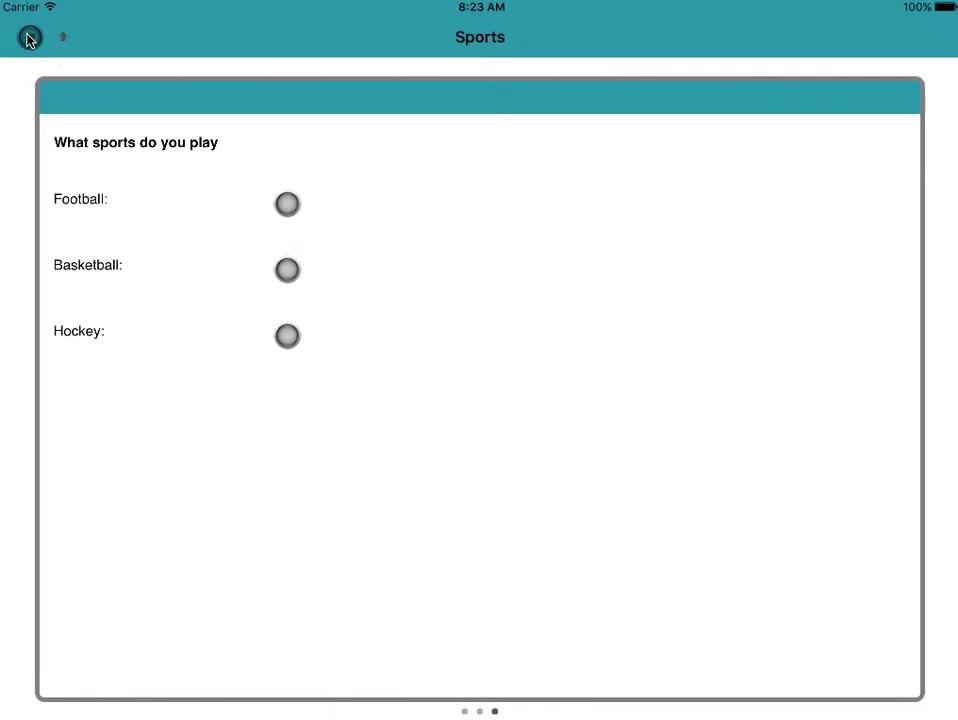
{"action": "left_click", "coordinate": [29, 37]}
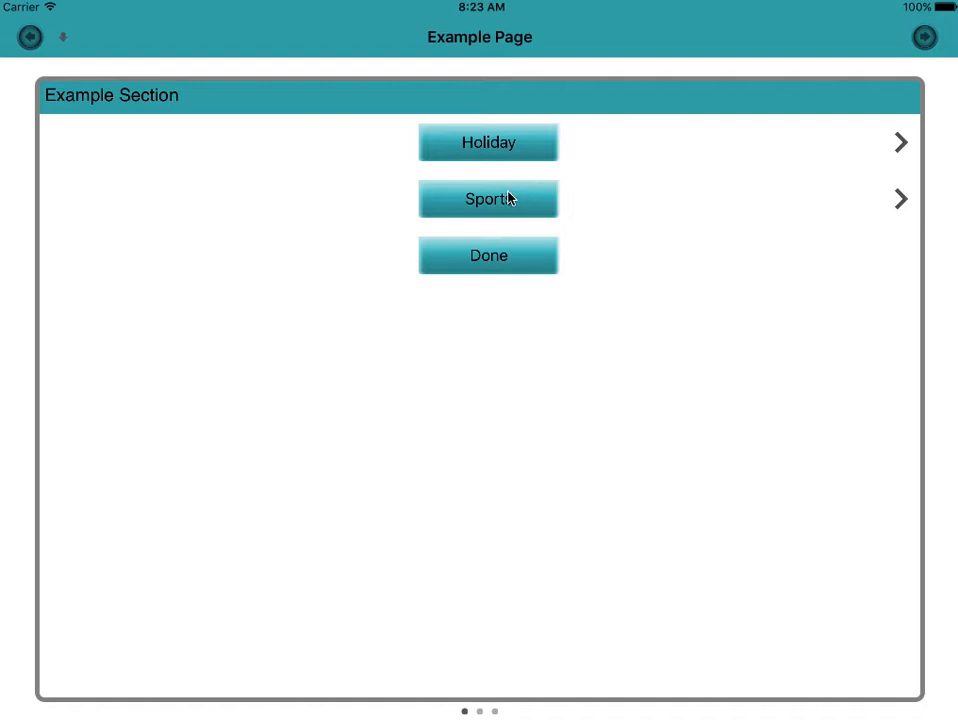
{"action": "left_click", "coordinate": [488, 142]}
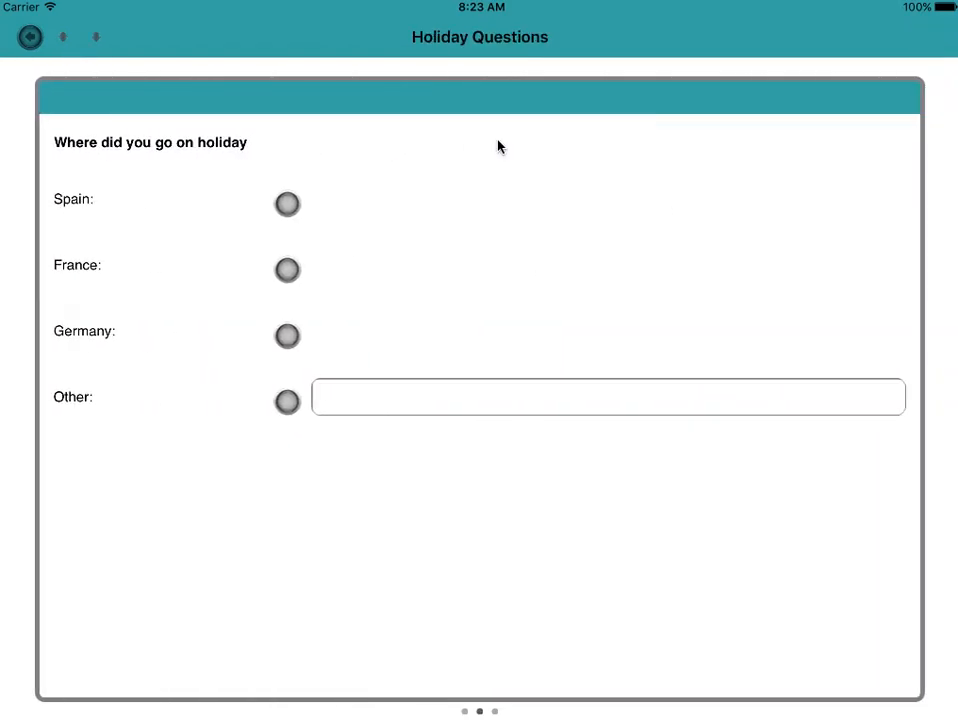
{"action": "mouse_move", "coordinate": [925, 42]}
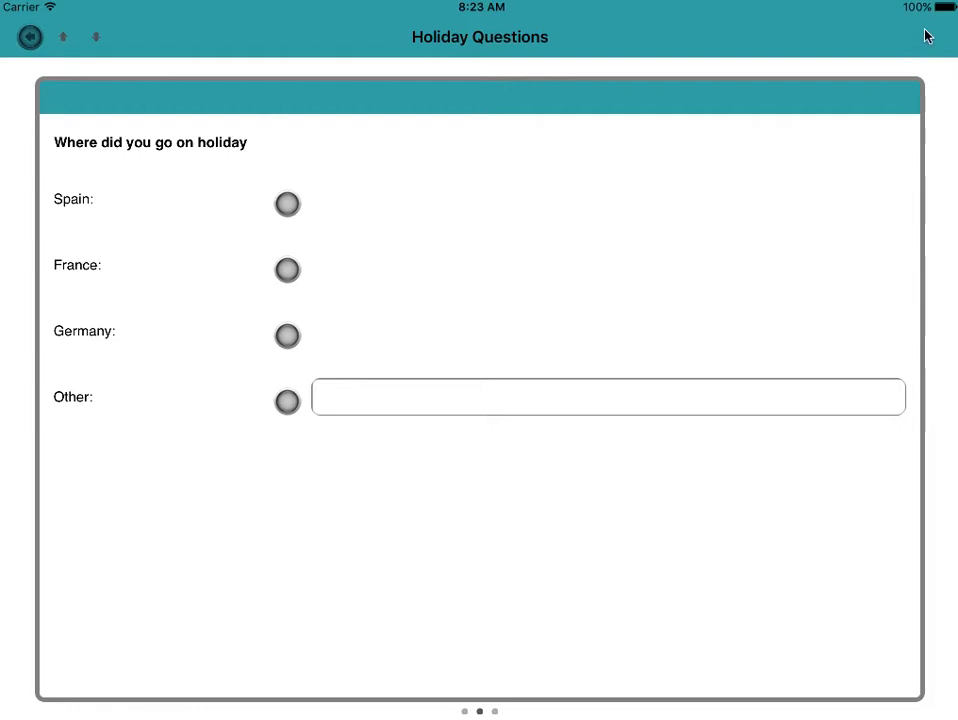
{"action": "mouse_move", "coordinate": [912, 58]}
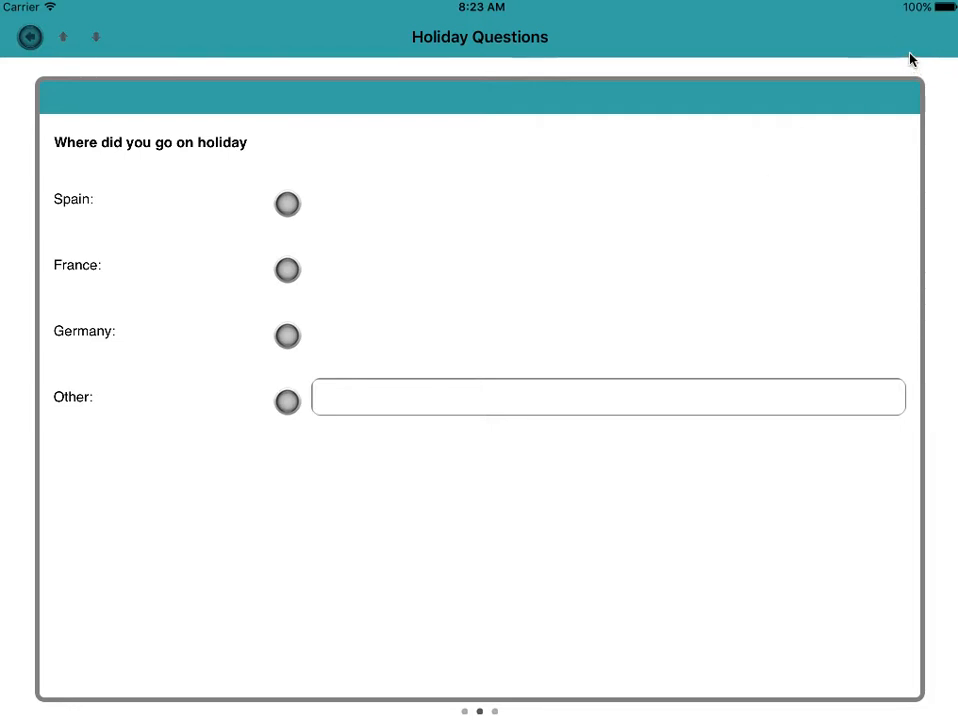
{"action": "mouse_move", "coordinate": [29, 37]}
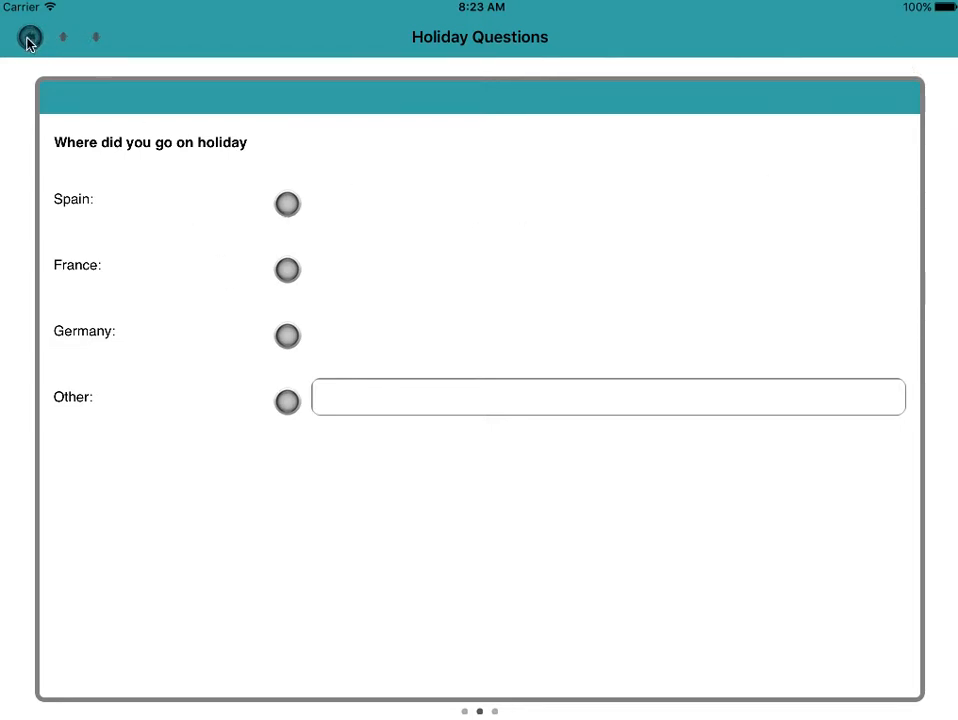
{"action": "left_click", "coordinate": [29, 37]}
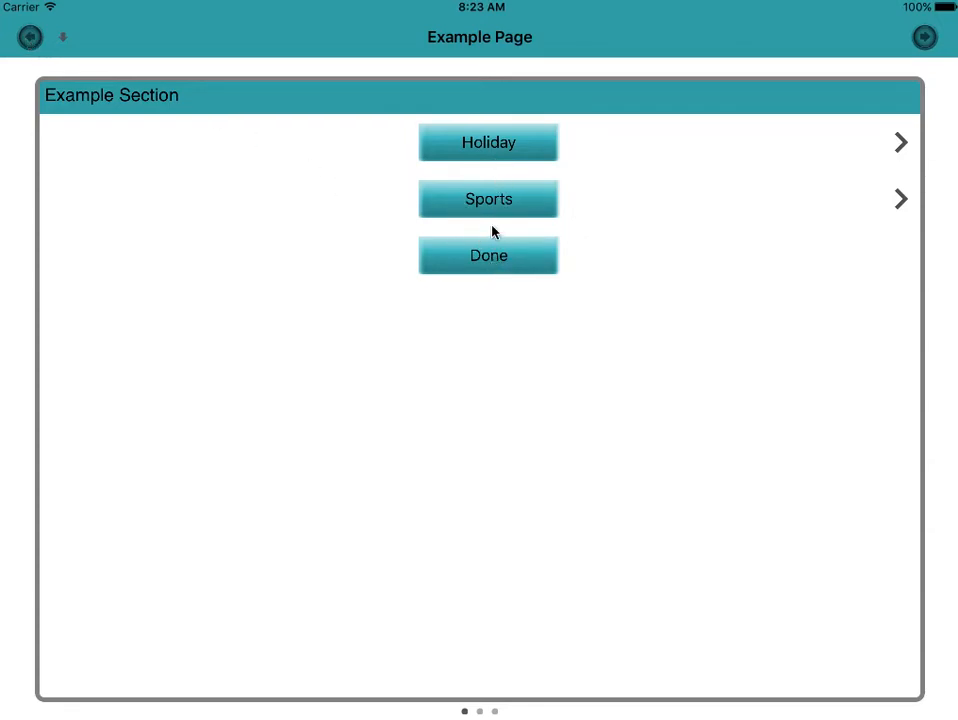
Step: Answer Spain and Hockey, submit the response, and return to All Forms
{"action": "left_click", "coordinate": [488, 142]}
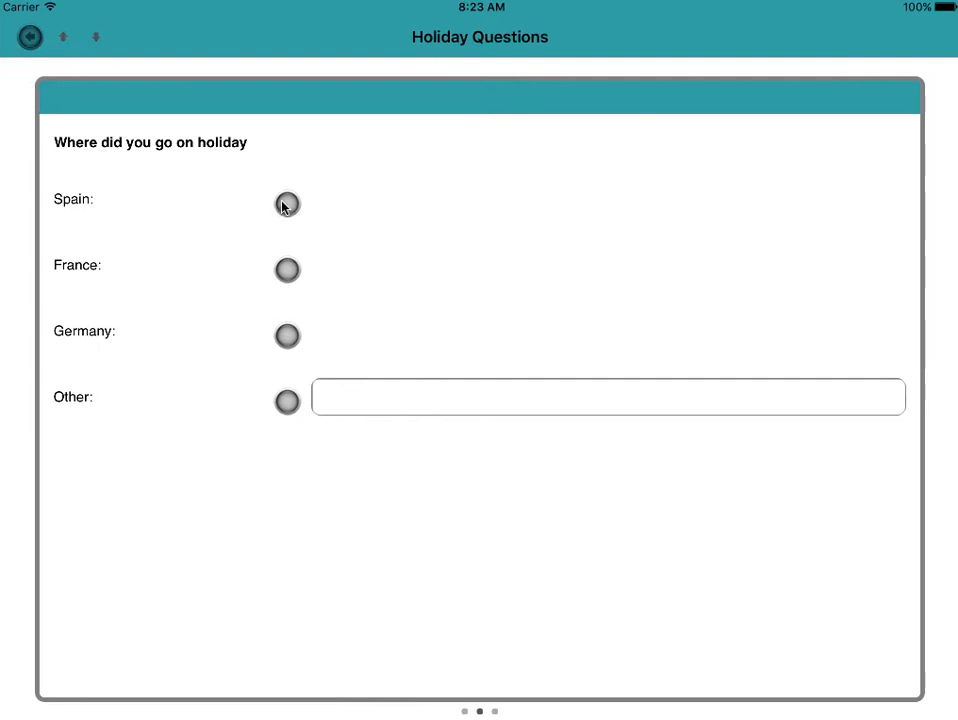
{"action": "left_click", "coordinate": [287, 204]}
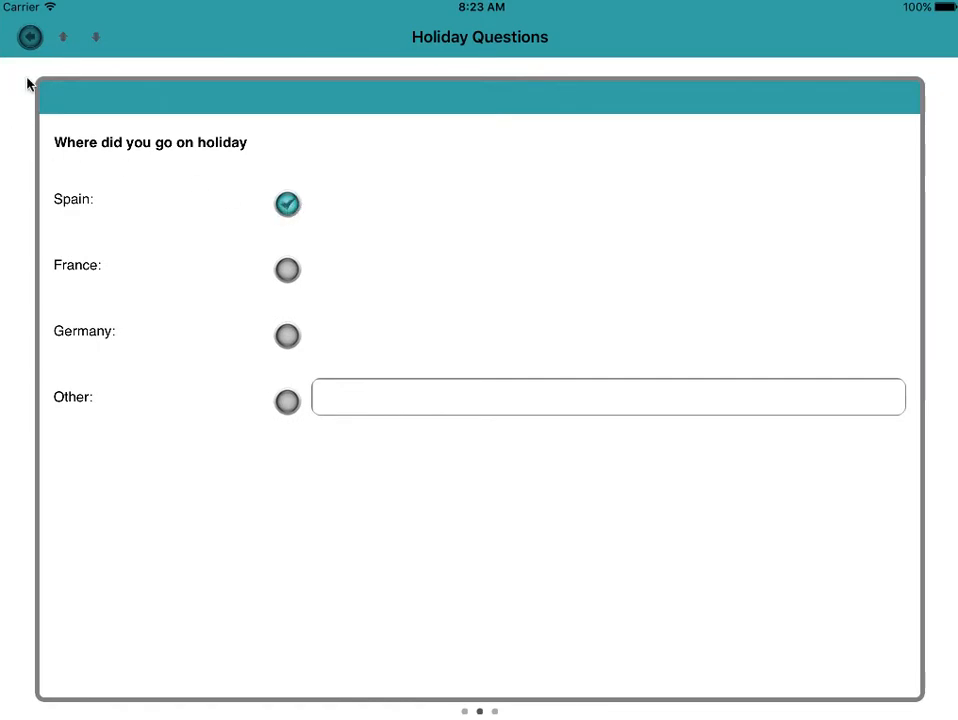
{"action": "left_click", "coordinate": [29, 37]}
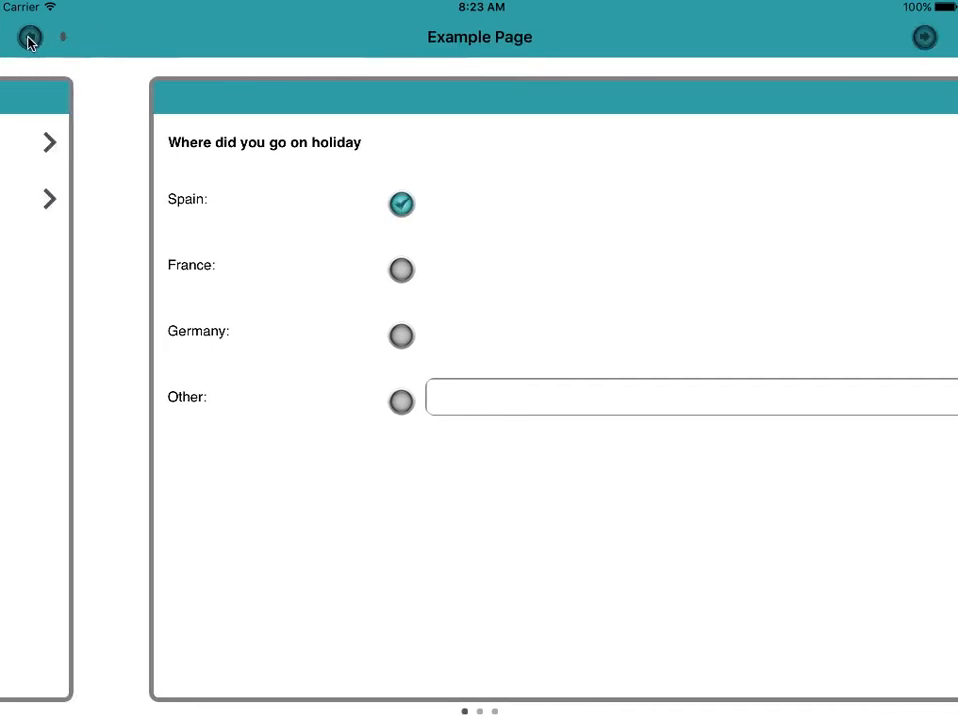
{"action": "left_click", "coordinate": [924, 37]}
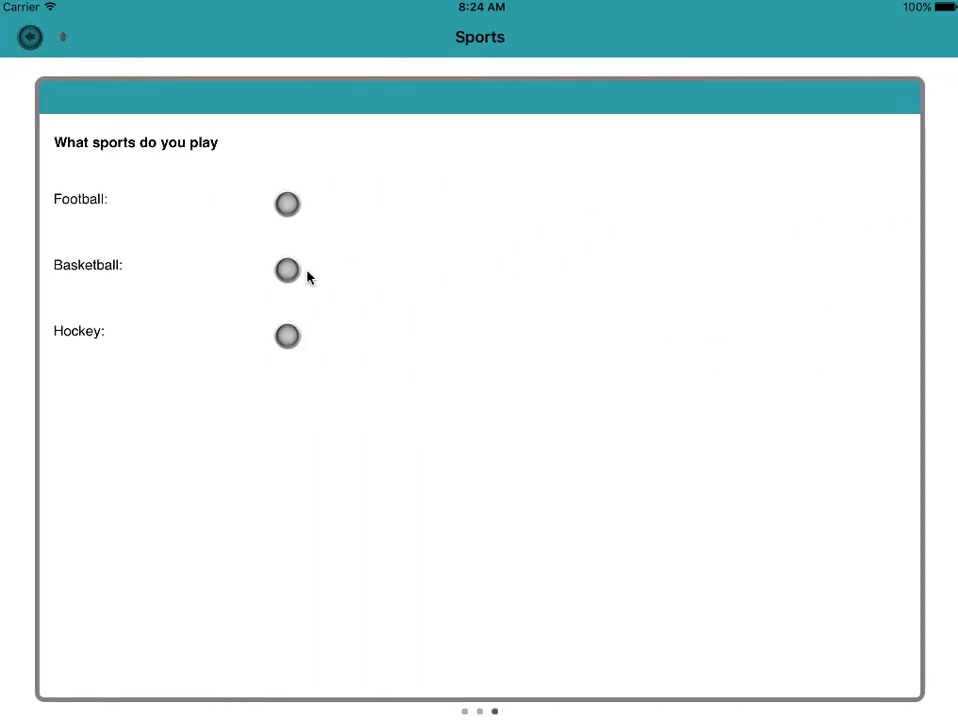
{"action": "left_click", "coordinate": [287, 336]}
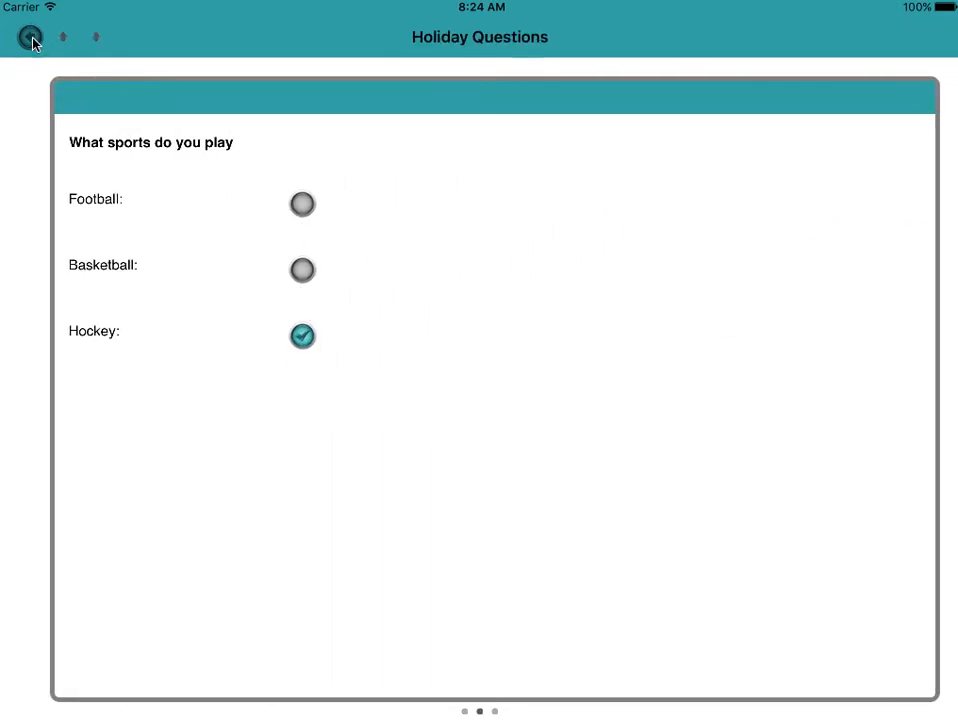
{"action": "left_click", "coordinate": [28, 37]}
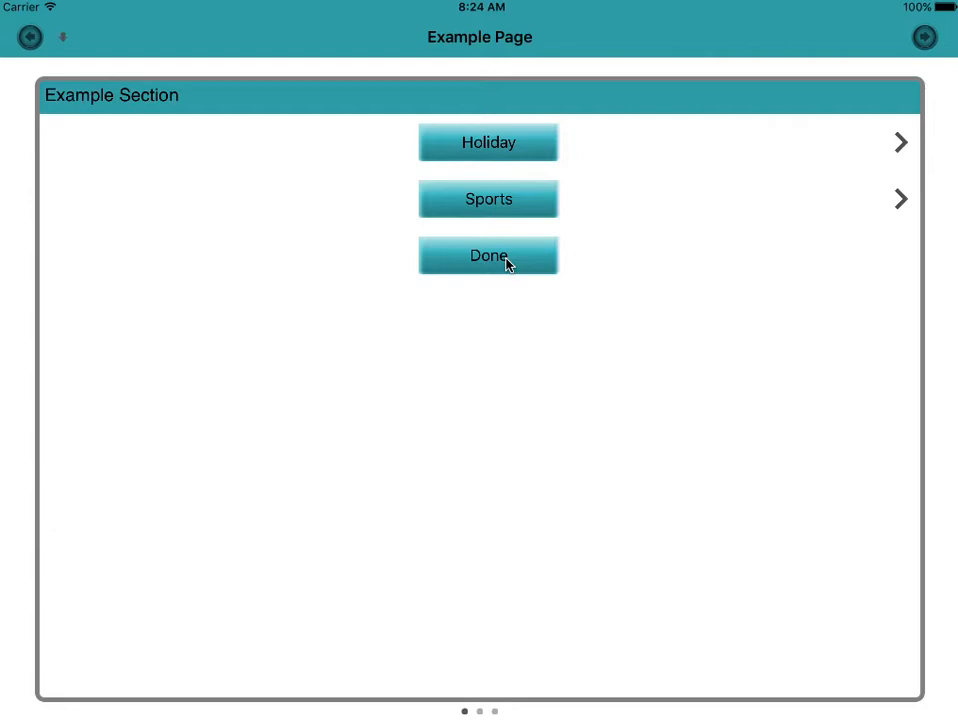
{"action": "mouse_move", "coordinate": [140, 205]}
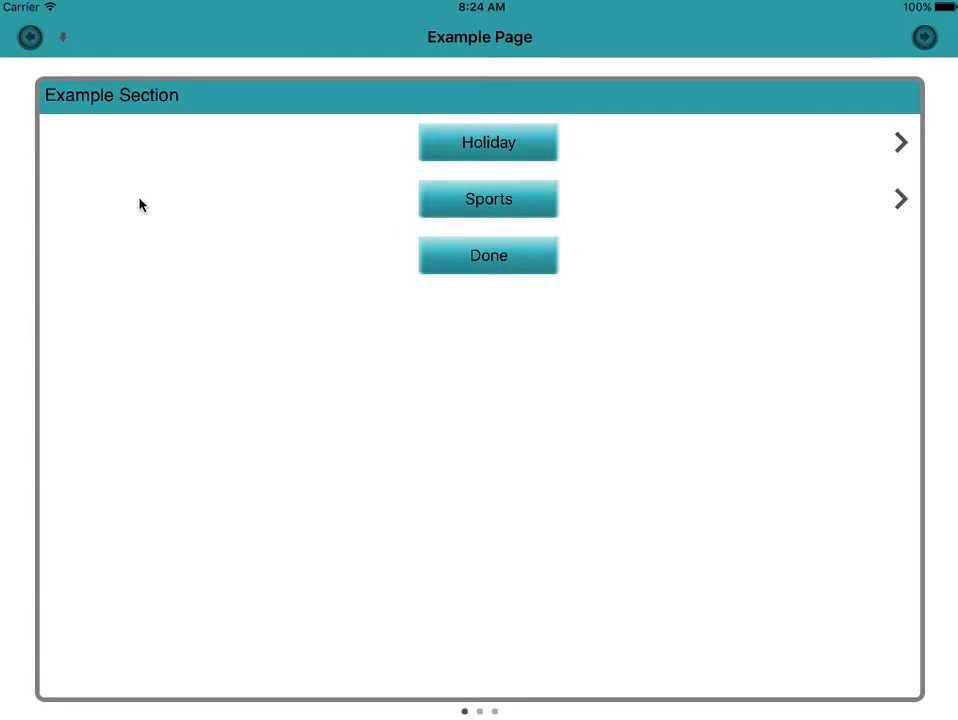
{"action": "left_click", "coordinate": [29, 37]}
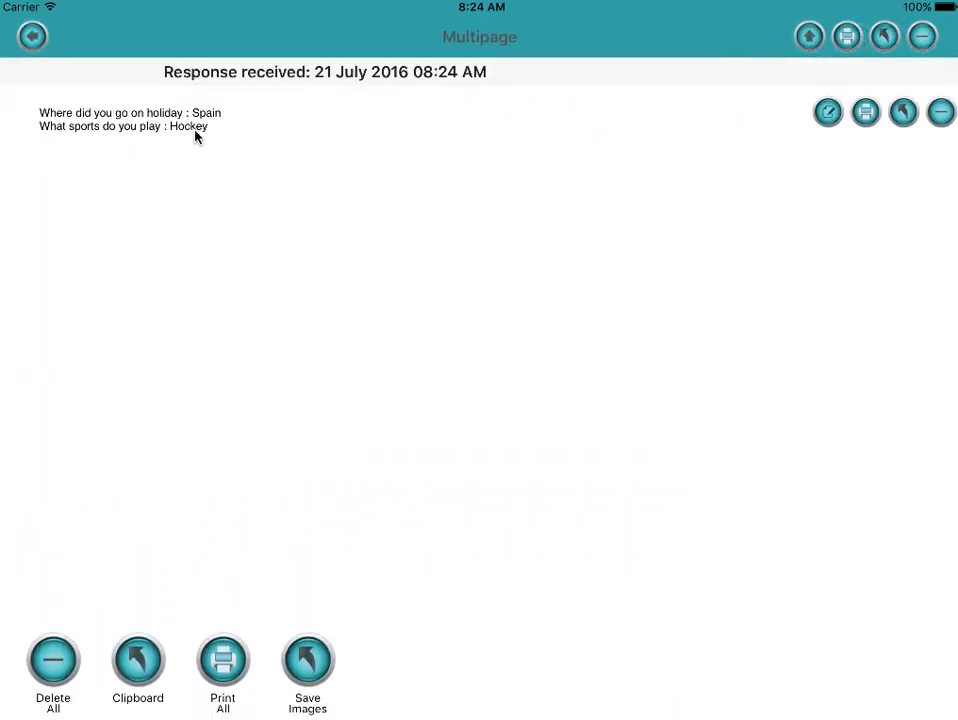
{"action": "left_click", "coordinate": [31, 36]}
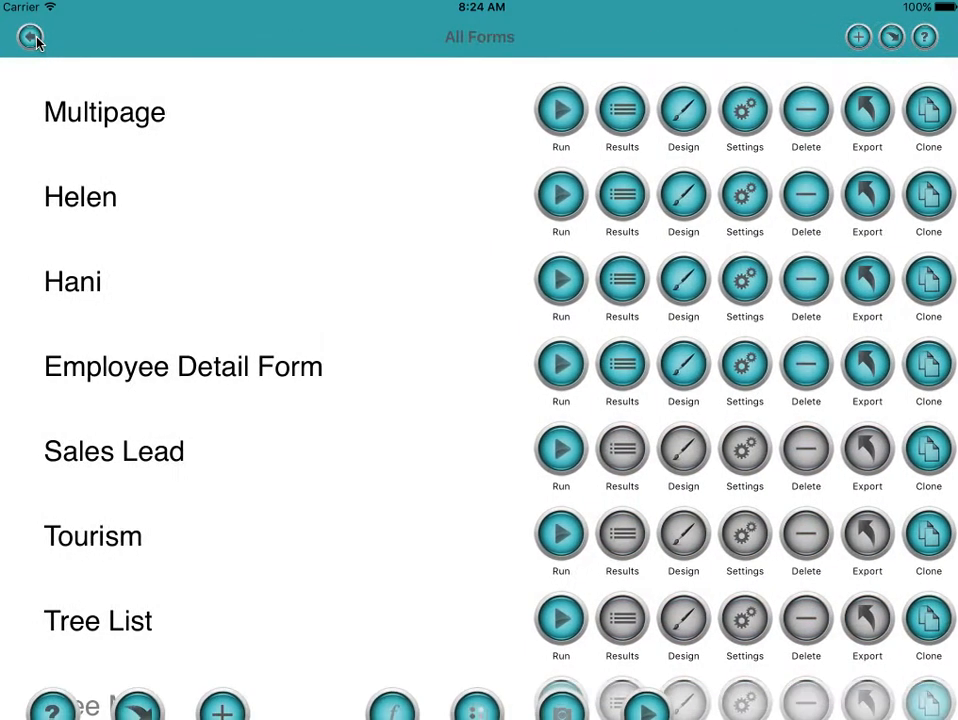
Step: Retitle the Holiday Questions Next Page button 'Back' with its action set to First
{"action": "left_click", "coordinate": [560, 109]}
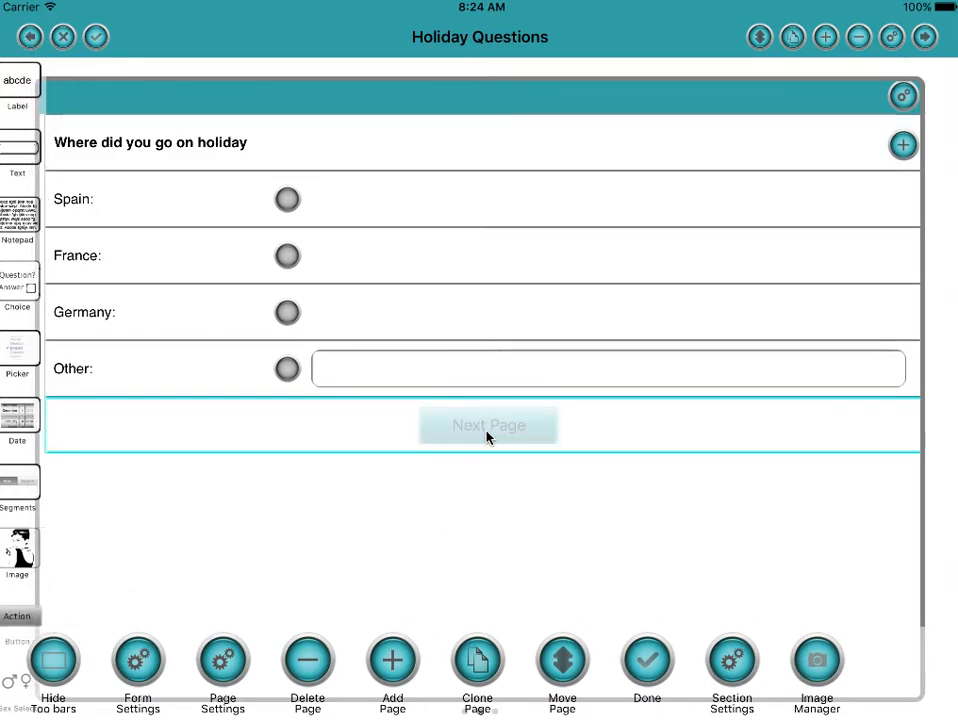
{"action": "left_click", "coordinate": [53, 660]}
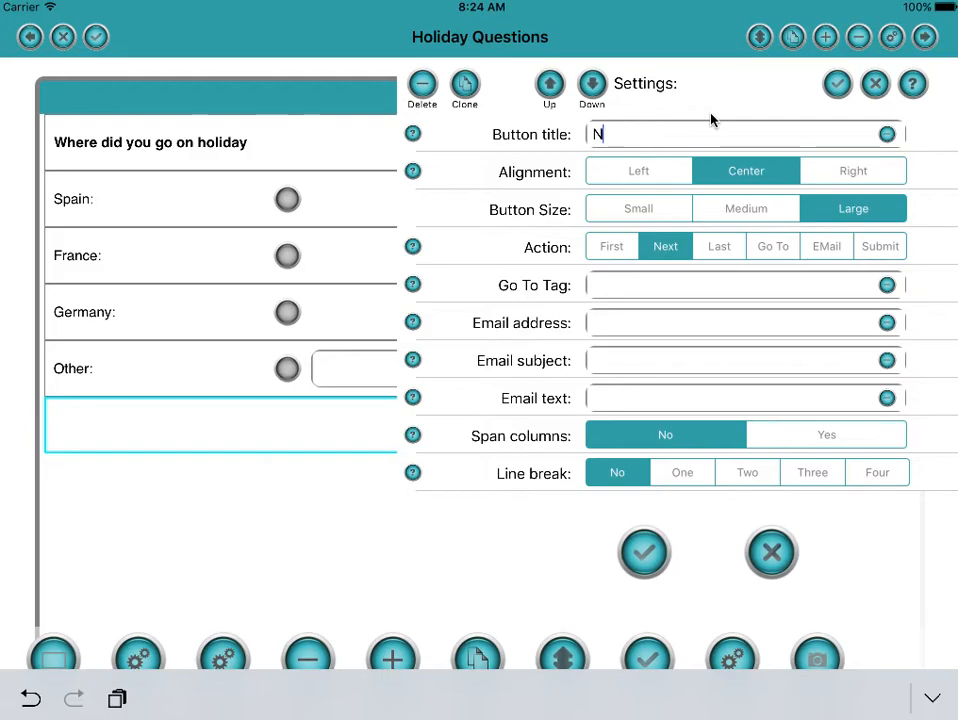
{"action": "type", "text": "Back"}
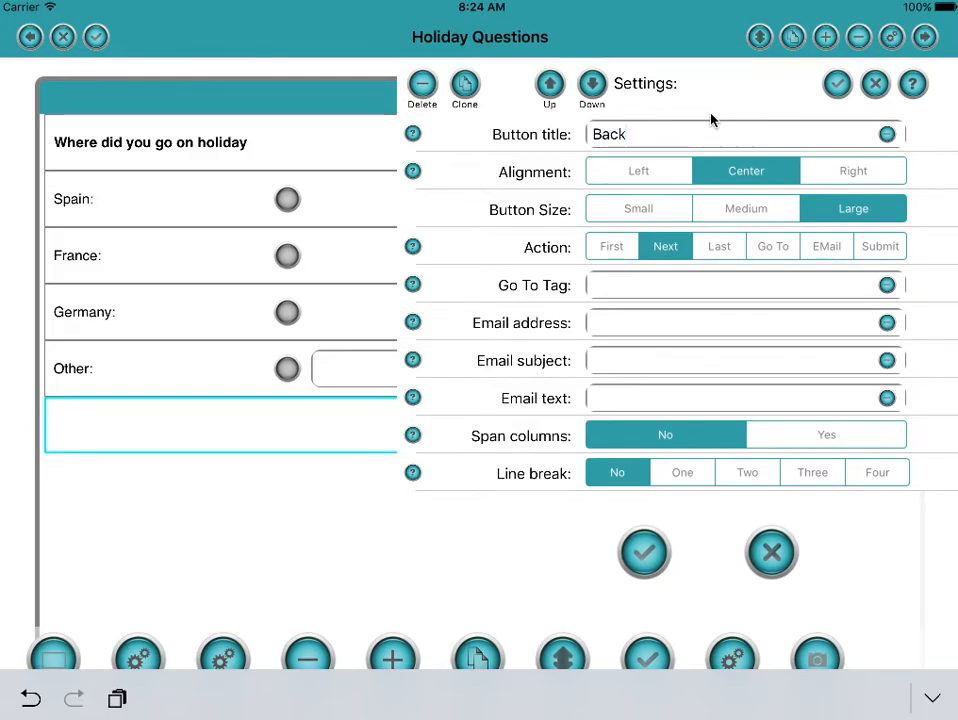
{"action": "mouse_move", "coordinate": [625, 166]}
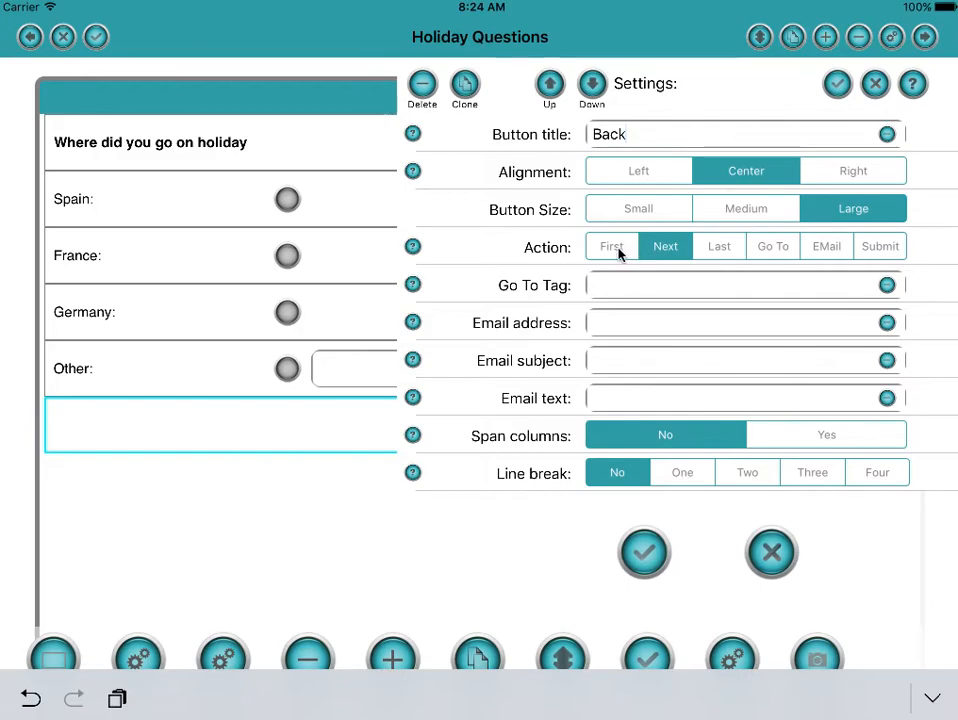
{"action": "left_click", "coordinate": [611, 246]}
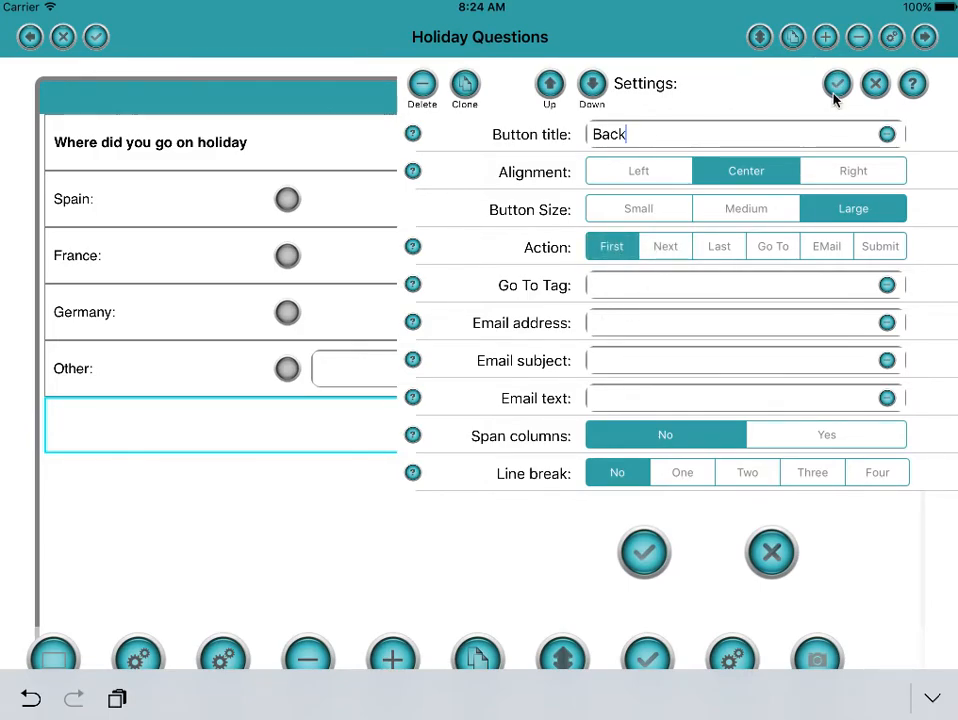
{"action": "left_click", "coordinate": [837, 84]}
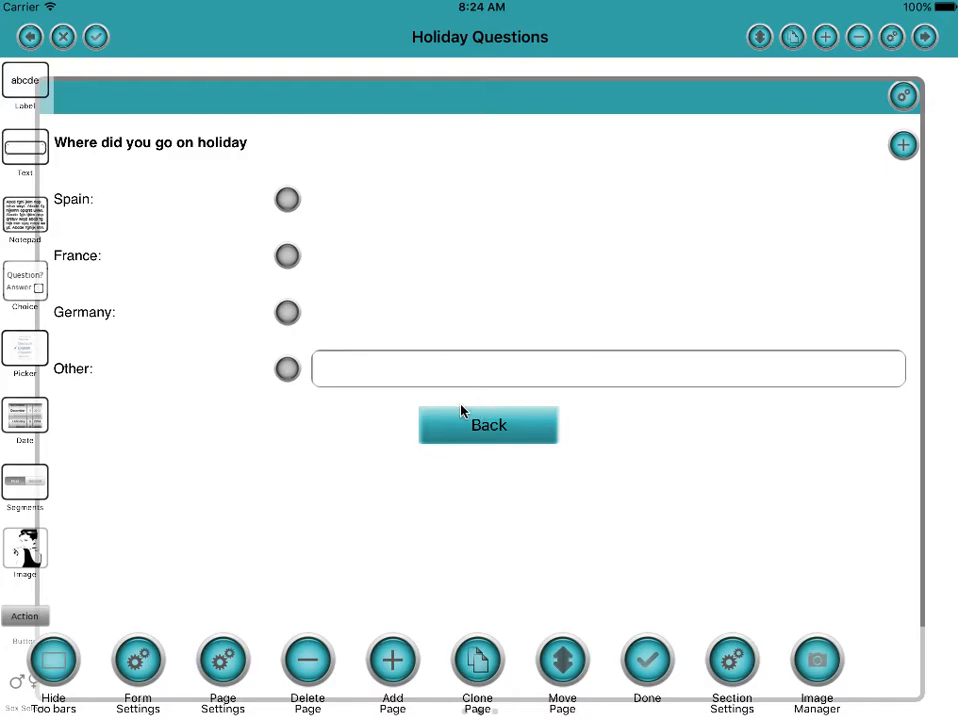
{"action": "mouse_move", "coordinate": [377, 405]}
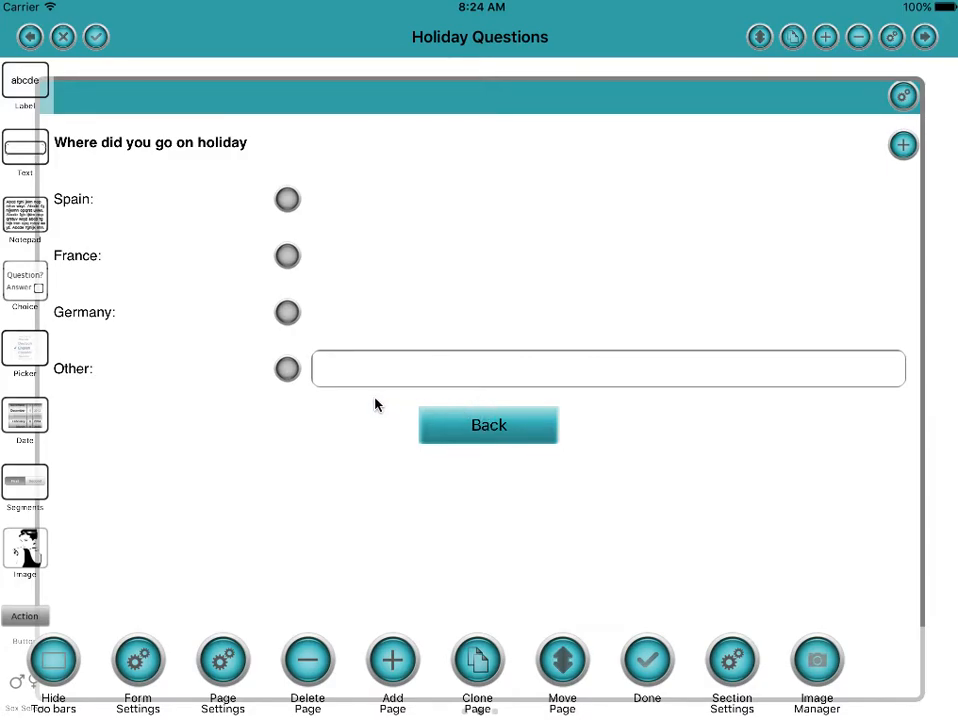
{"action": "mouse_move", "coordinate": [351, 255]}
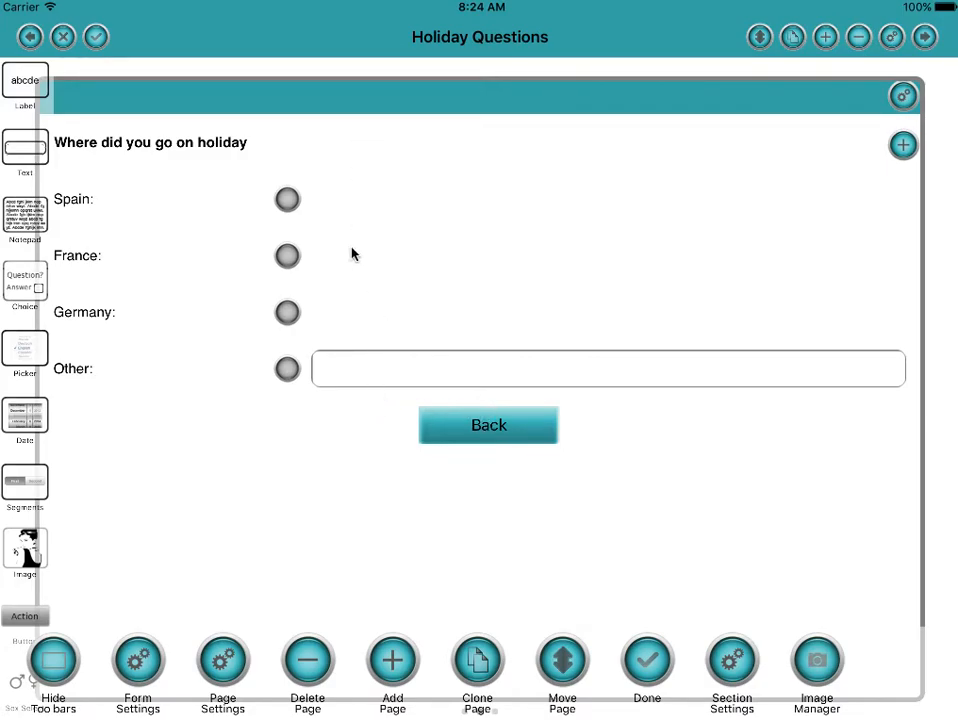
{"action": "left_click", "coordinate": [488, 424]}
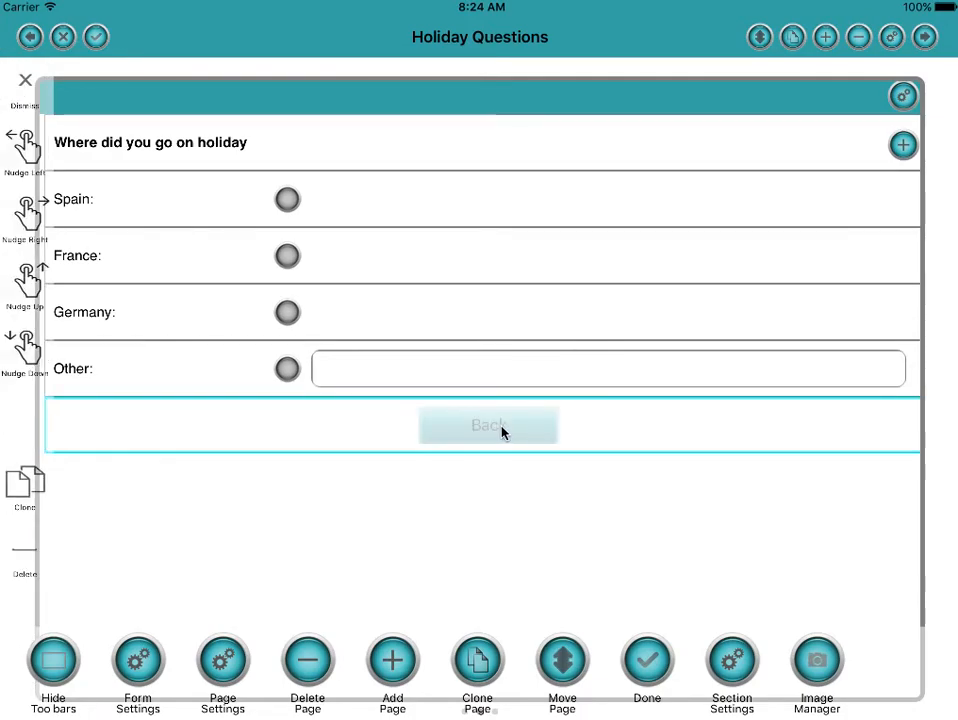
{"action": "left_click", "coordinate": [488, 424]}
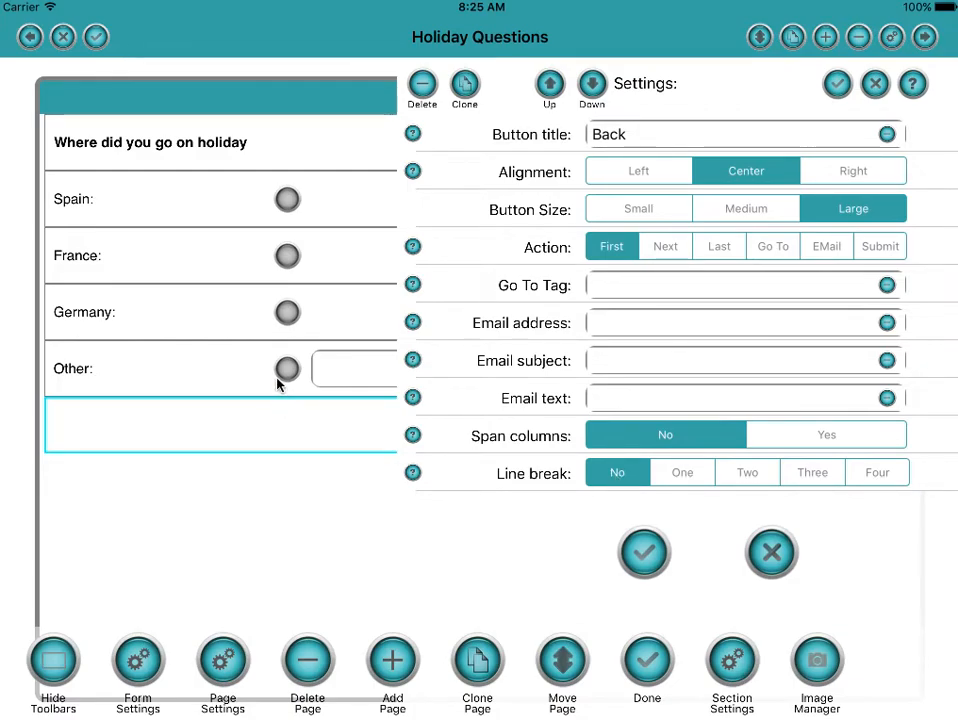
{"action": "mouse_move", "coordinate": [805, 485]}
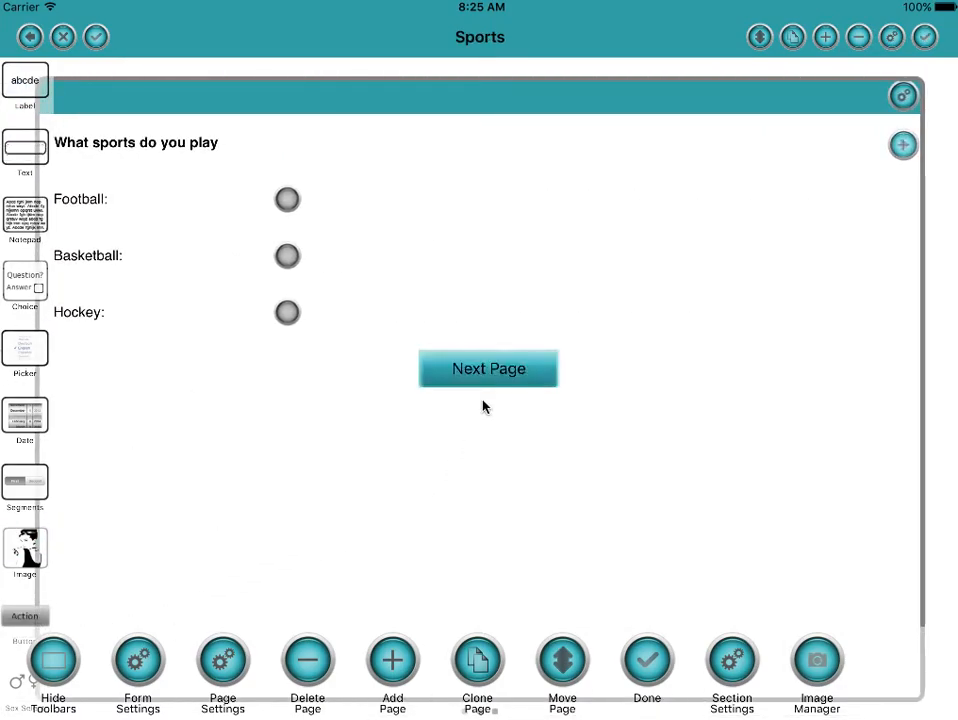
Step: Turn the Sports Next Page button into 'Back', action First, with a three-line break
{"action": "left_click", "coordinate": [488, 368]}
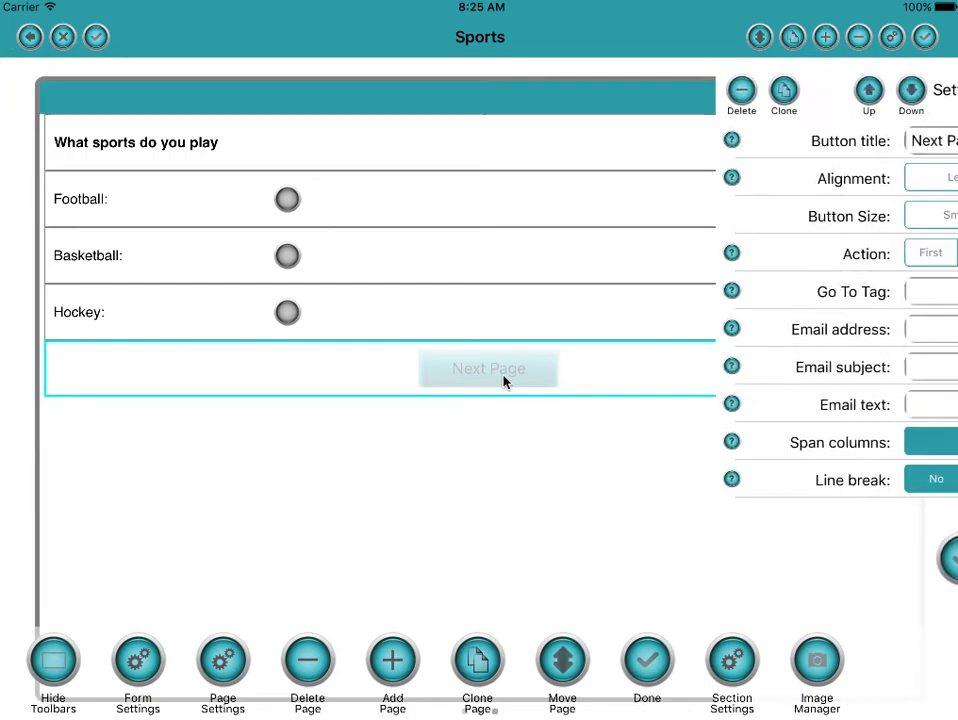
{"action": "left_click", "coordinate": [489, 368]}
{"action": "type", "text": "Ba"}
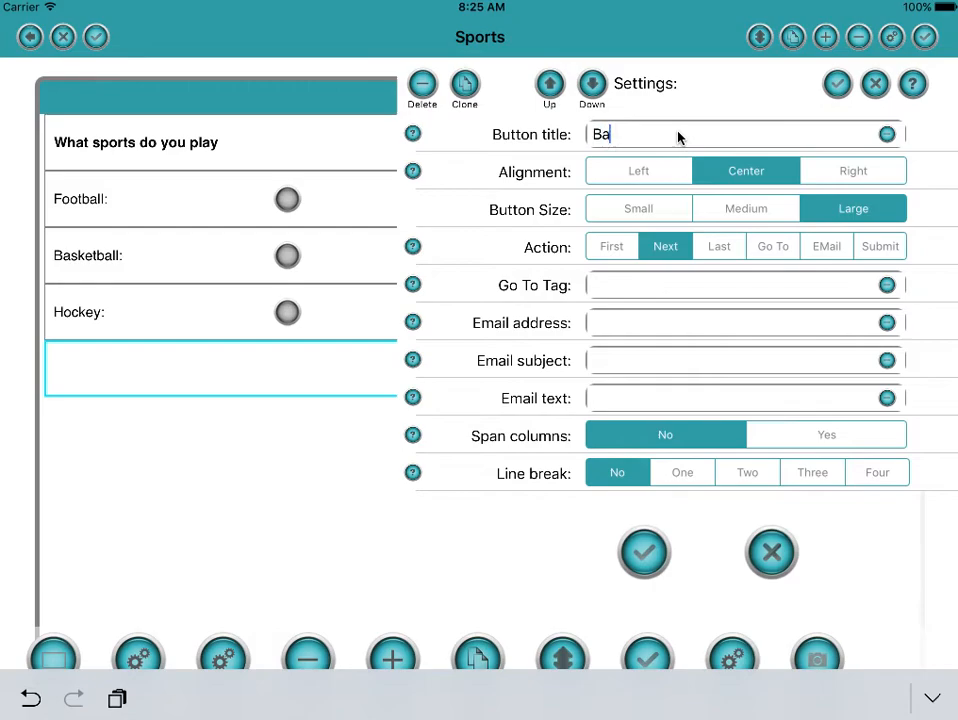
{"action": "type", "text": "ck"}
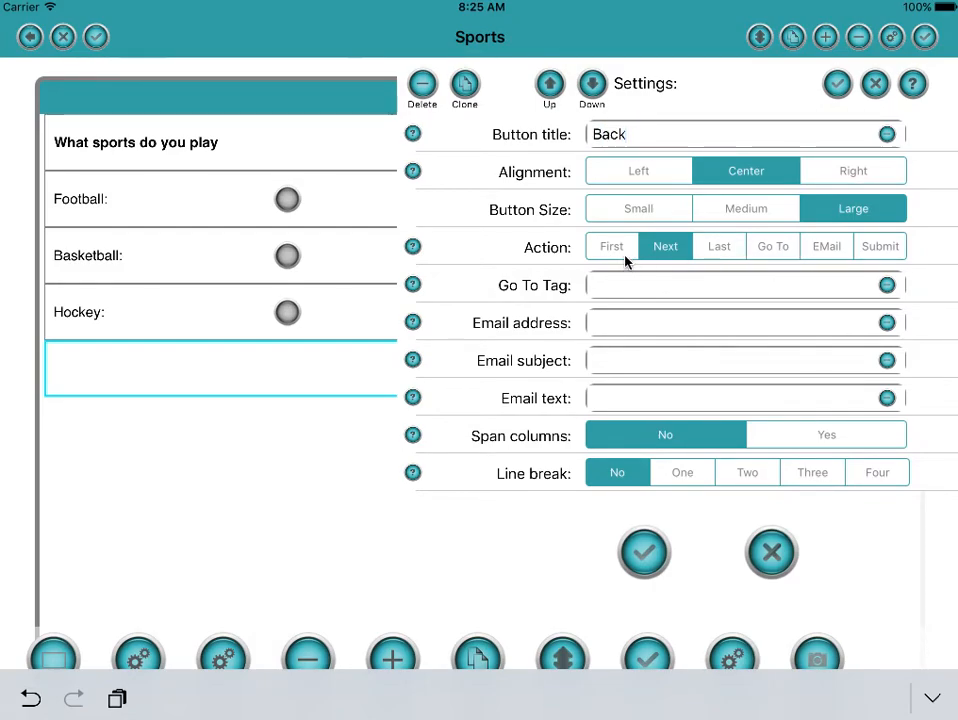
{"action": "left_click", "coordinate": [611, 246]}
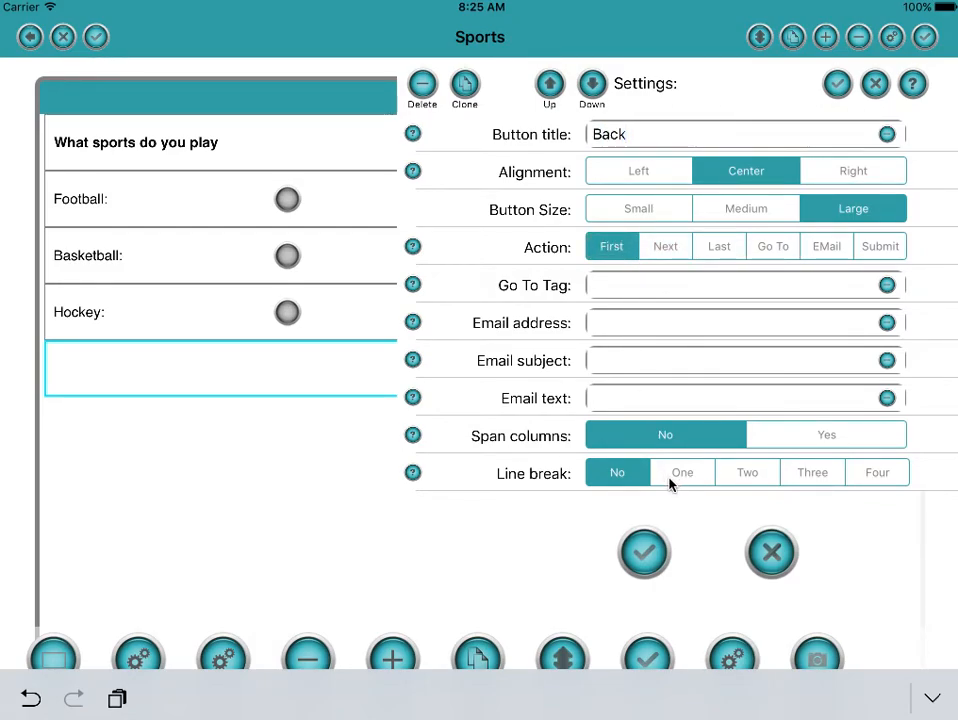
{"action": "left_click", "coordinate": [811, 472]}
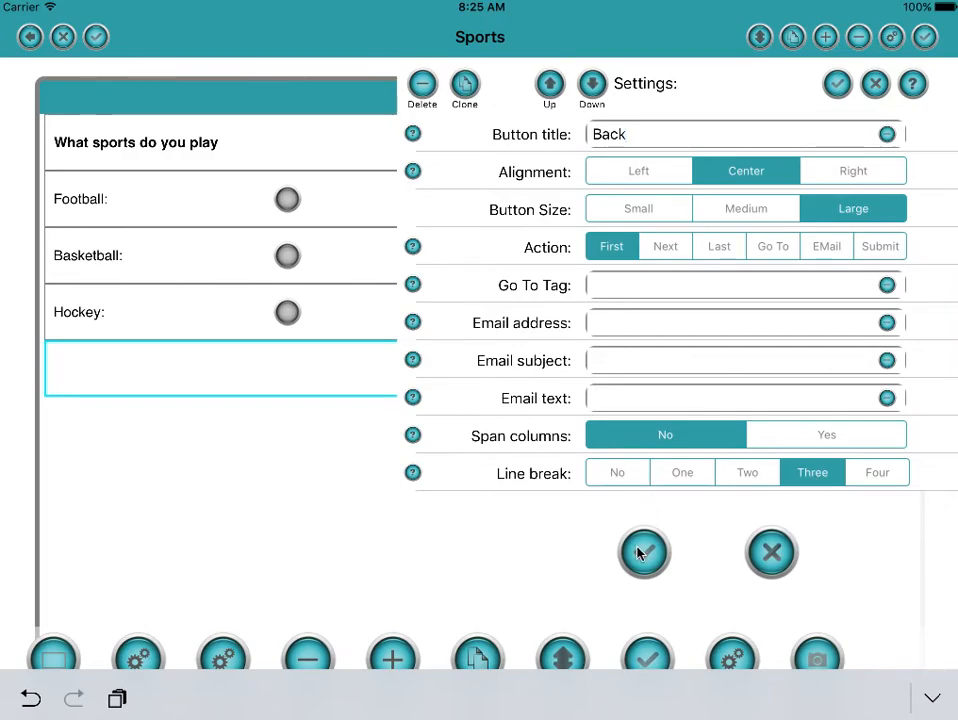
{"action": "left_click", "coordinate": [643, 553]}
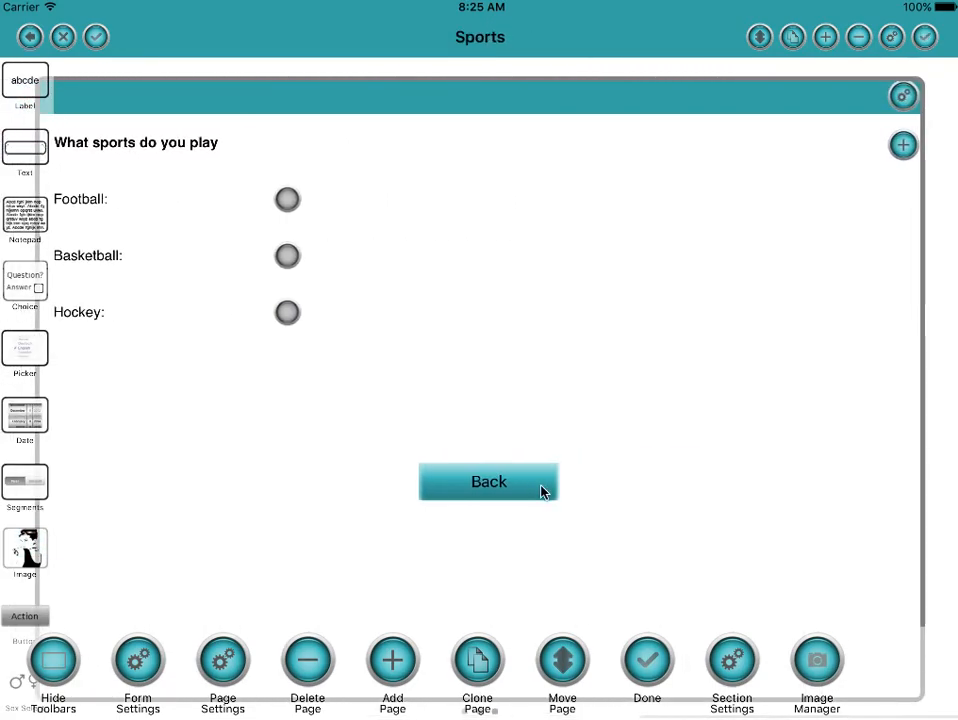
{"action": "left_click", "coordinate": [488, 481]}
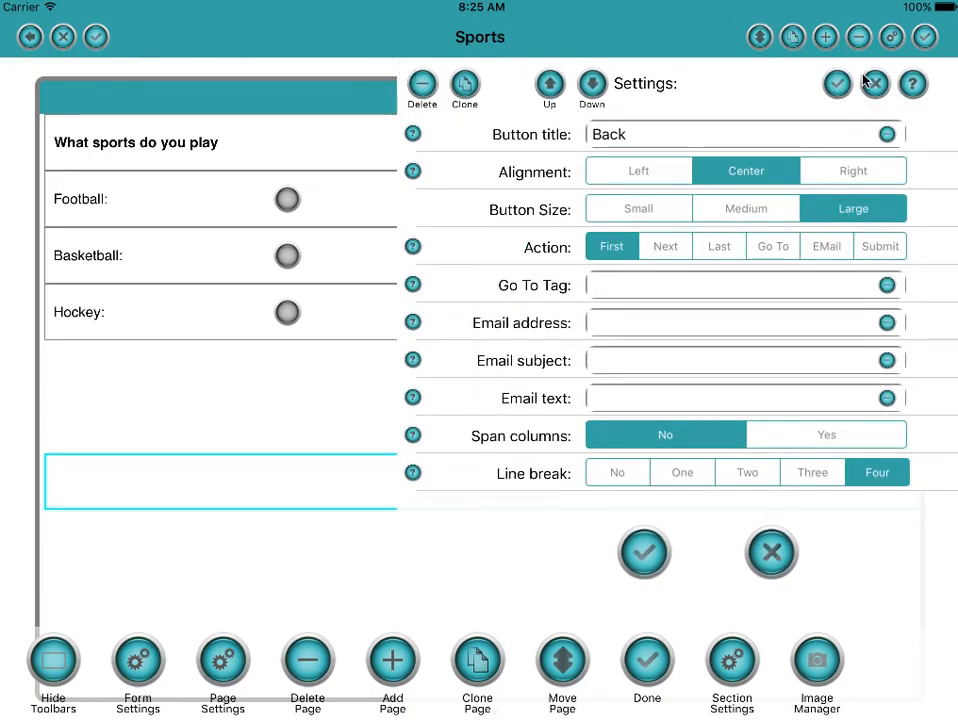
{"action": "left_click", "coordinate": [873, 83]}
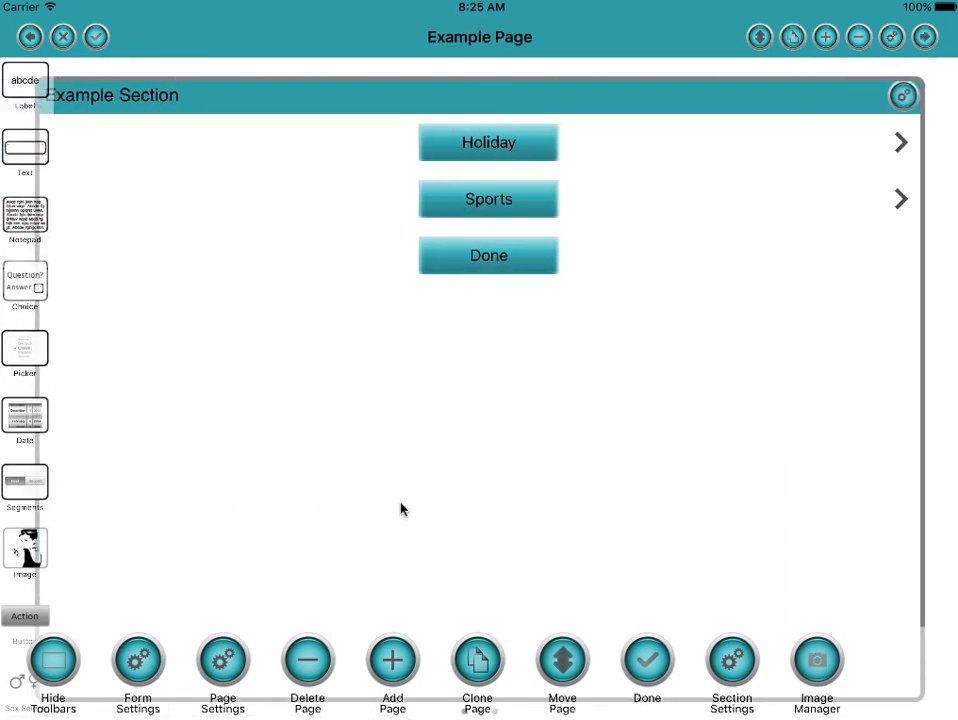
Step: Run the Multipage form, tick Basketball, and confirm the Back buttons return to page one
{"action": "left_click", "coordinate": [30, 37]}
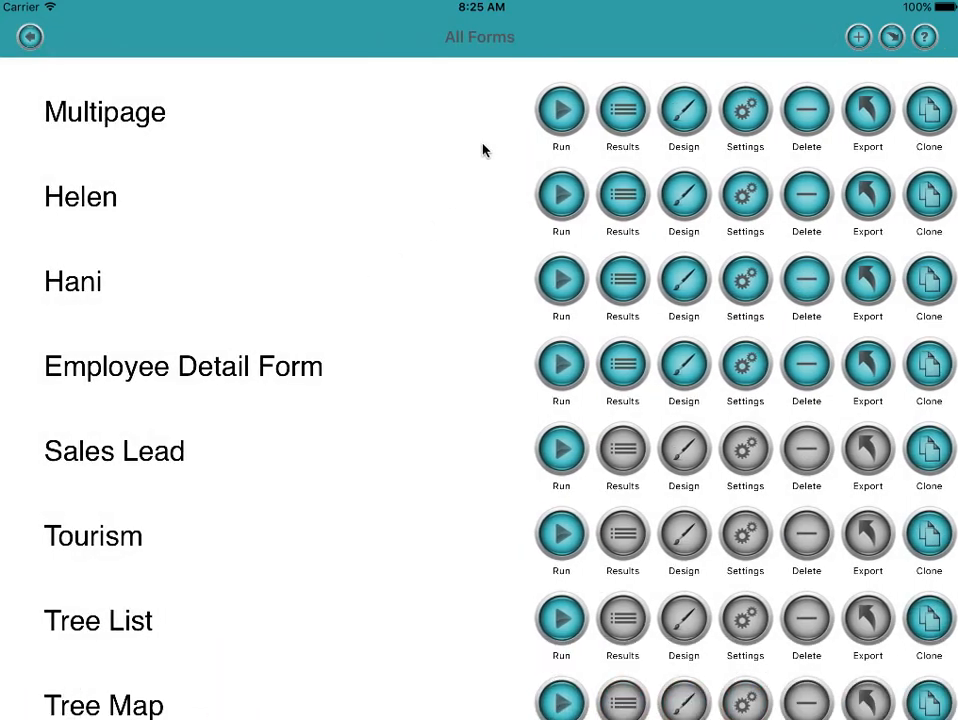
{"action": "left_click", "coordinate": [560, 110]}
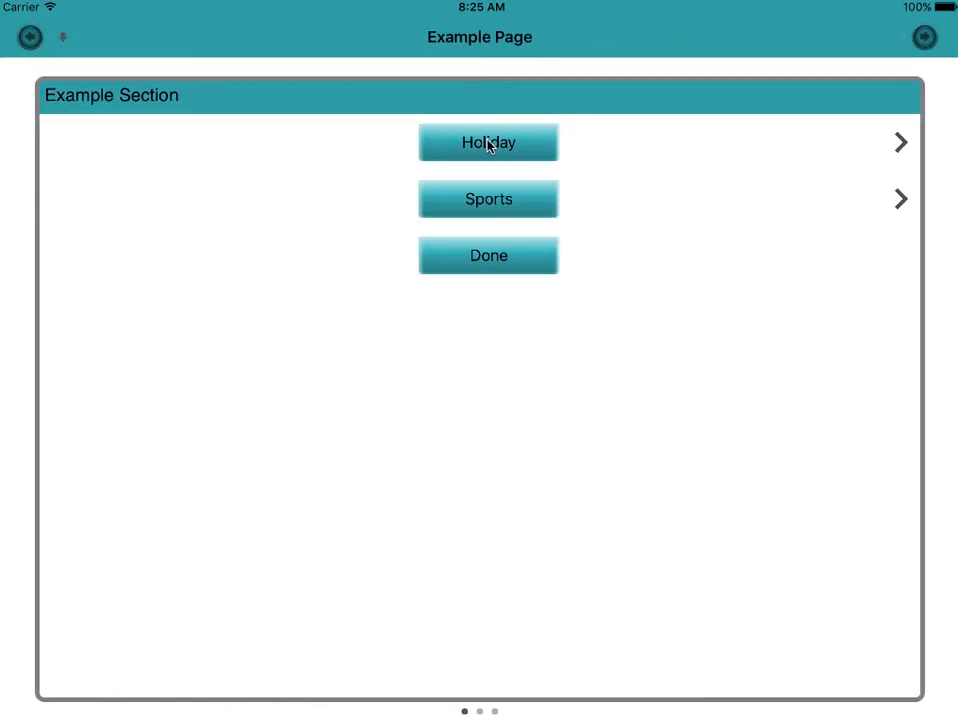
{"action": "left_click", "coordinate": [488, 142]}
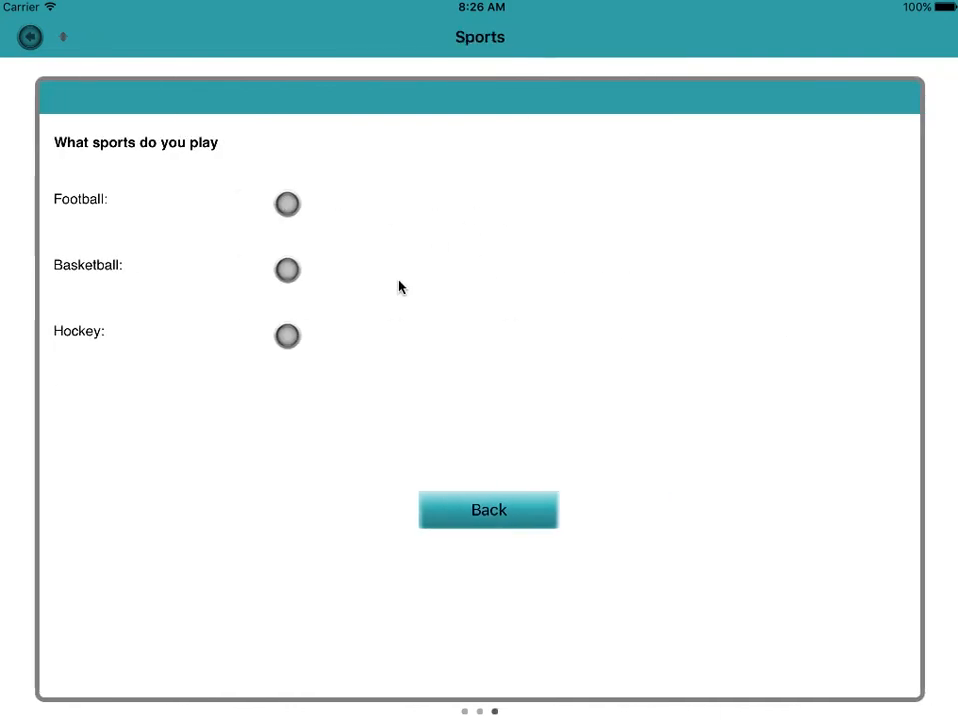
{"action": "left_click", "coordinate": [287, 270]}
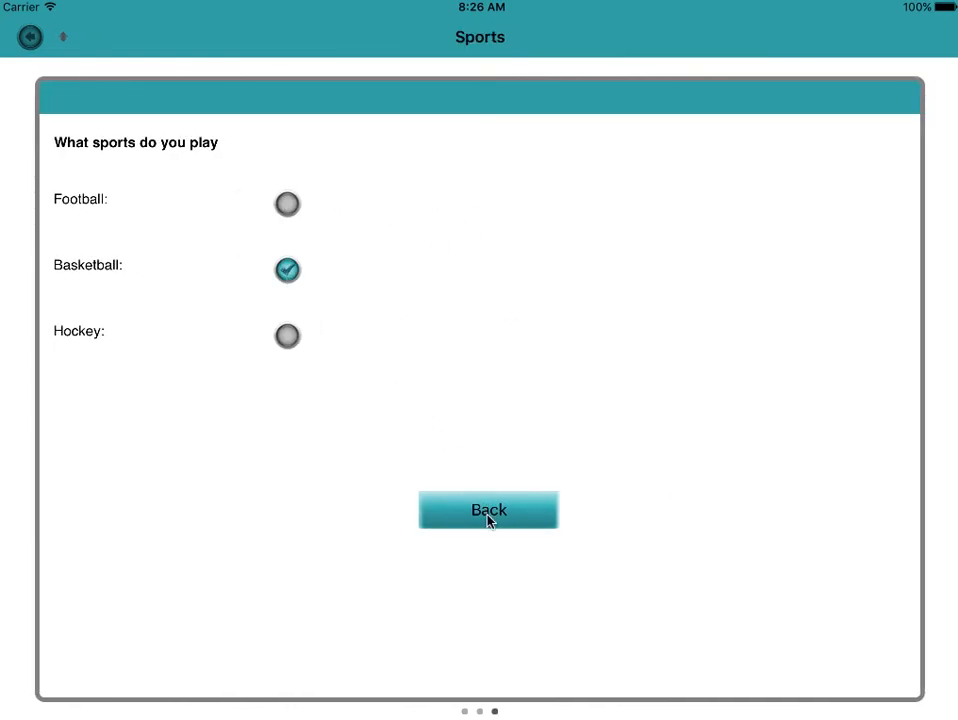
{"action": "left_click", "coordinate": [488, 510]}
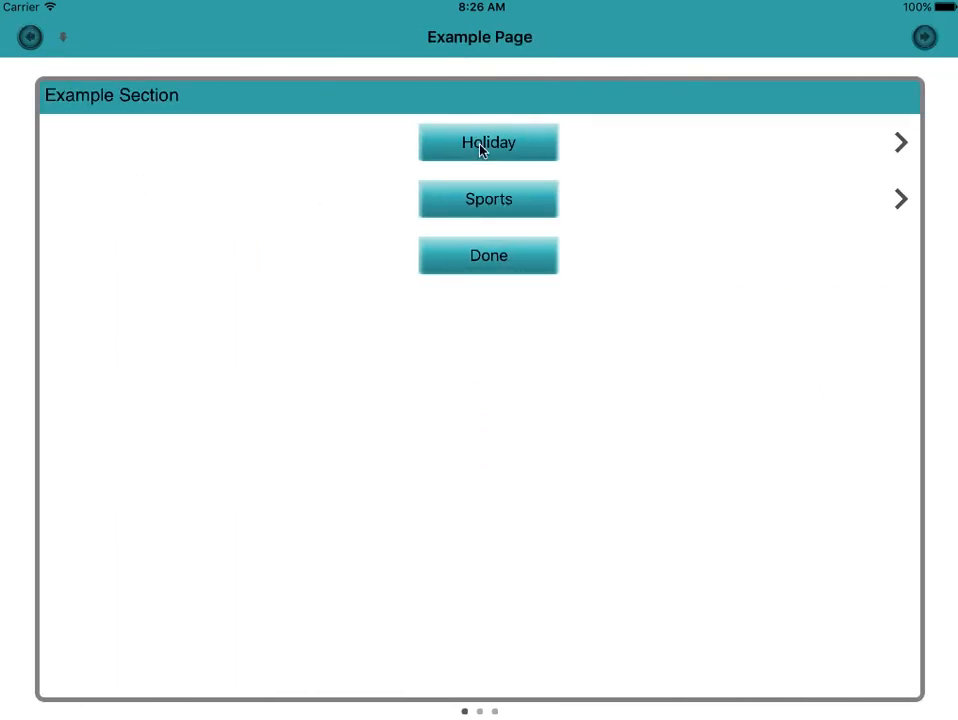
{"action": "left_click", "coordinate": [488, 142]}
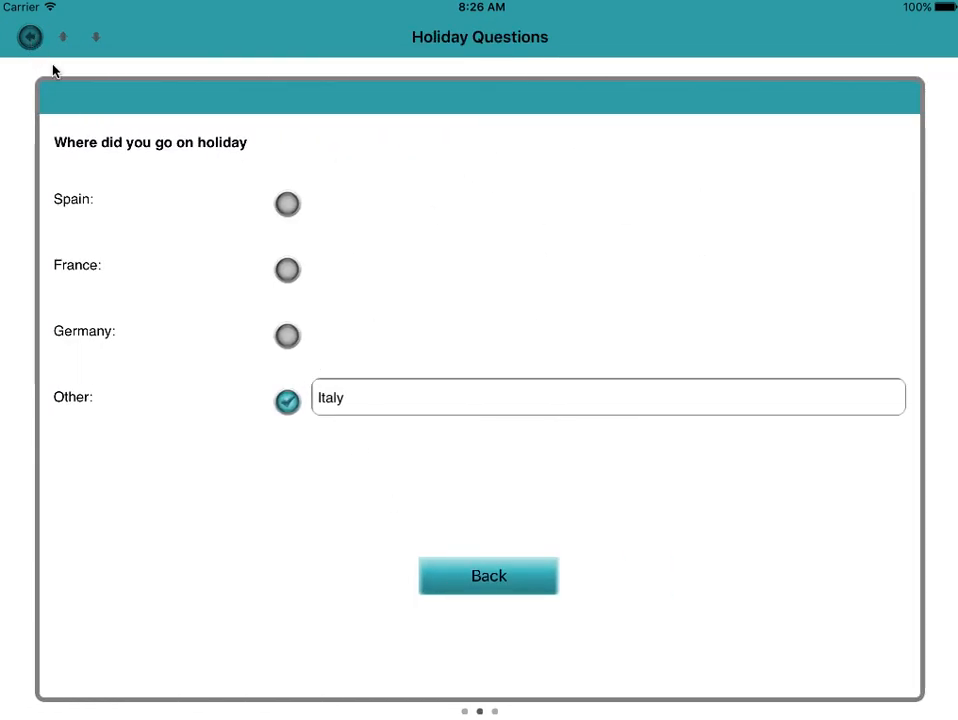
{"action": "left_click", "coordinate": [488, 575]}
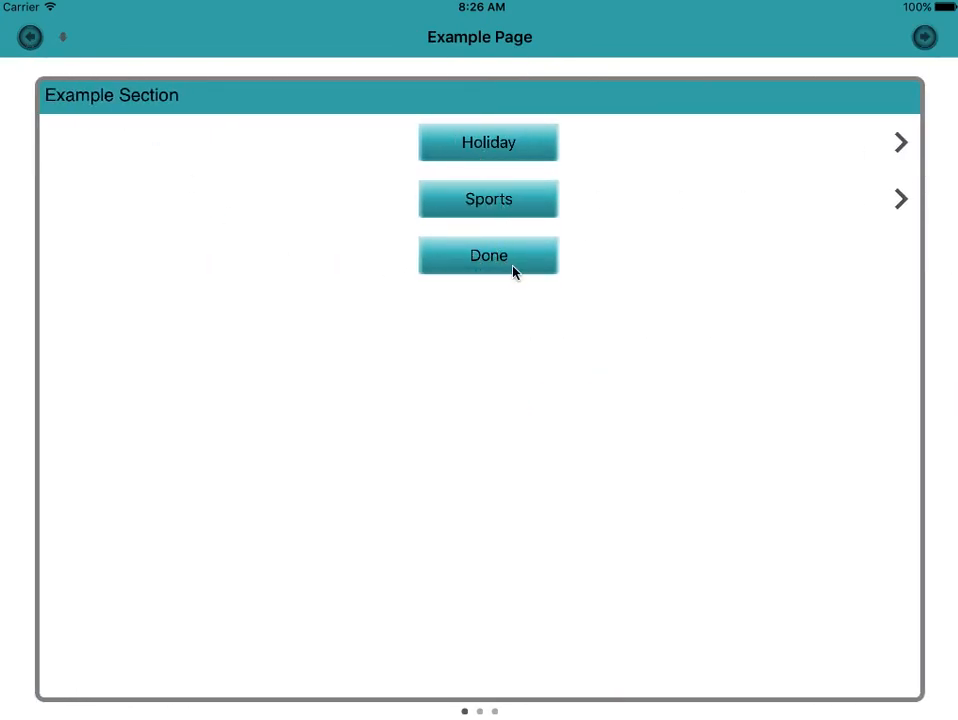
{"action": "mouse_move", "coordinate": [490, 238]}
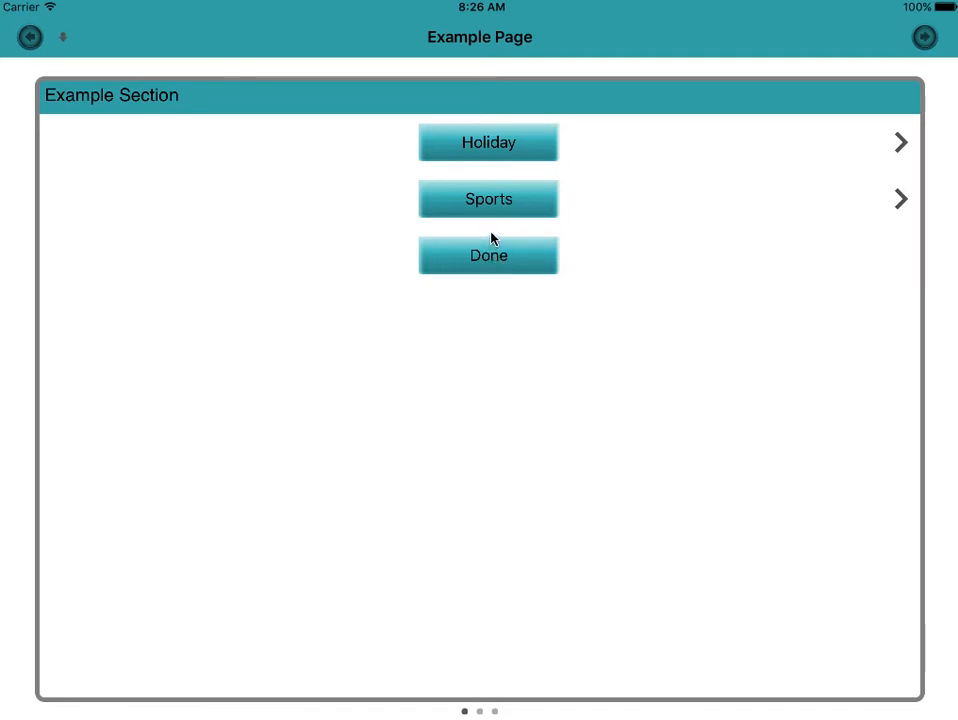
Step: Record a new response with France and Hockey, returning via each Back button, and submit
{"action": "left_click", "coordinate": [488, 142]}
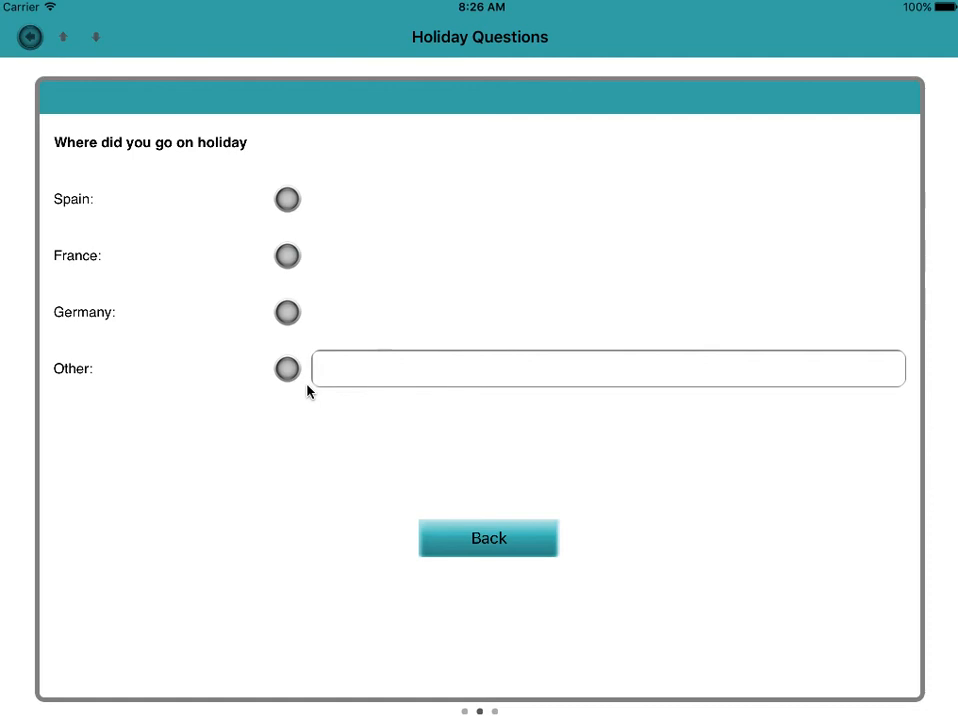
{"action": "left_click", "coordinate": [287, 256]}
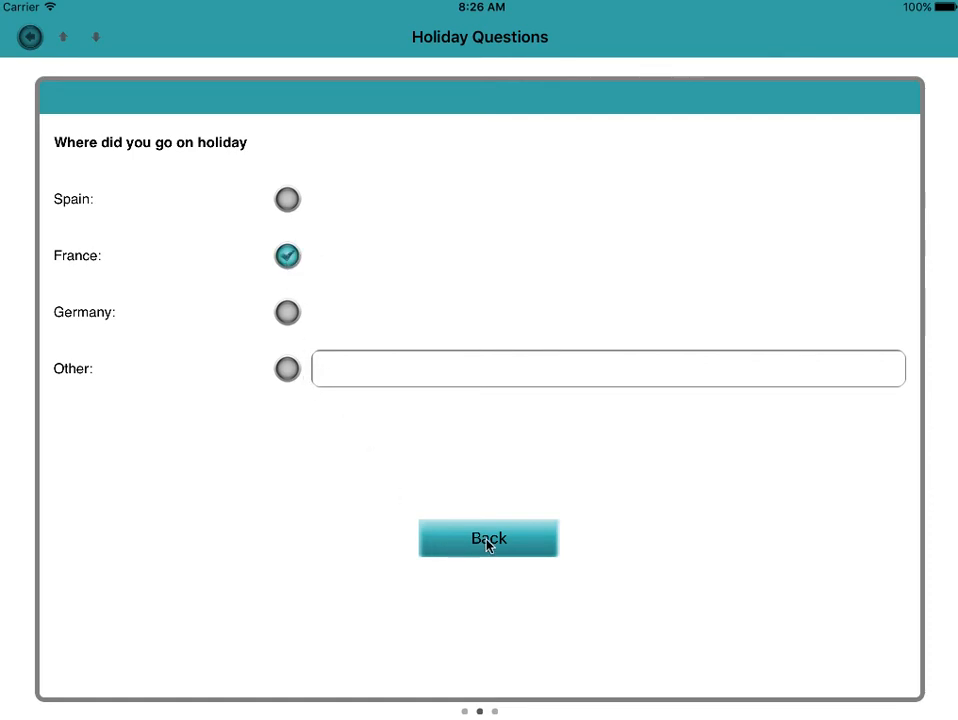
{"action": "left_click", "coordinate": [488, 538]}
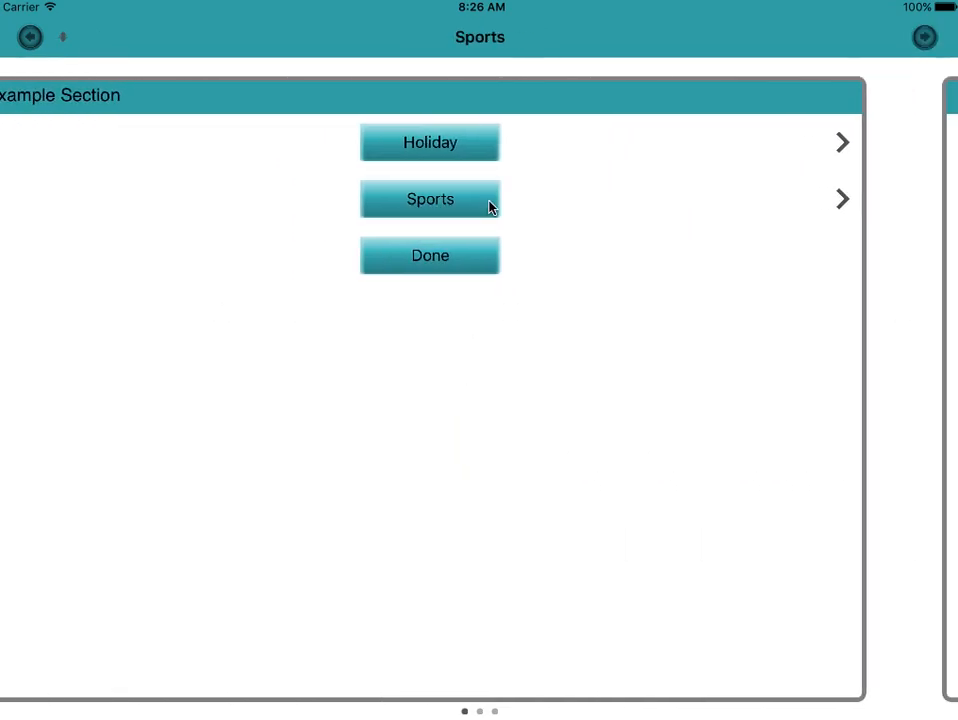
{"action": "left_click", "coordinate": [429, 198]}
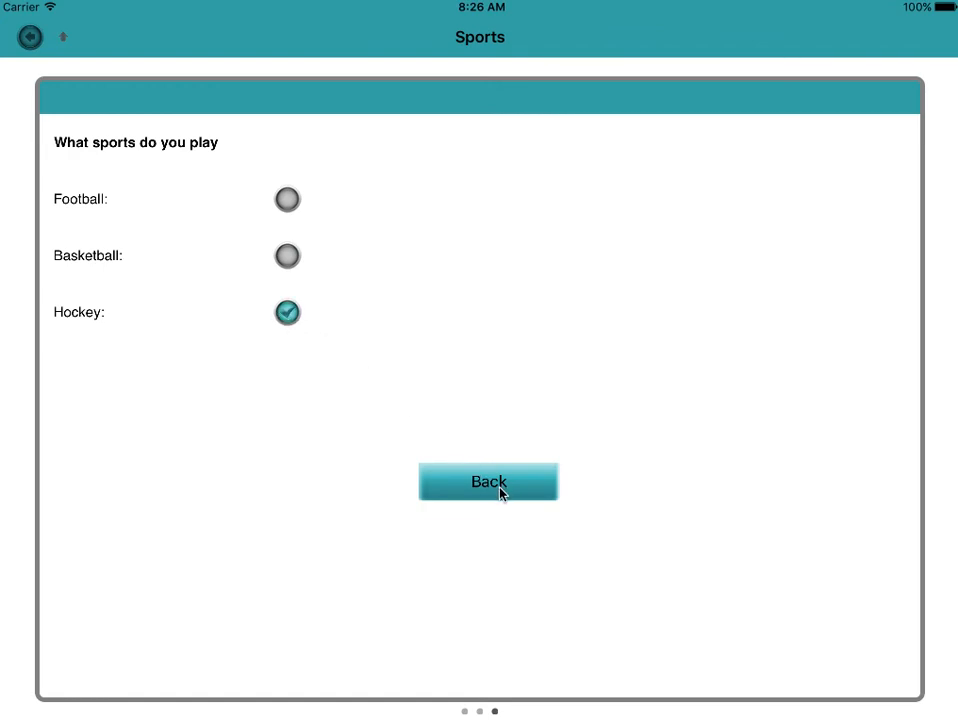
{"action": "left_click", "coordinate": [488, 482]}
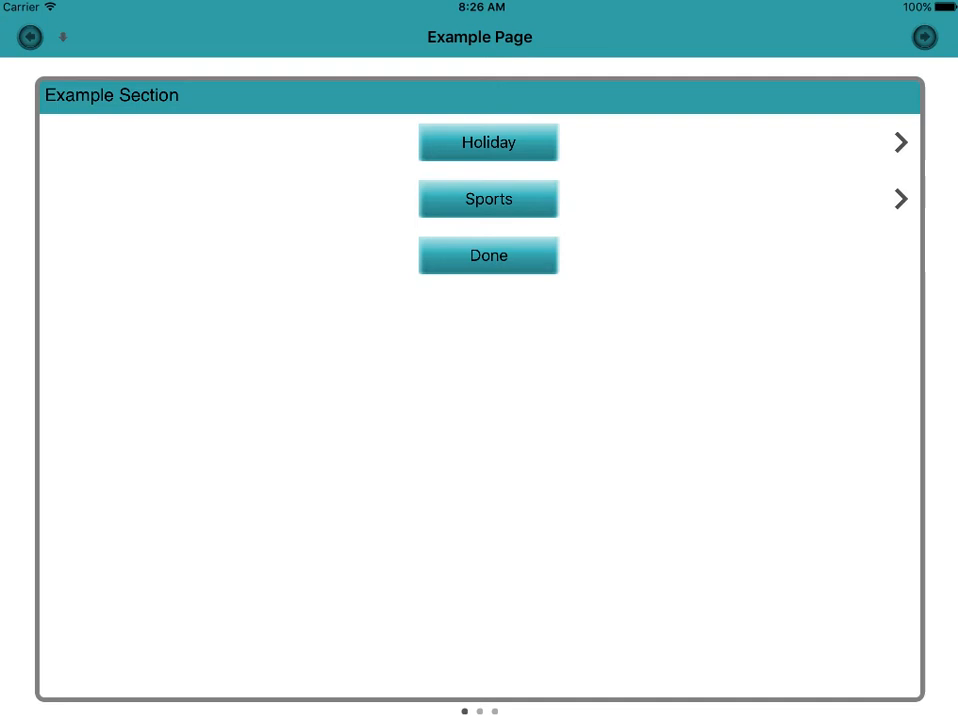
{"action": "left_click", "coordinate": [29, 37]}
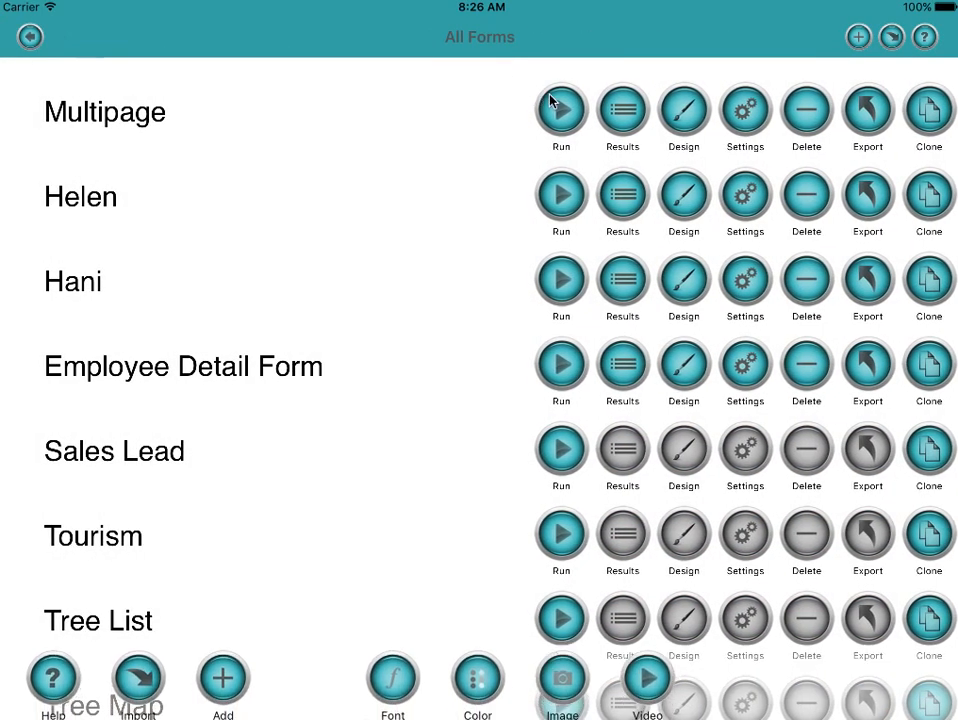
Step: Run Multipage again, view the three responses, including France/Hockey and Italy/Basketball, then return
{"action": "left_click", "coordinate": [622, 105]}
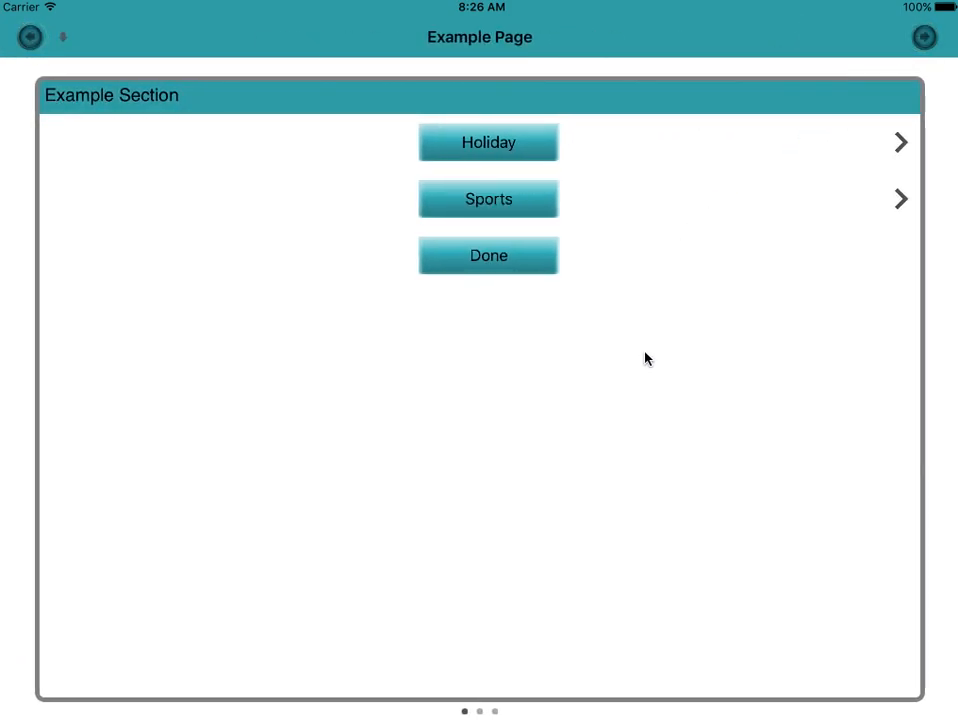
{"action": "left_click", "coordinate": [488, 142]}
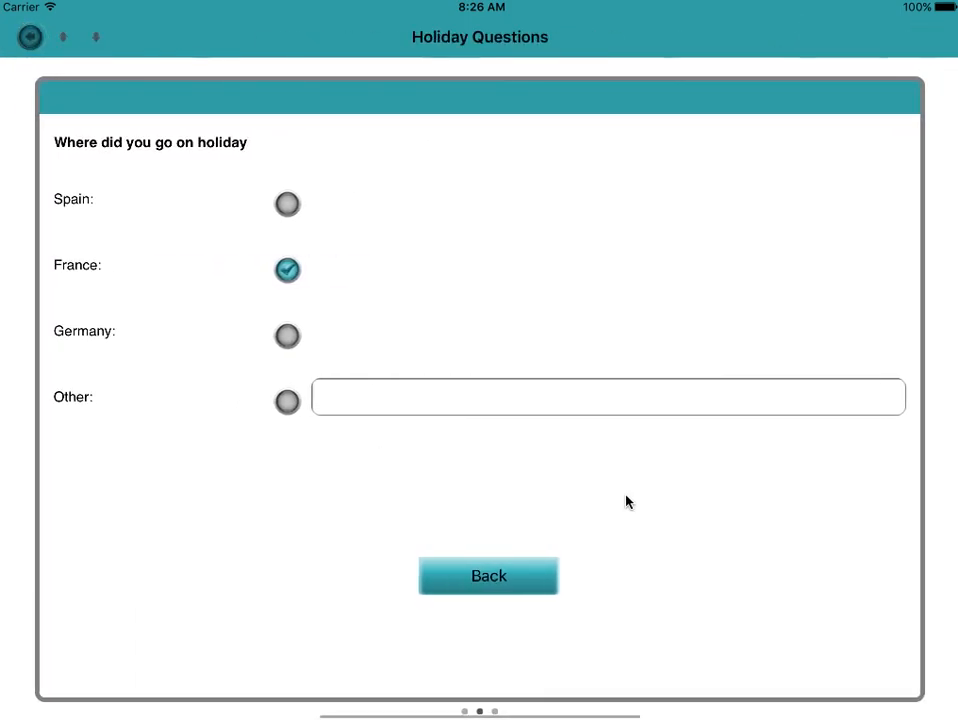
{"action": "left_click", "coordinate": [30, 37]}
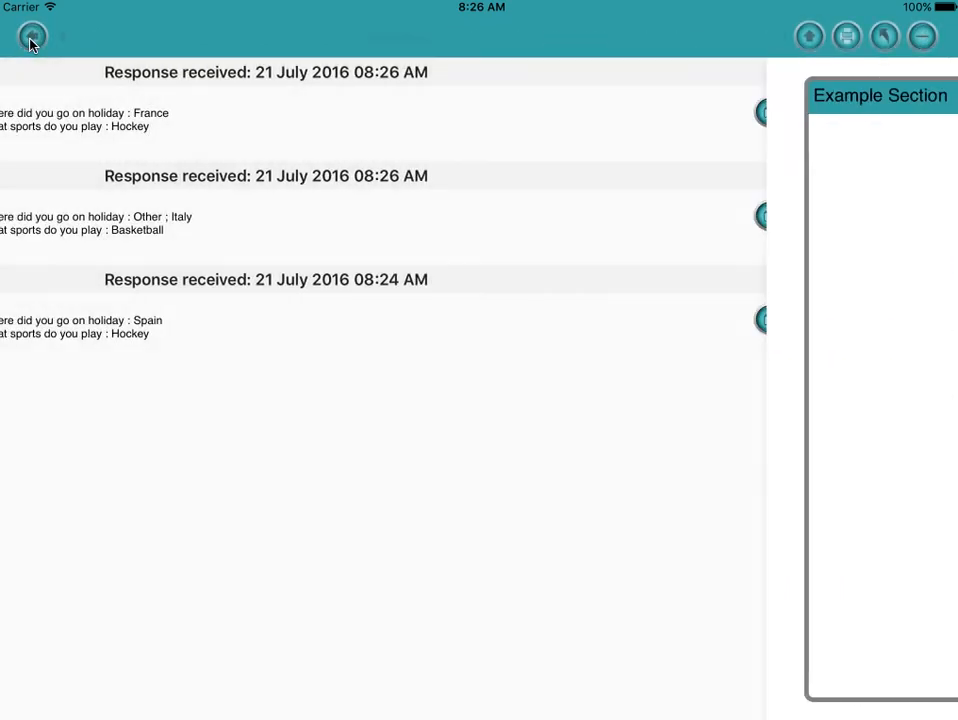
{"action": "left_click", "coordinate": [31, 36]}
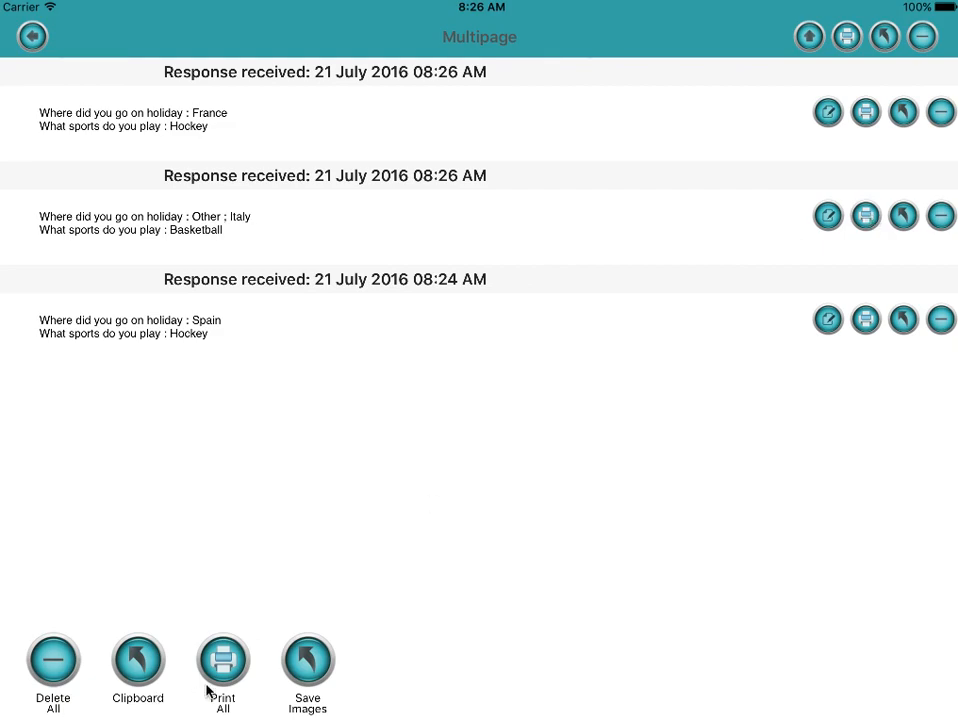
{"action": "mouse_move", "coordinate": [83, 673]}
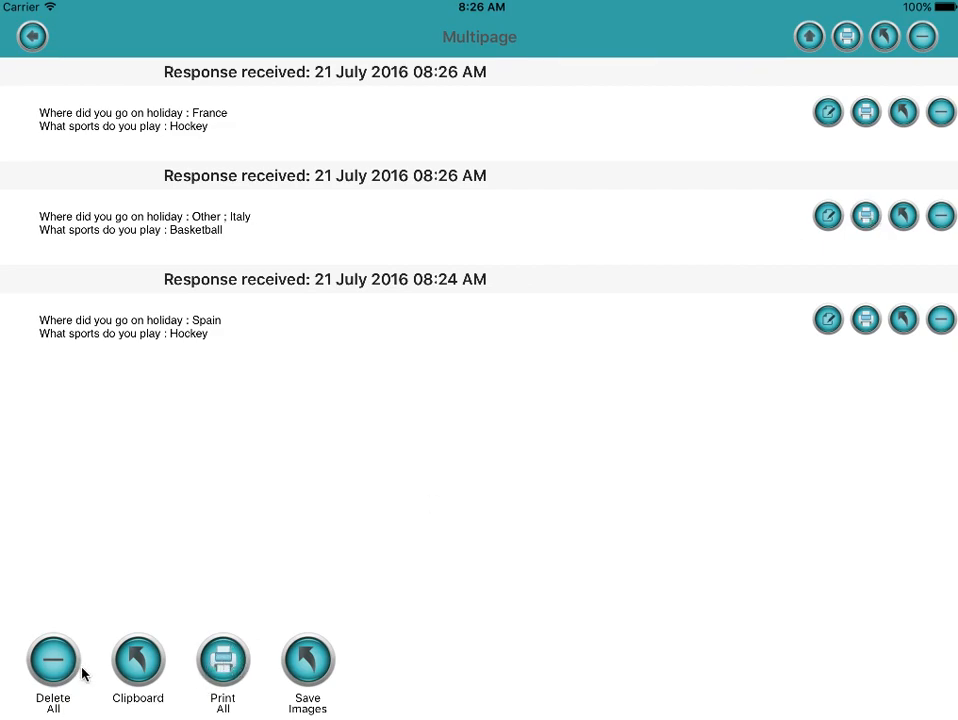
{"action": "mouse_move", "coordinate": [487, 170]}
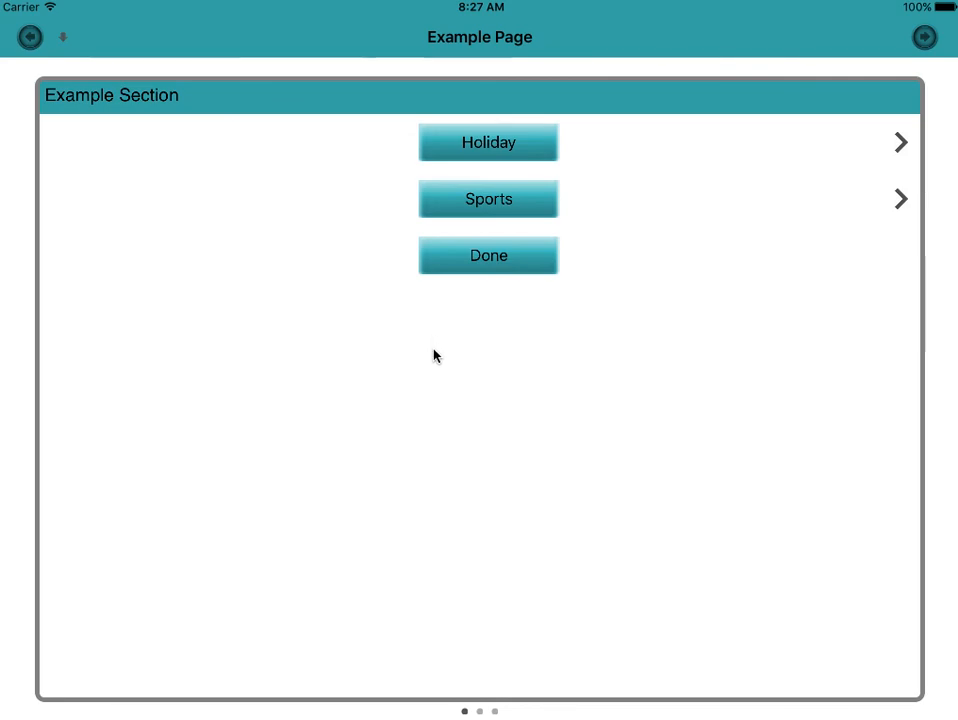
{"action": "mouse_move", "coordinate": [380, 398]}
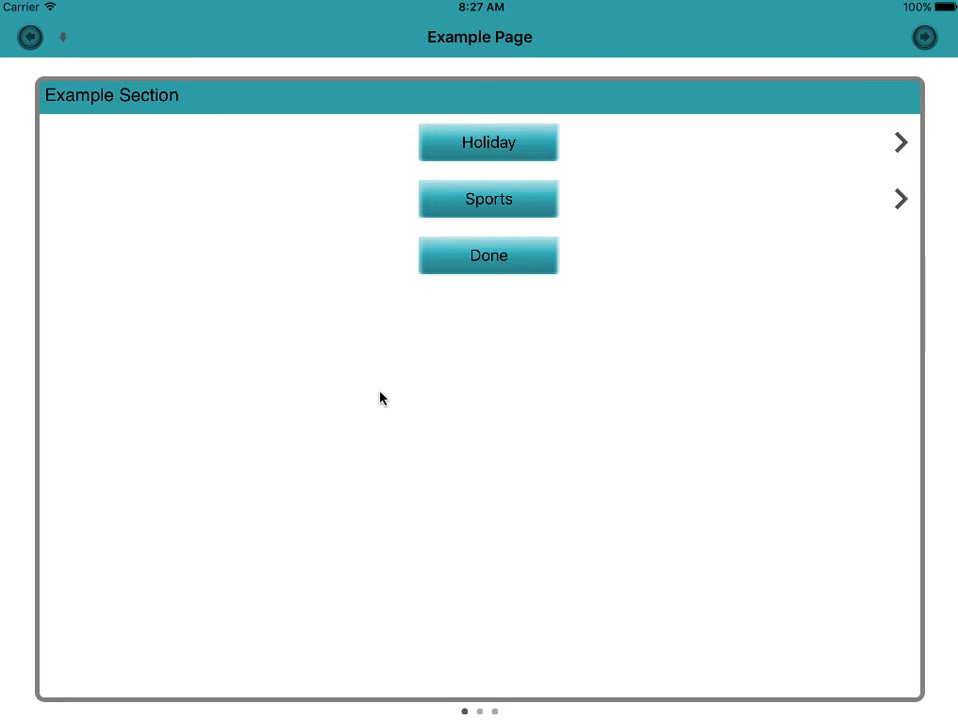